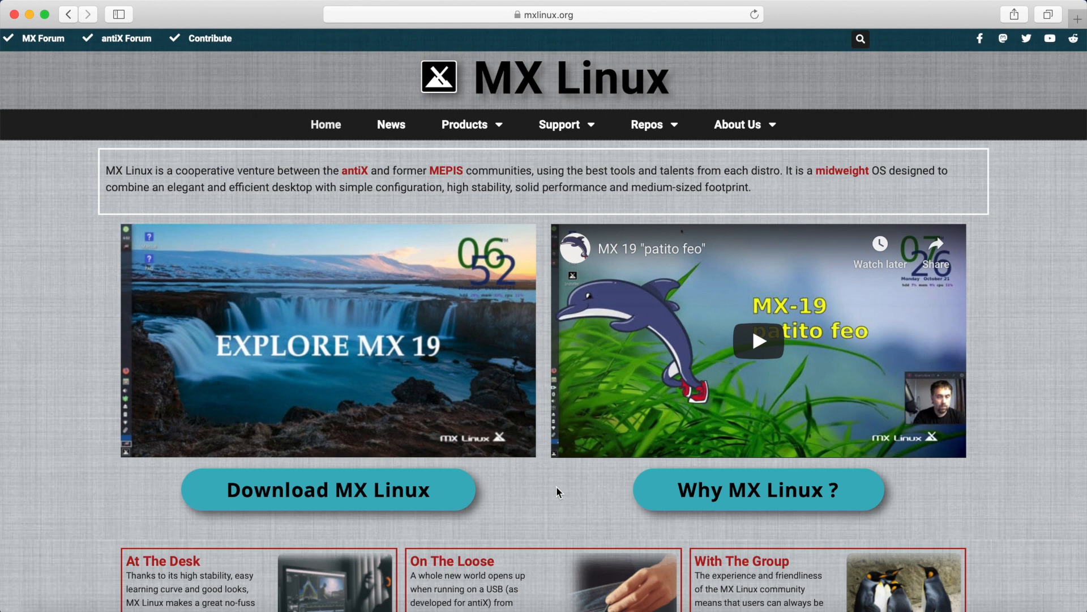
{"action": "mouse_move", "coordinate": [536, 333]}
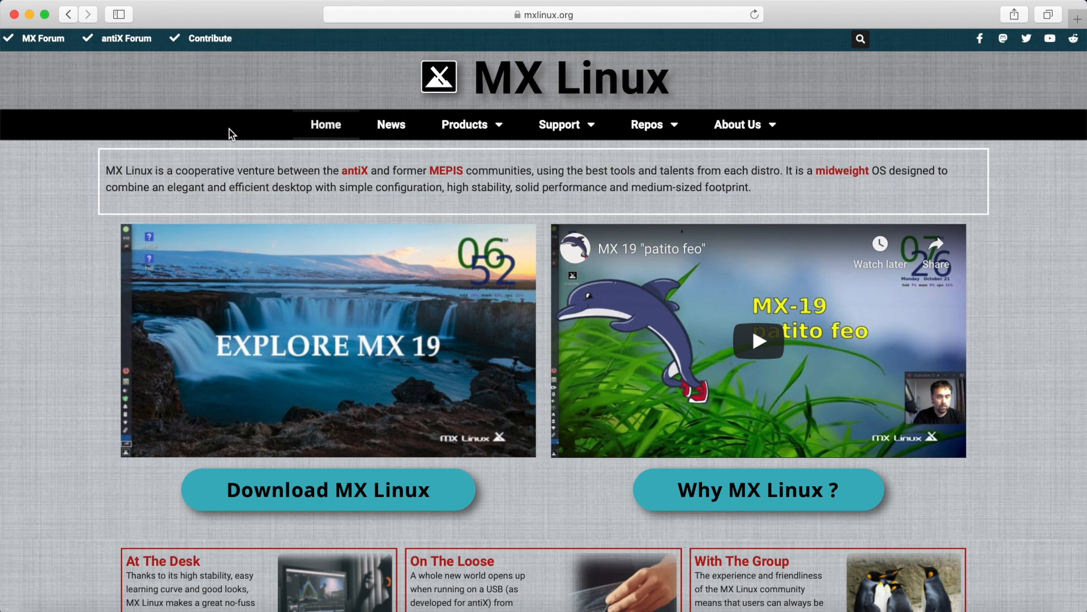
{"action": "mouse_move", "coordinate": [205, 131]}
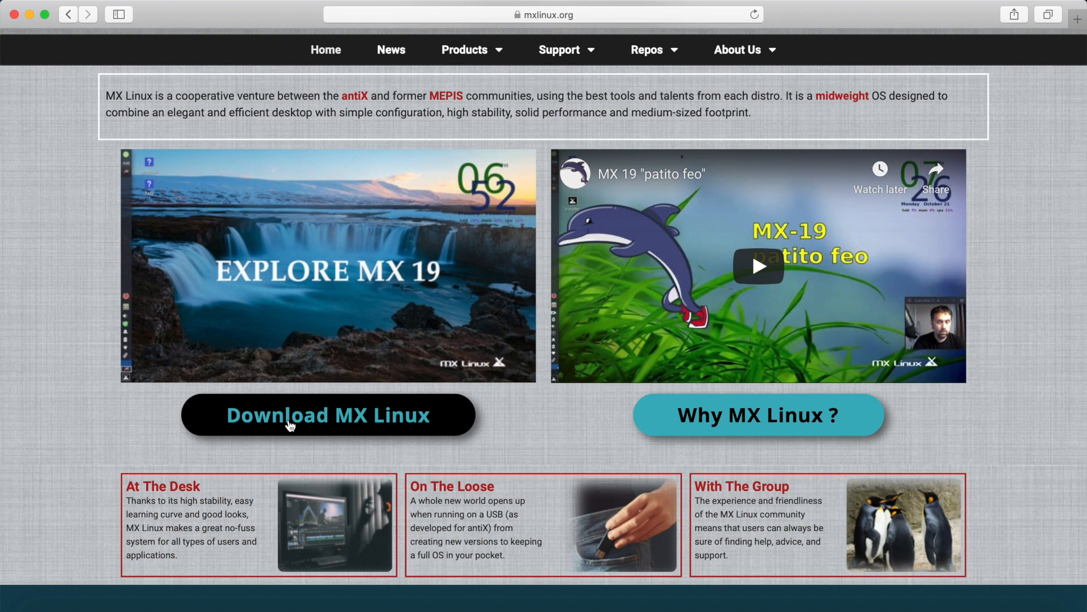
- Bring up the Download MX Linux page and scroll through the MX-19 ISO options to the download methods
{"action": "left_click", "coordinate": [327, 414]}
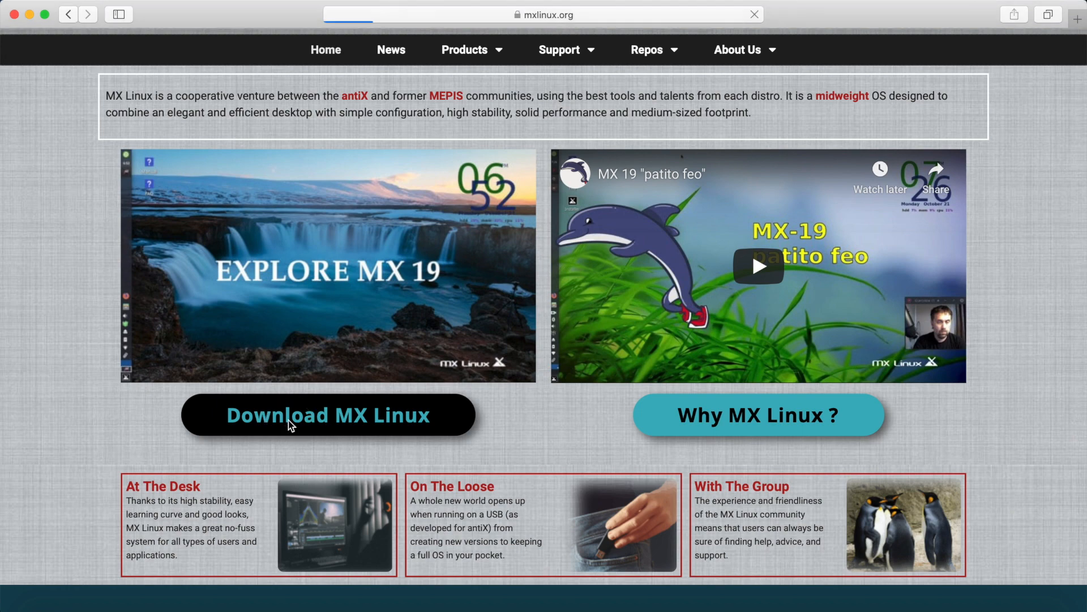
{"action": "left_click", "coordinate": [328, 414]}
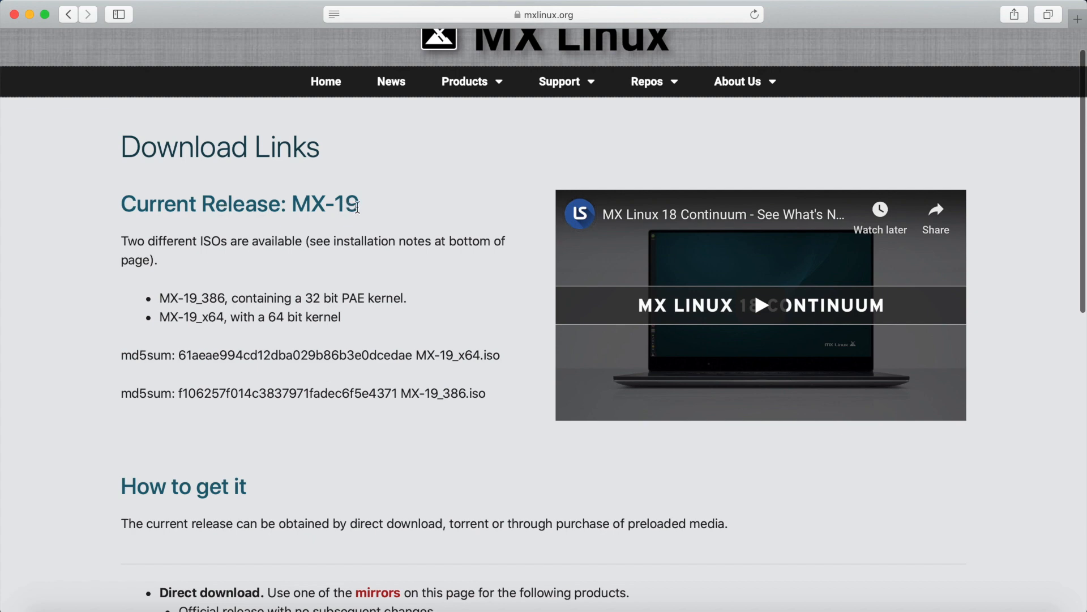
{"action": "mouse_move", "coordinate": [278, 269]}
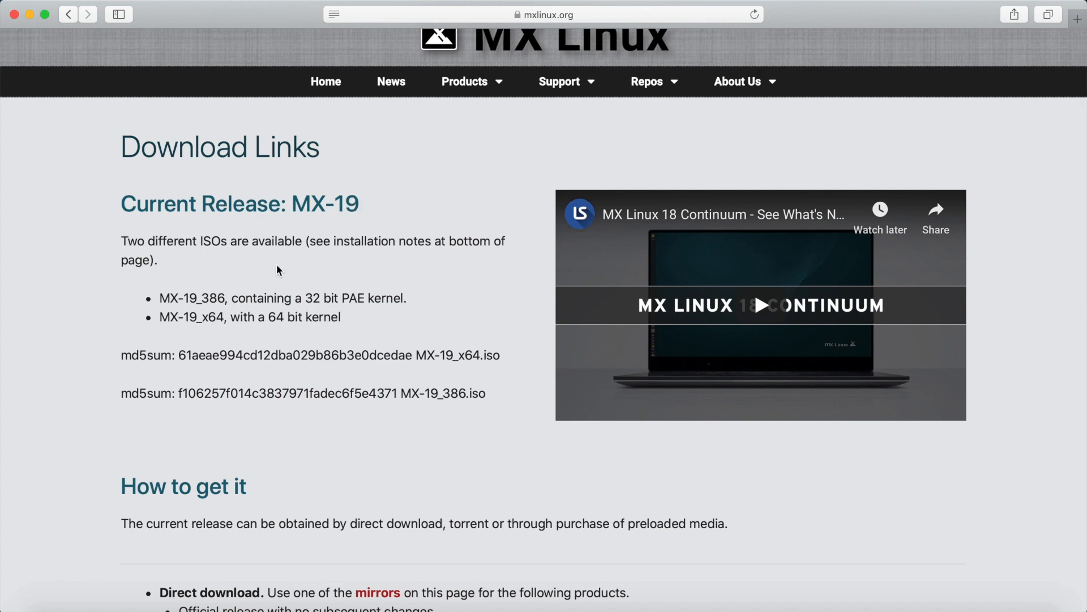
{"action": "scroll", "scroll_direction": "down", "scroll_amount": 3}
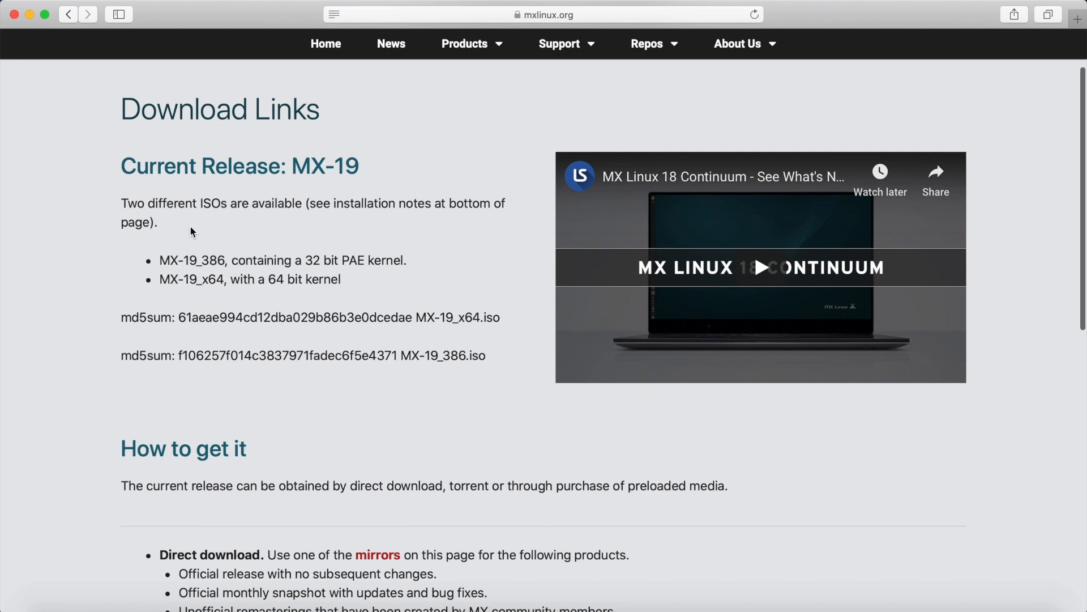
{"action": "mouse_move", "coordinate": [230, 249]}
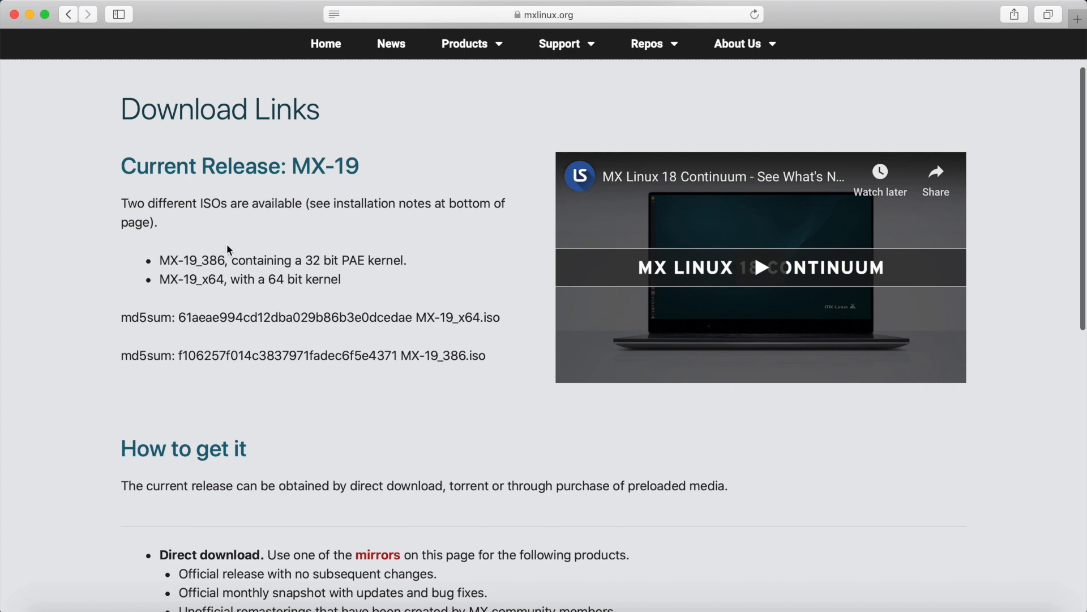
{"action": "mouse_move", "coordinate": [225, 264]}
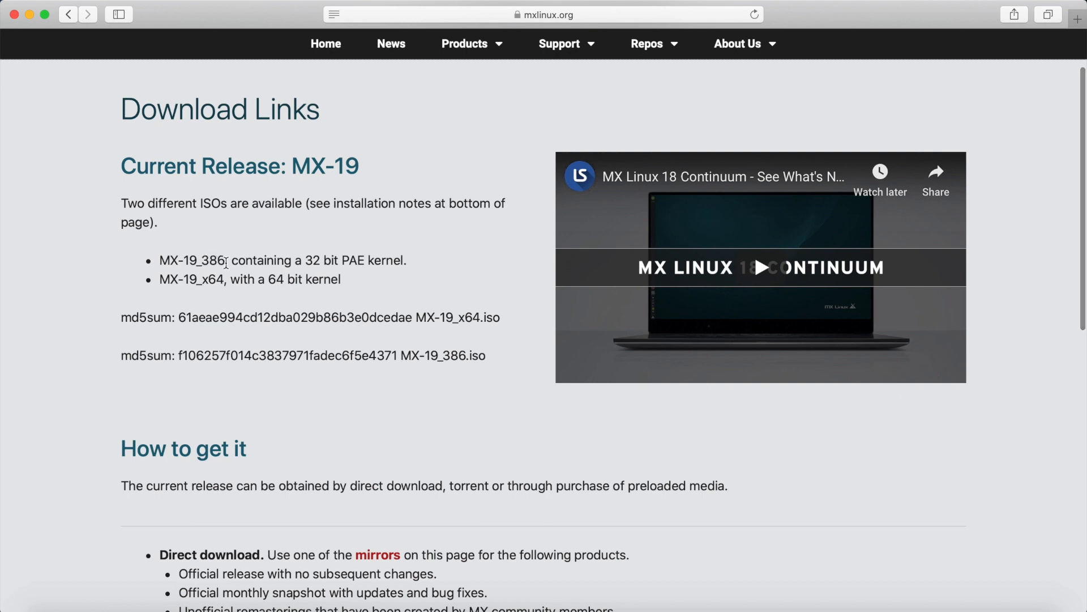
{"action": "mouse_move", "coordinate": [220, 296]}
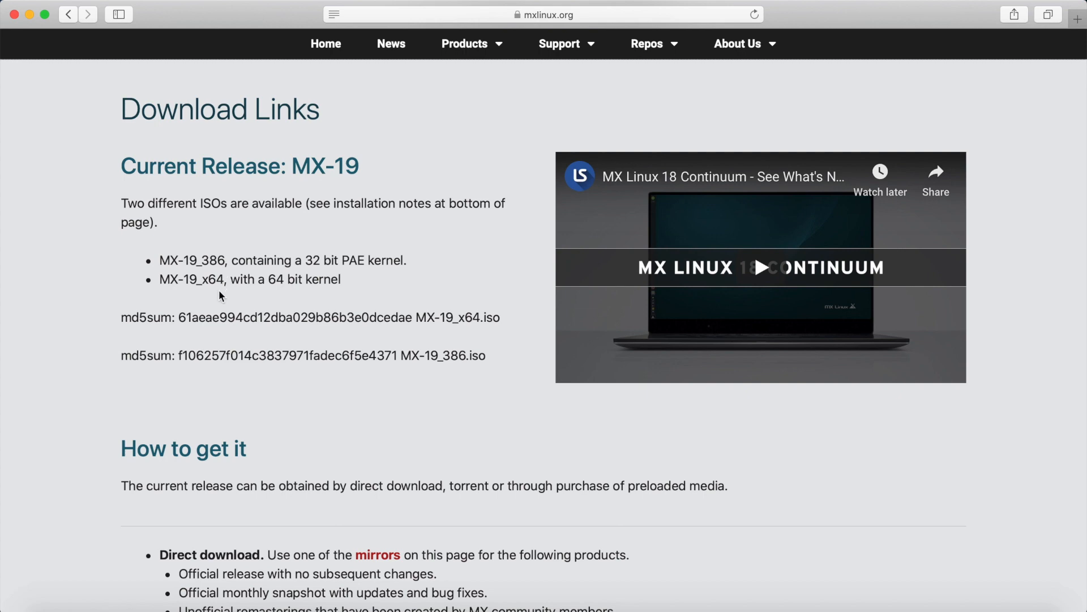
{"action": "mouse_move", "coordinate": [308, 255]}
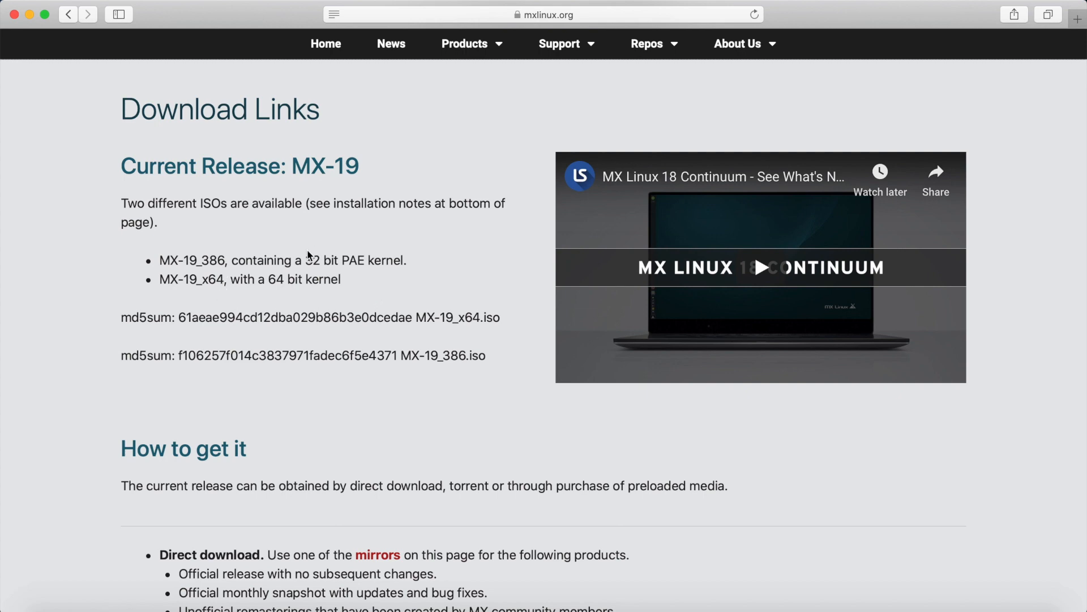
{"action": "mouse_move", "coordinate": [200, 260]}
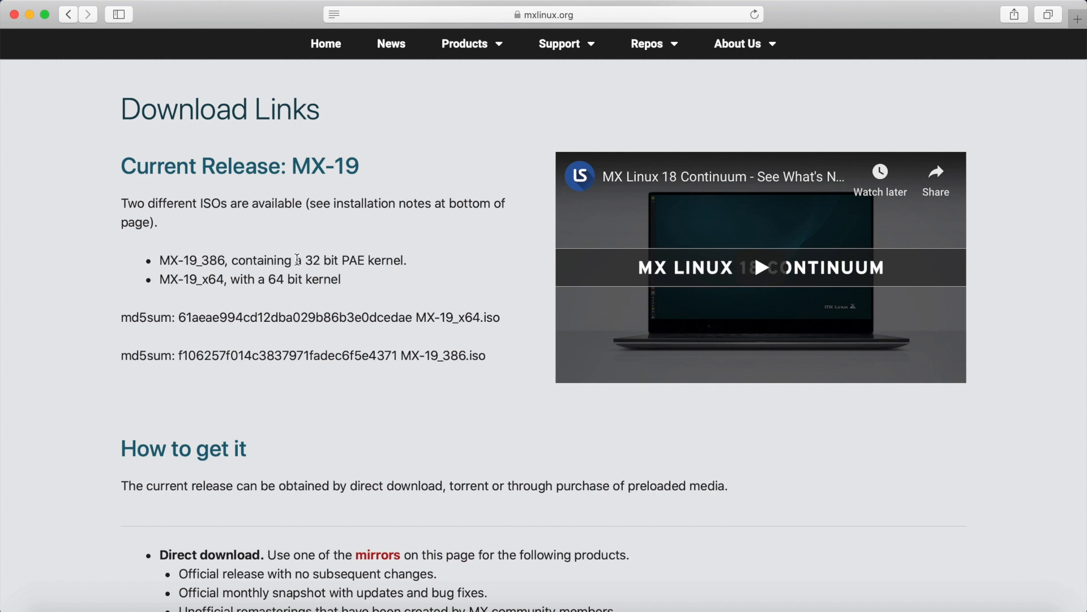
{"action": "mouse_move", "coordinate": [392, 270]}
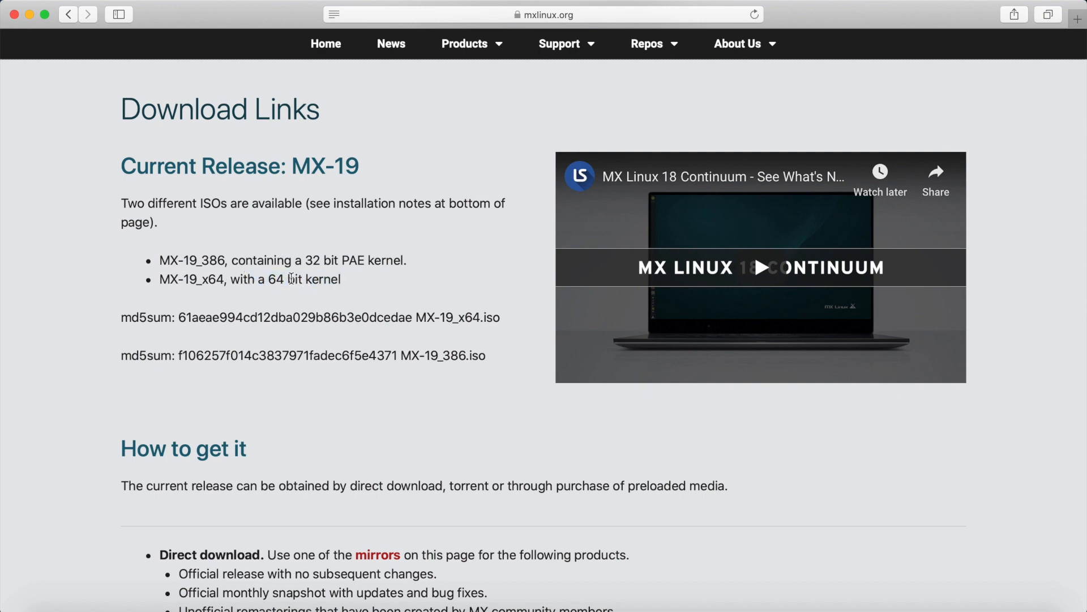
{"action": "scroll", "scroll_direction": "down", "scroll_amount": 3}
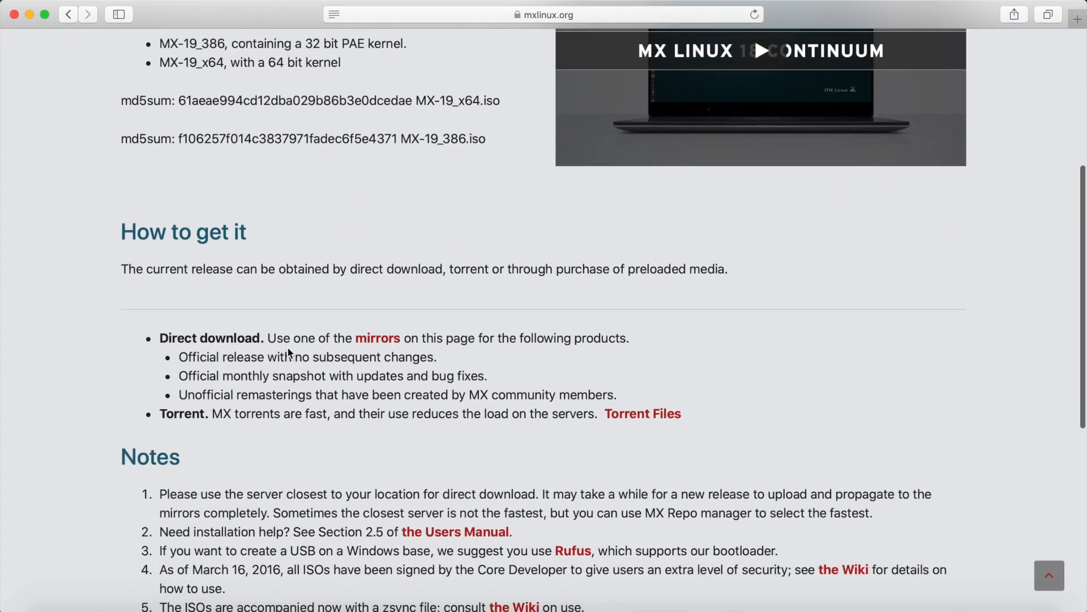
{"action": "mouse_move", "coordinate": [378, 338]}
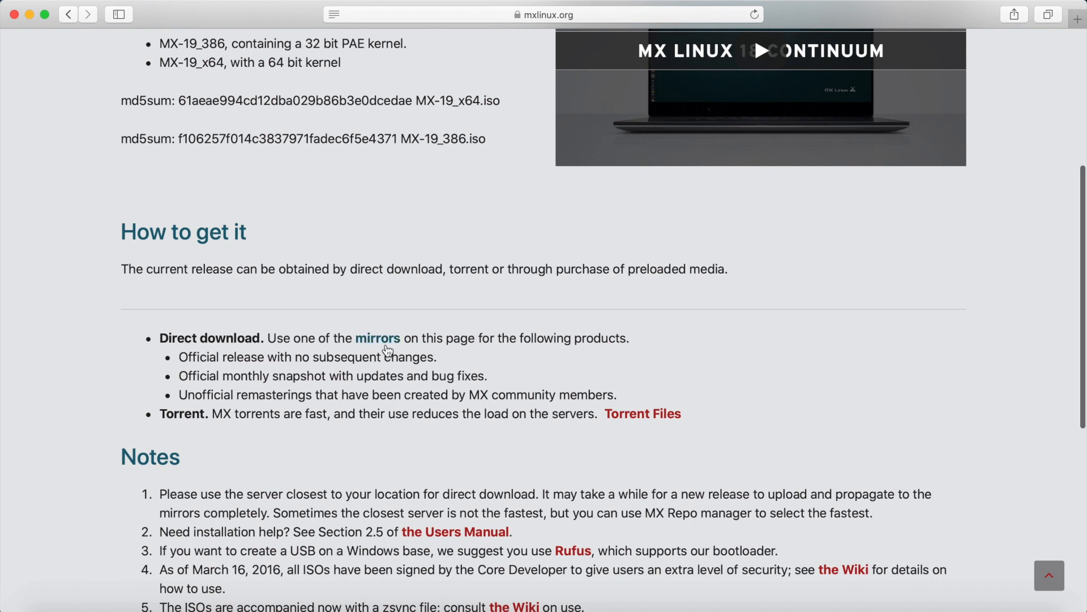
{"action": "mouse_move", "coordinate": [381, 348]}
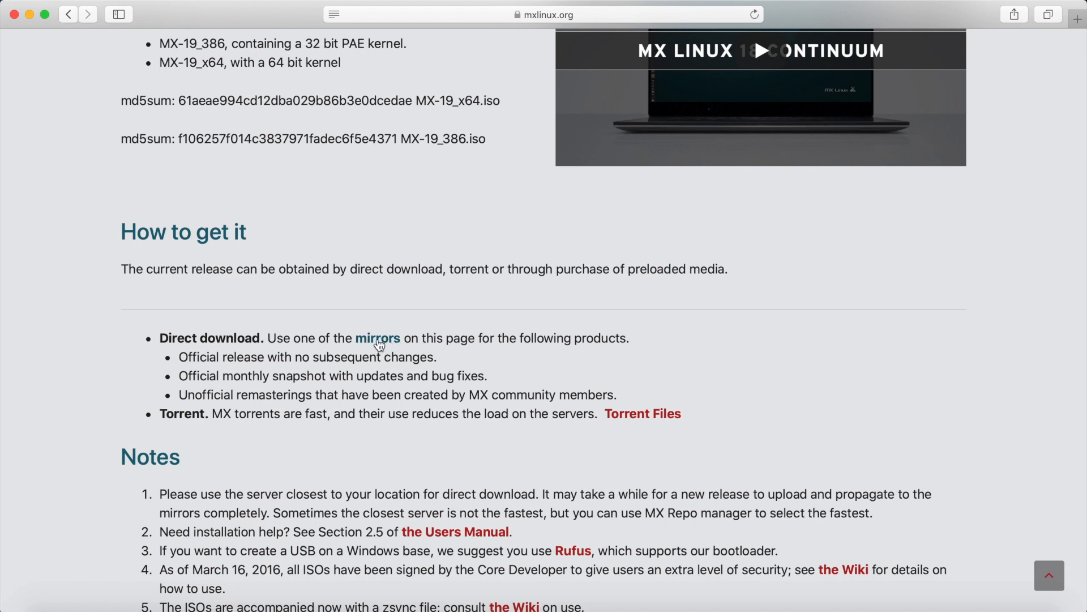
- Go to the ISO mirrors list and scroll down to the USA entries
{"action": "left_click", "coordinate": [376, 339]}
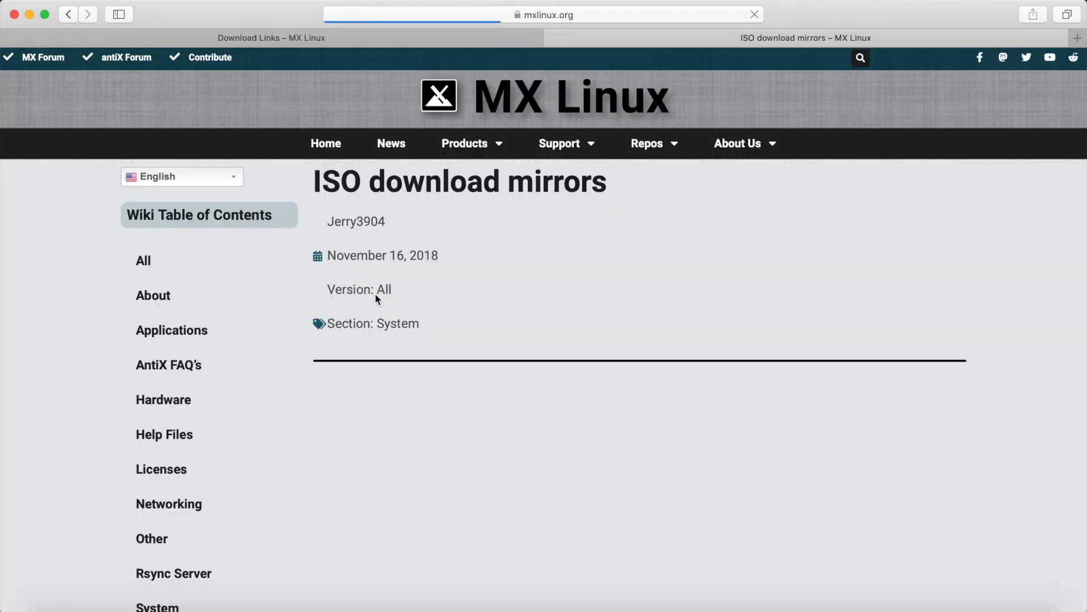
{"action": "scroll", "scroll_direction": "down", "scroll_amount": 3}
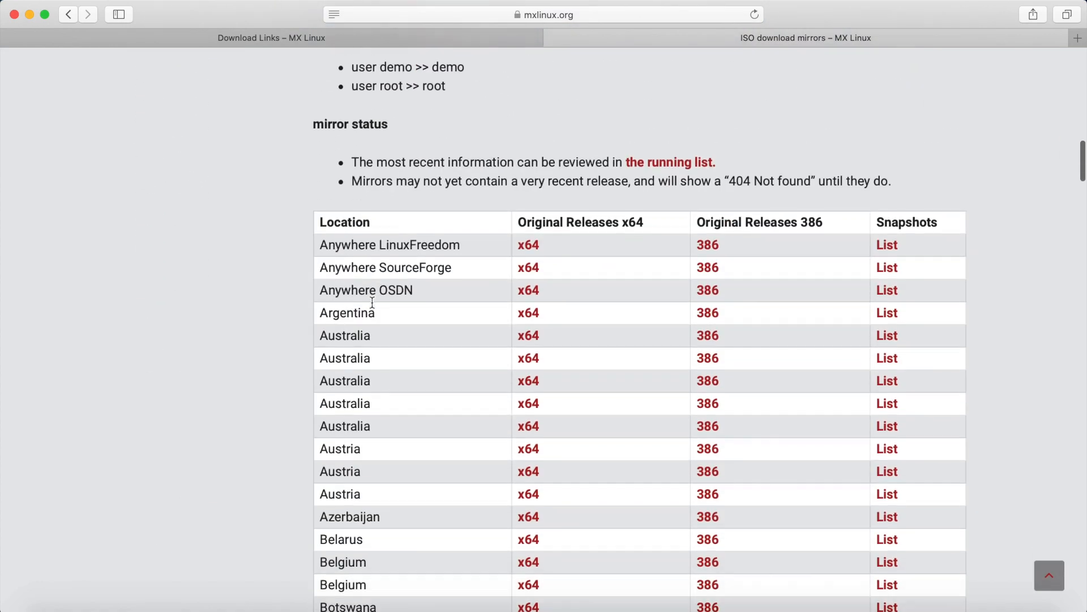
{"action": "scroll", "scroll_direction": "down", "scroll_amount": 3}
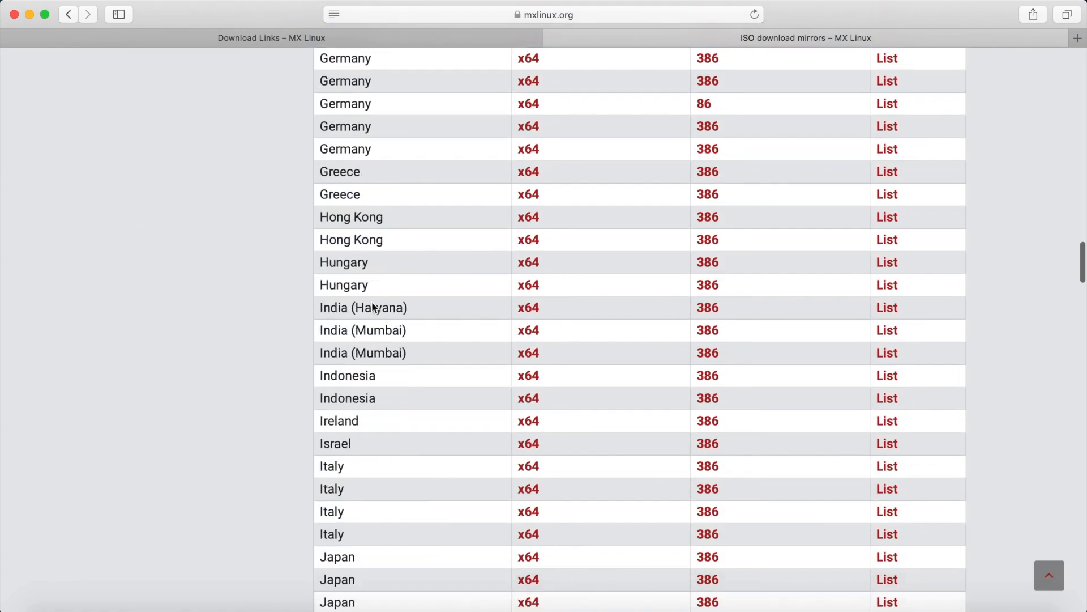
{"action": "scroll", "scroll_direction": "down", "scroll_amount": 3}
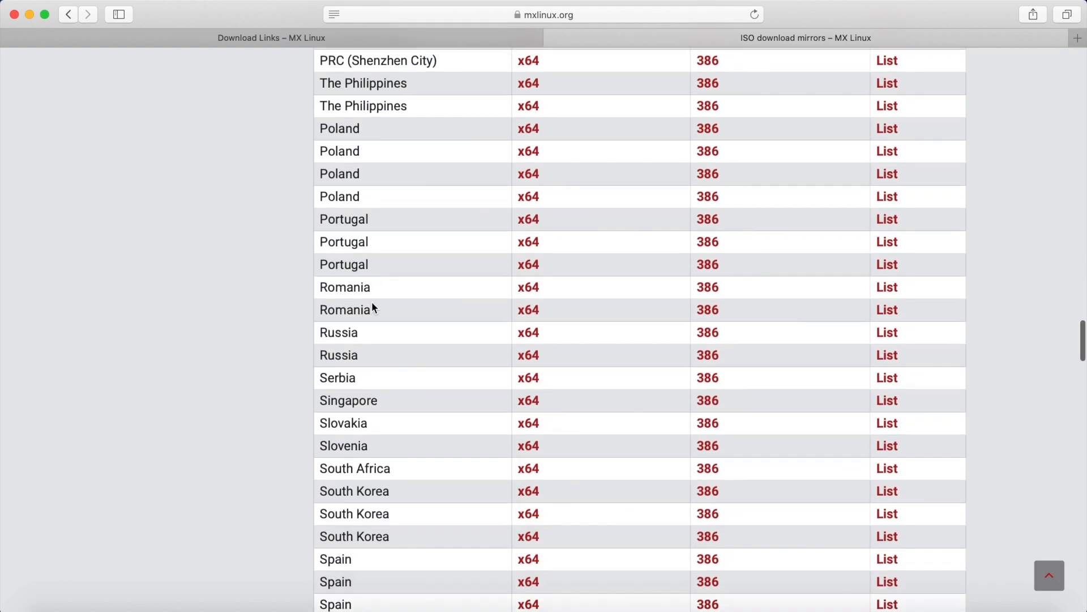
{"action": "scroll", "scroll_direction": "down", "scroll_amount": 3}
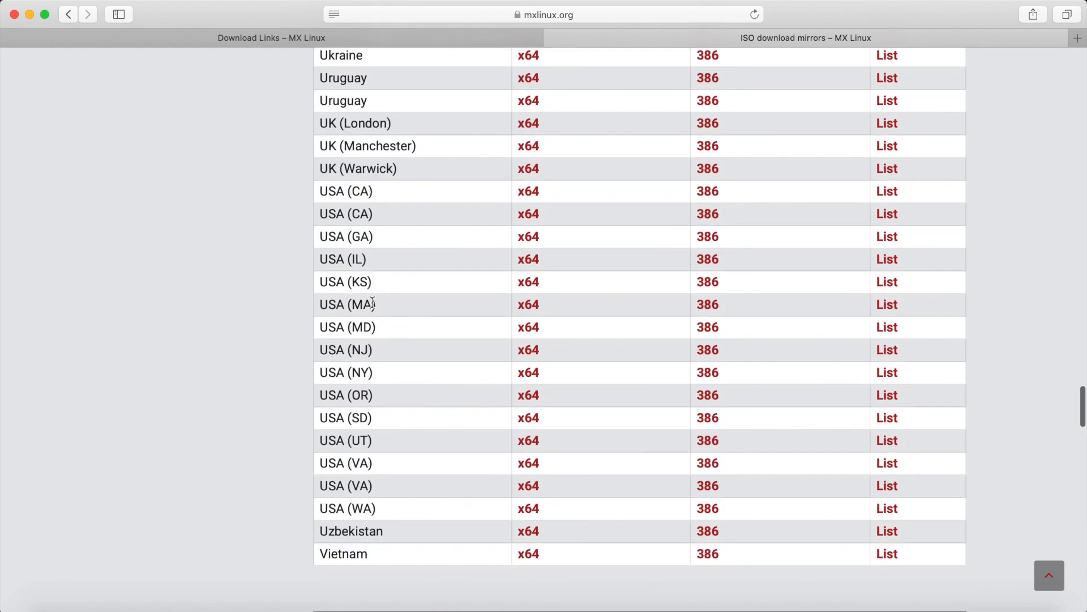
{"action": "mouse_move", "coordinate": [491, 406]}
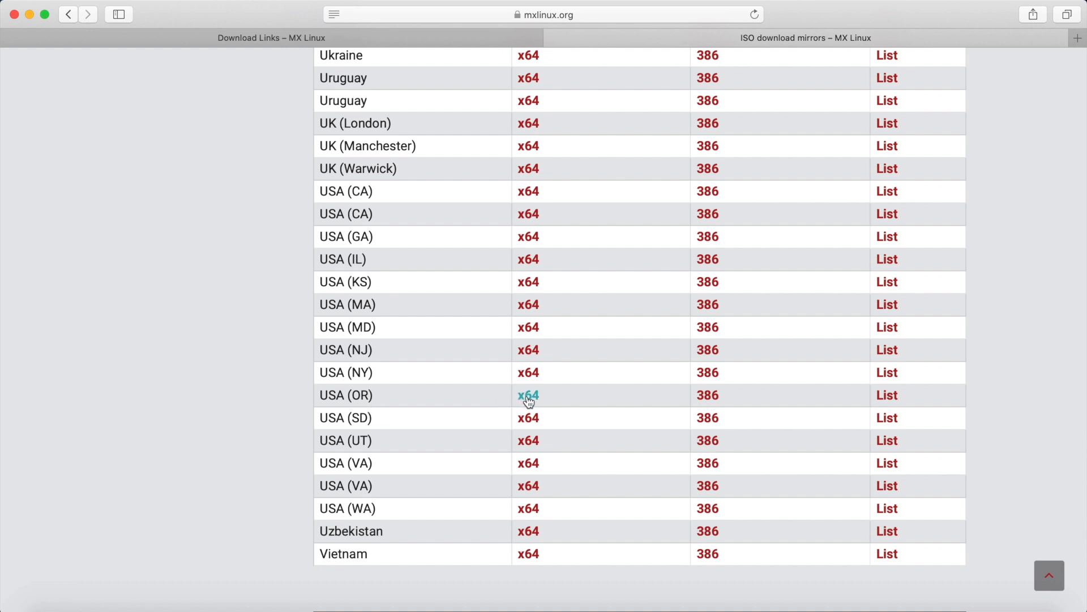
- Start the x64 ISO download from the USA (OR) mirror, allowing downloads, then hide Safari
{"action": "left_click", "coordinate": [528, 394]}
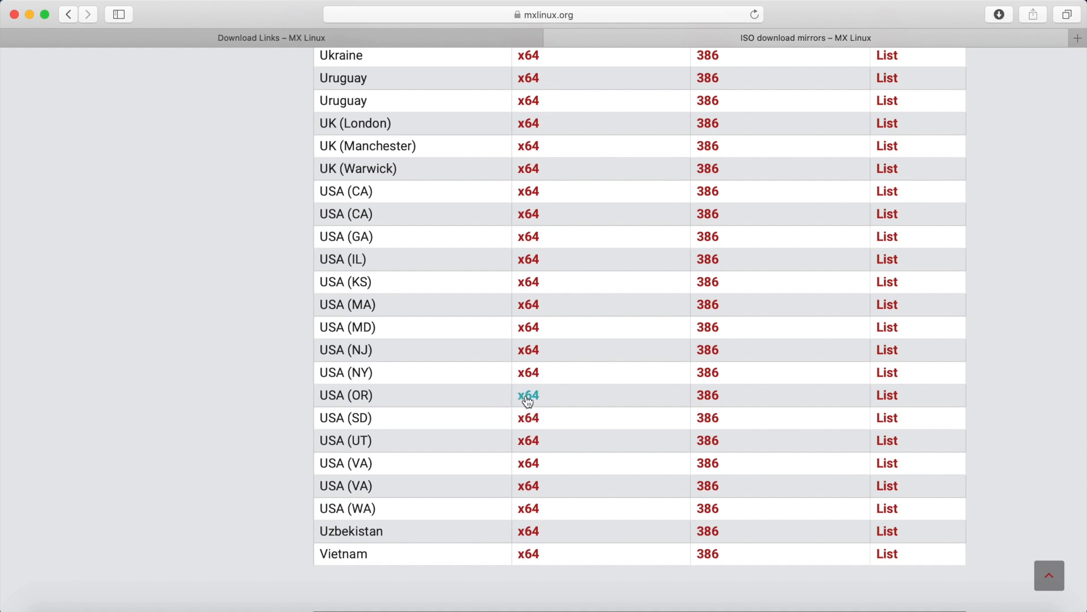
{"action": "left_click", "coordinate": [528, 394]}
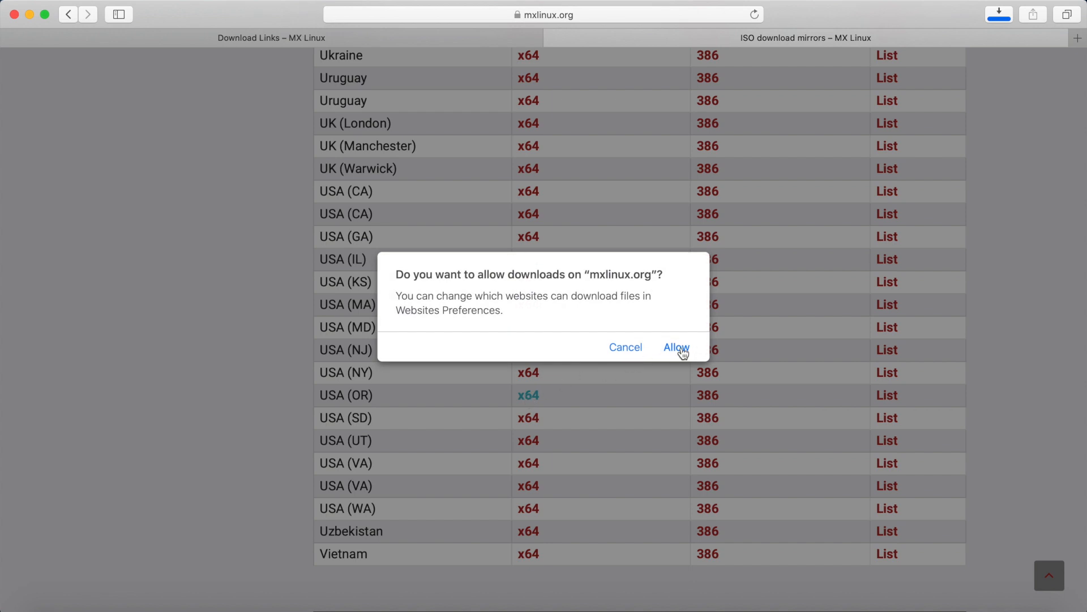
{"action": "left_click", "coordinate": [676, 347]}
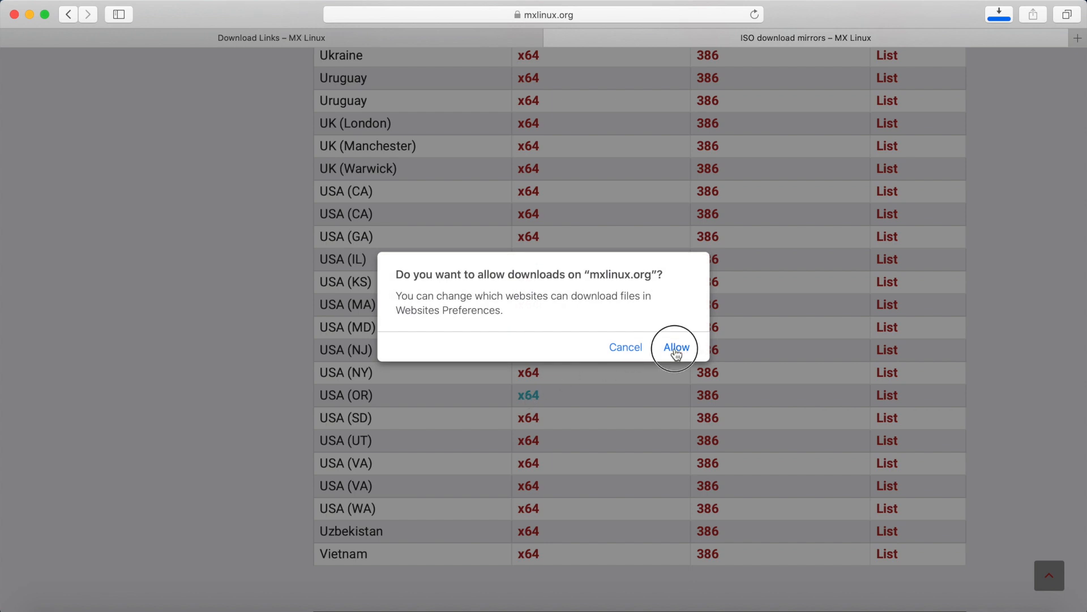
{"action": "left_click", "coordinate": [676, 346]}
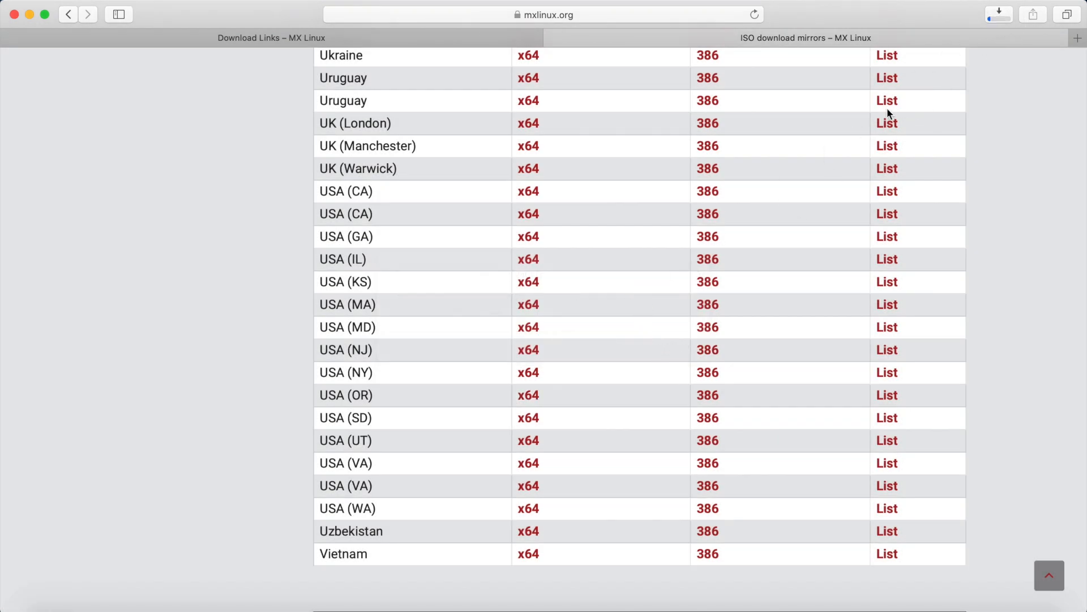
{"action": "left_click", "coordinate": [998, 14]}
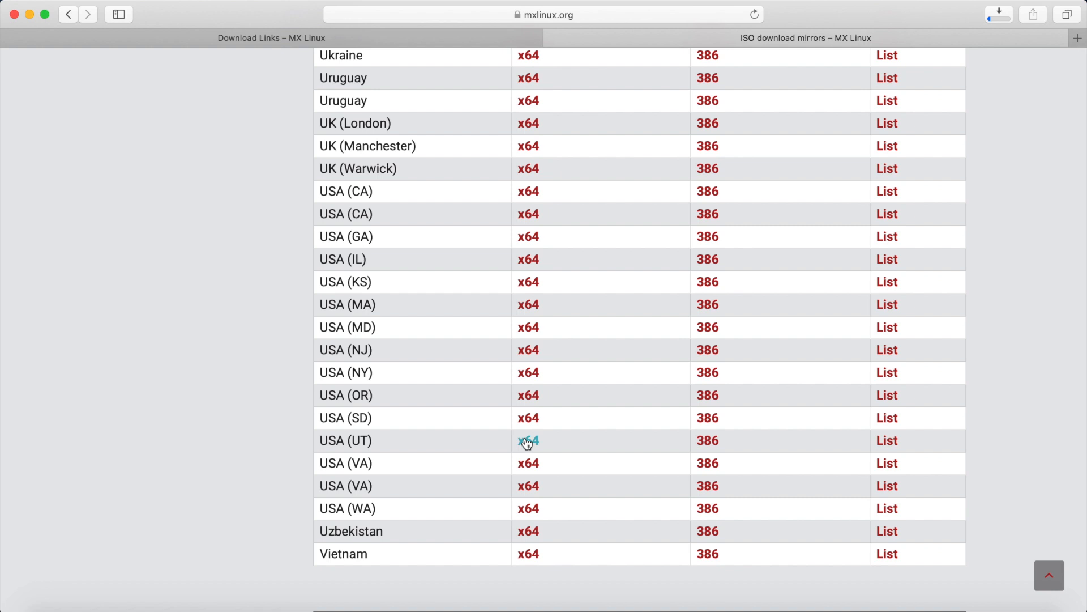
{"action": "mouse_move", "coordinate": [514, 431]}
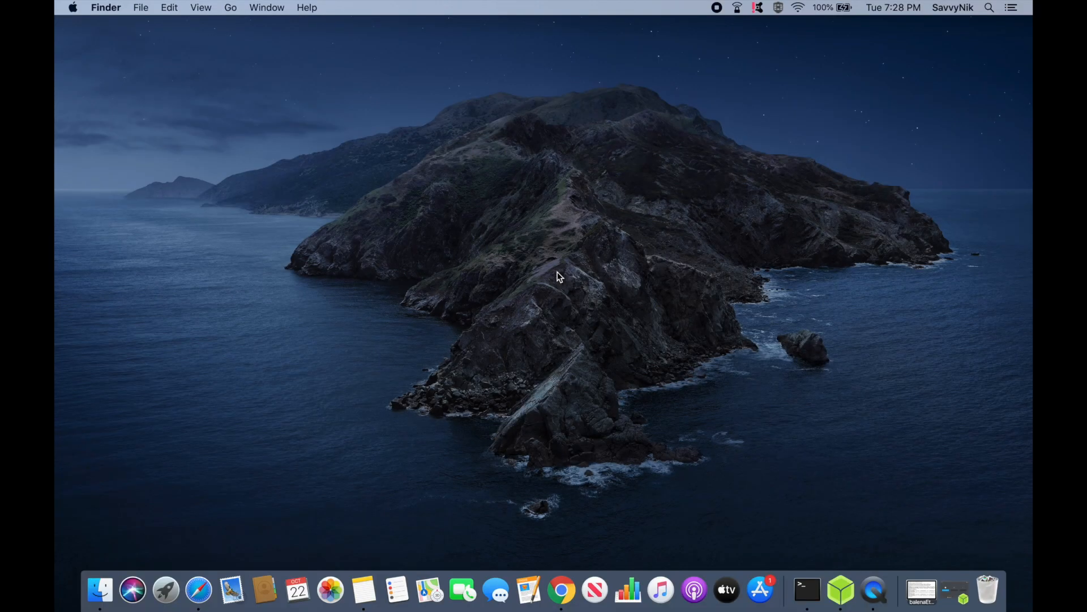
{"action": "mouse_move", "coordinate": [748, 350]}
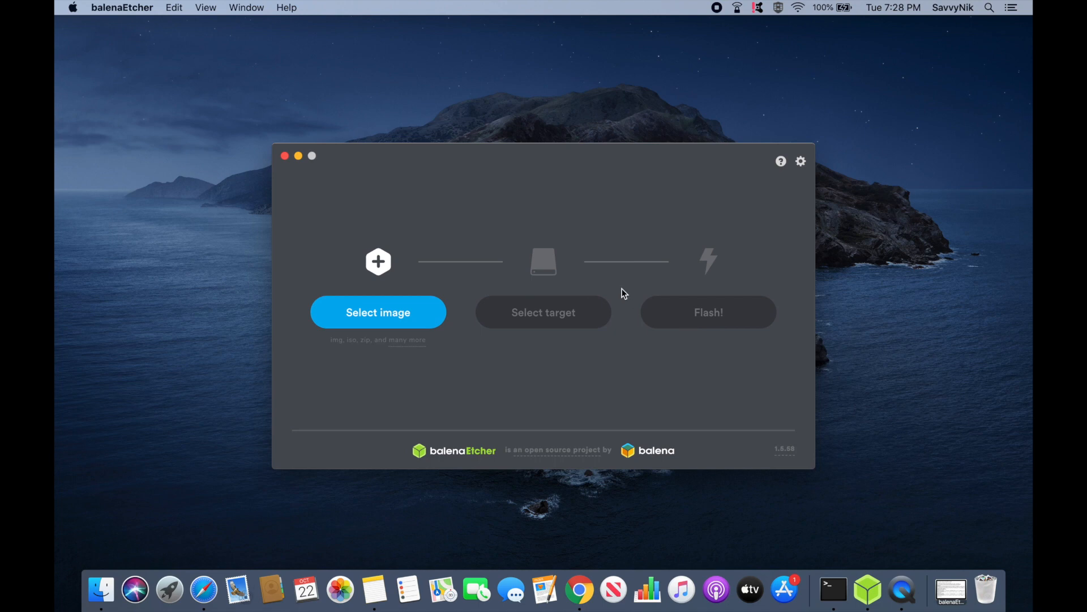
{"action": "mouse_move", "coordinate": [623, 287]}
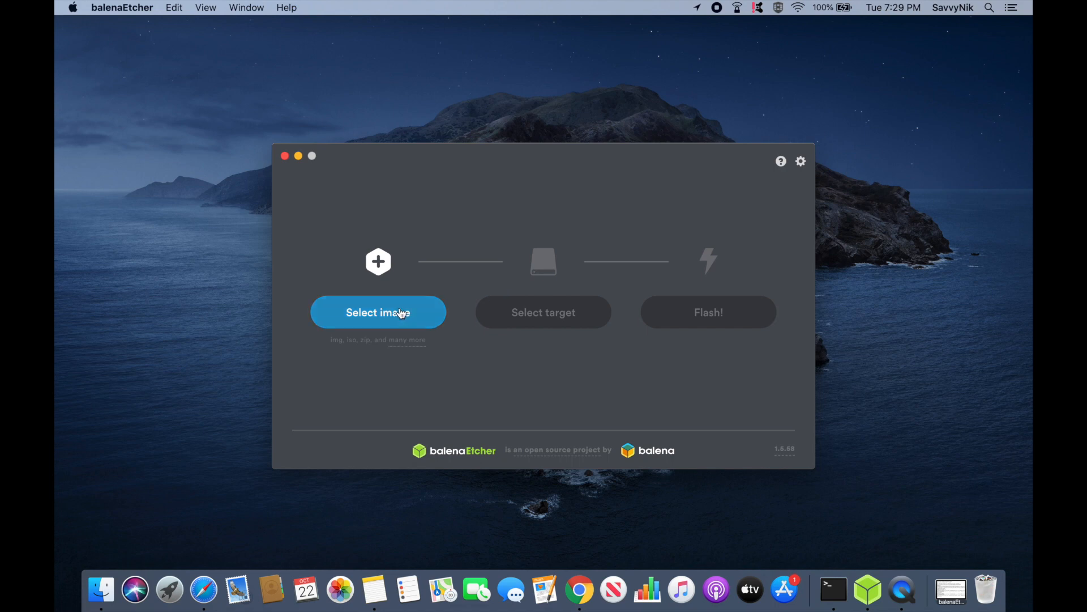
- Load MX-19_x64.iso from Downloads as the image to flash
{"action": "left_click", "coordinate": [378, 312]}
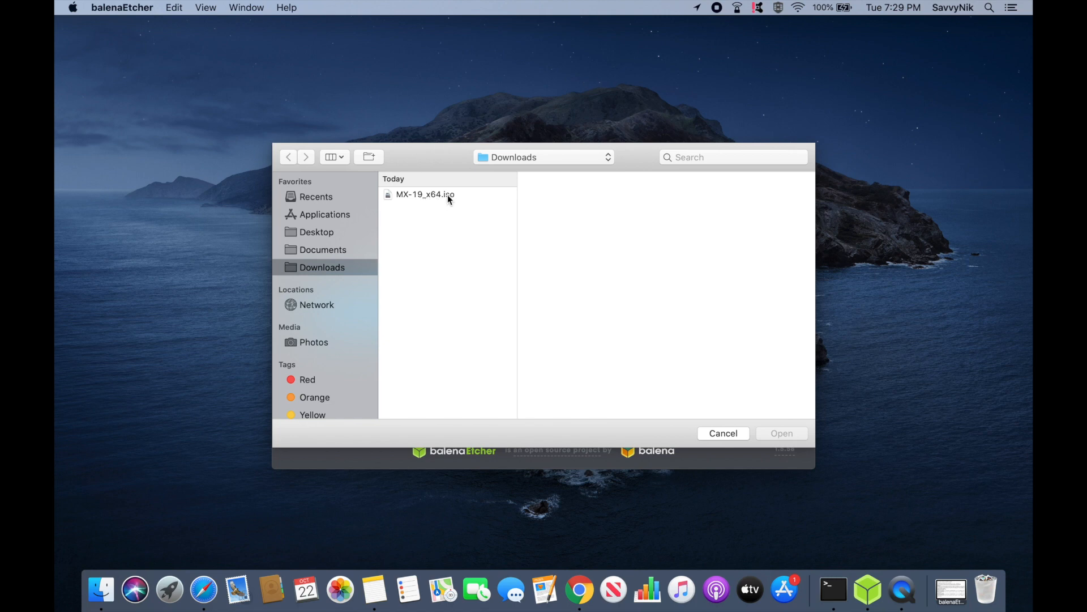
{"action": "left_click", "coordinate": [424, 193]}
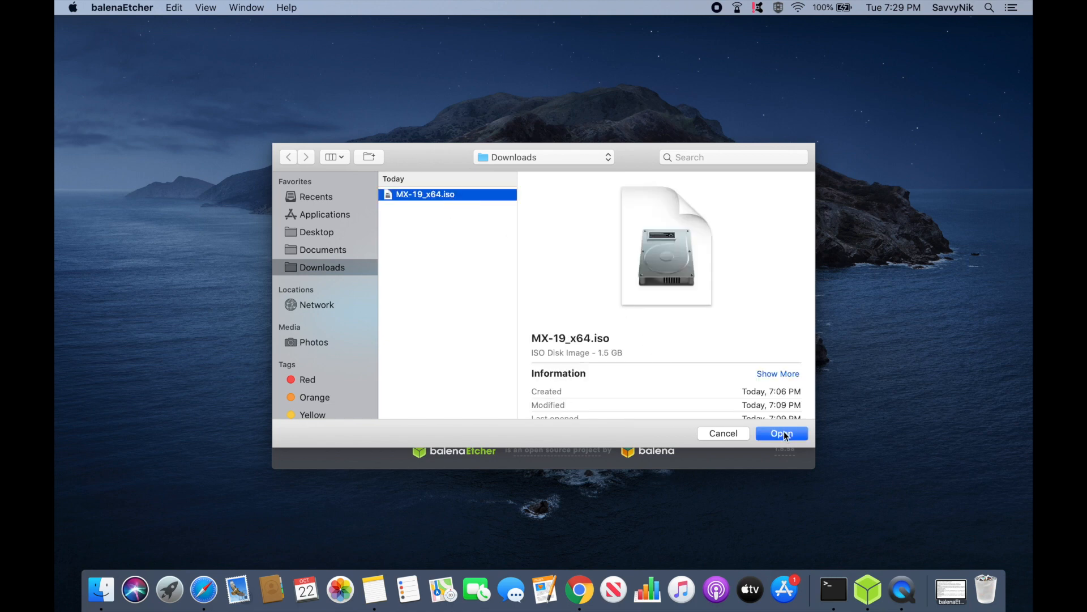
{"action": "left_click", "coordinate": [780, 432]}
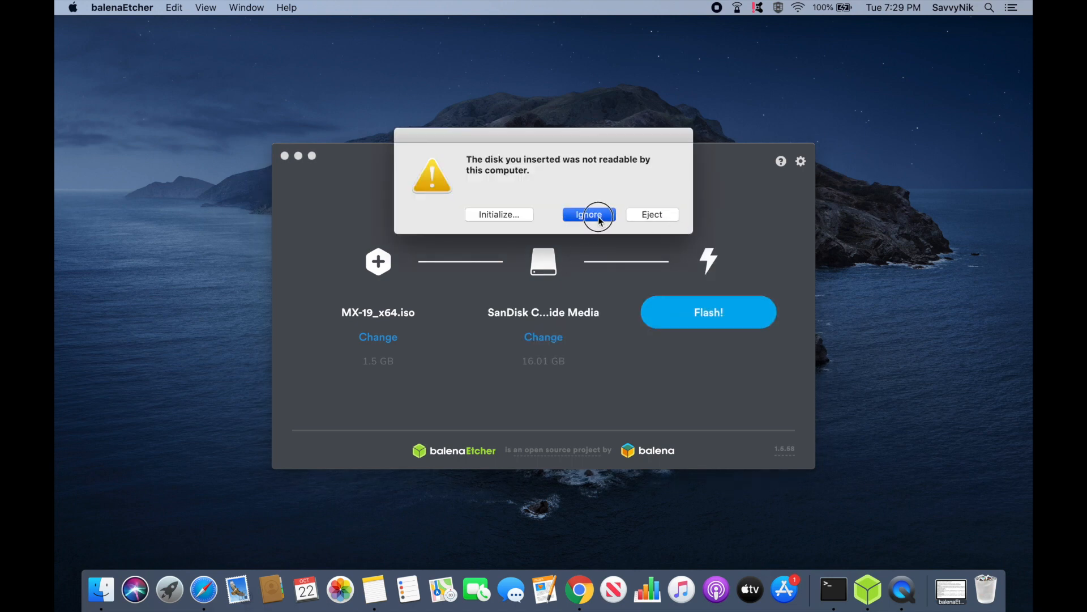
- Dismiss the disk warning, target the 16 GB SanDisk Cruzer Glide drive and start flashing
{"action": "left_click", "coordinate": [587, 215]}
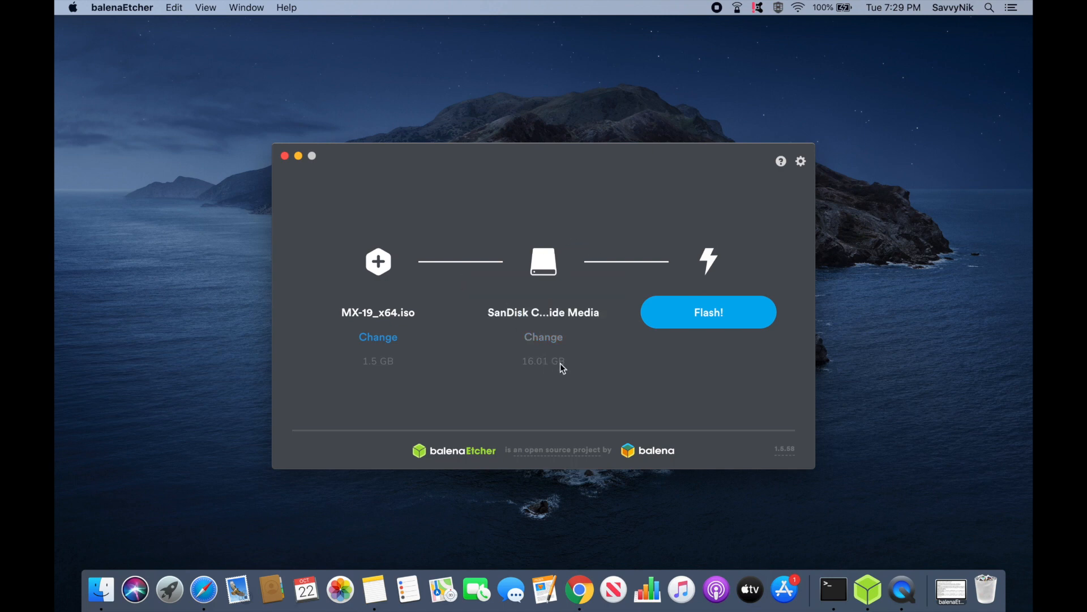
{"action": "left_click", "coordinate": [543, 337]}
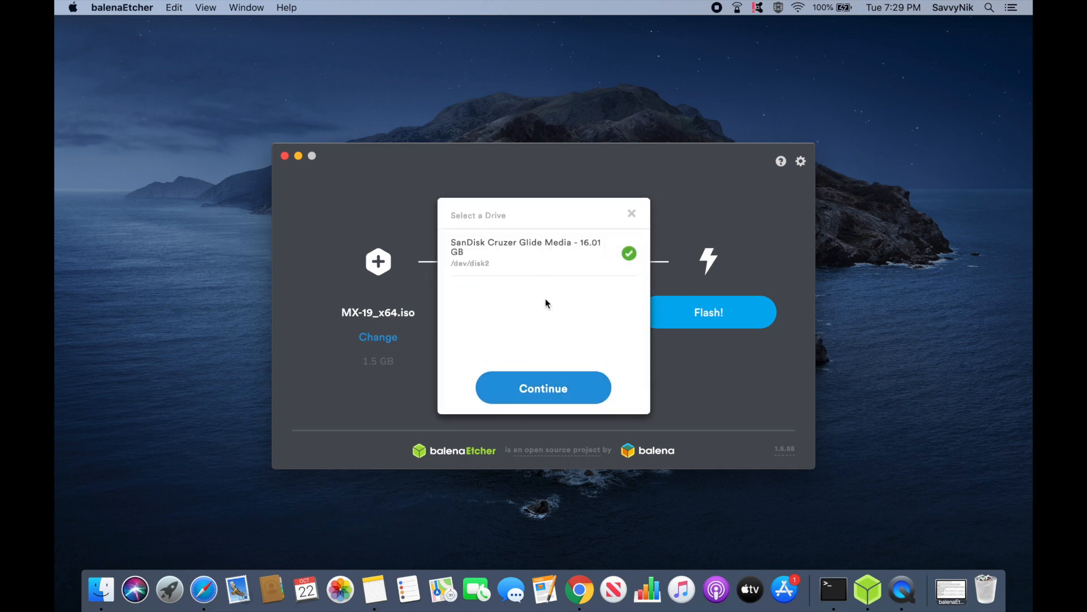
{"action": "mouse_move", "coordinate": [561, 339]}
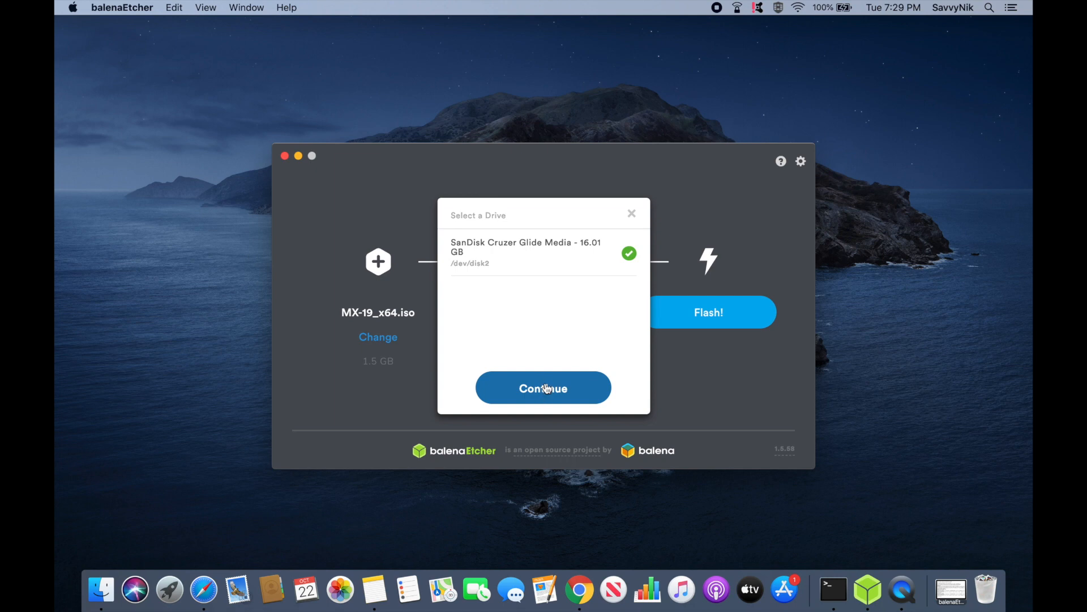
{"action": "left_click", "coordinate": [542, 388]}
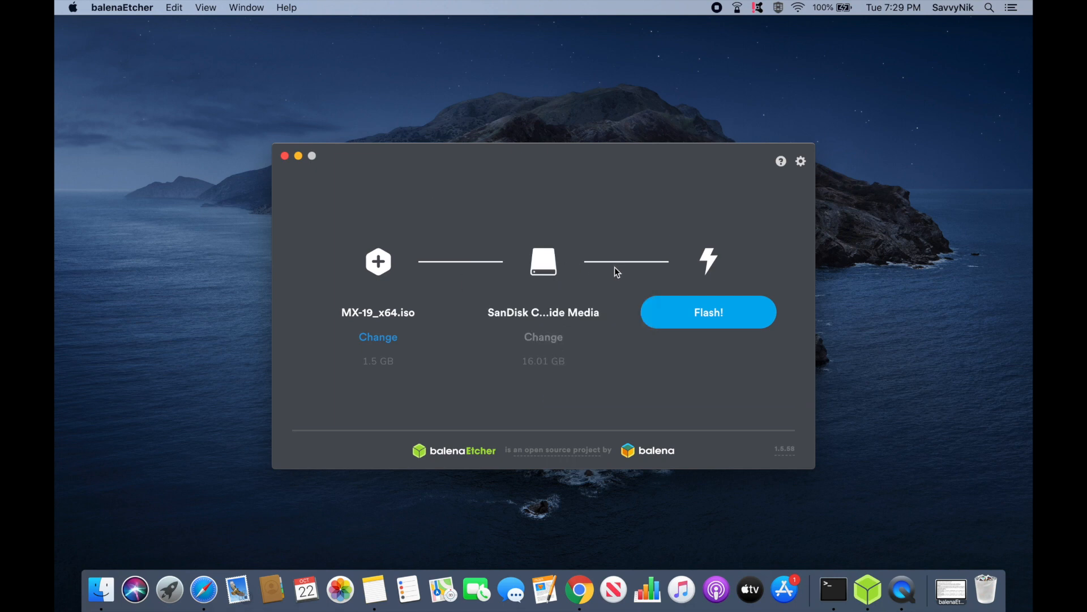
{"action": "left_click", "coordinate": [707, 313]}
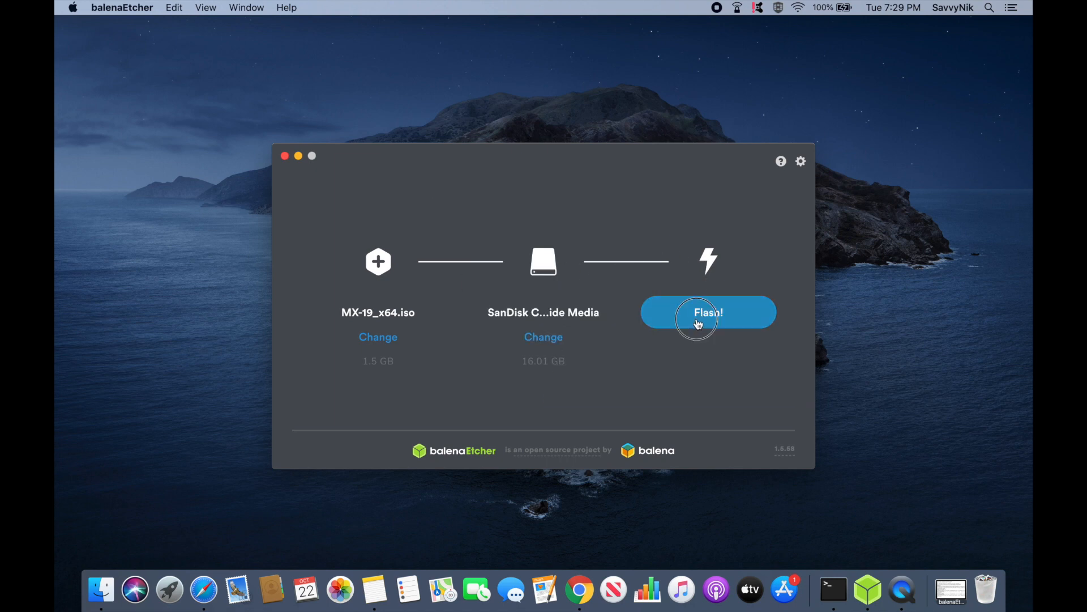
{"action": "left_click", "coordinate": [707, 312]}
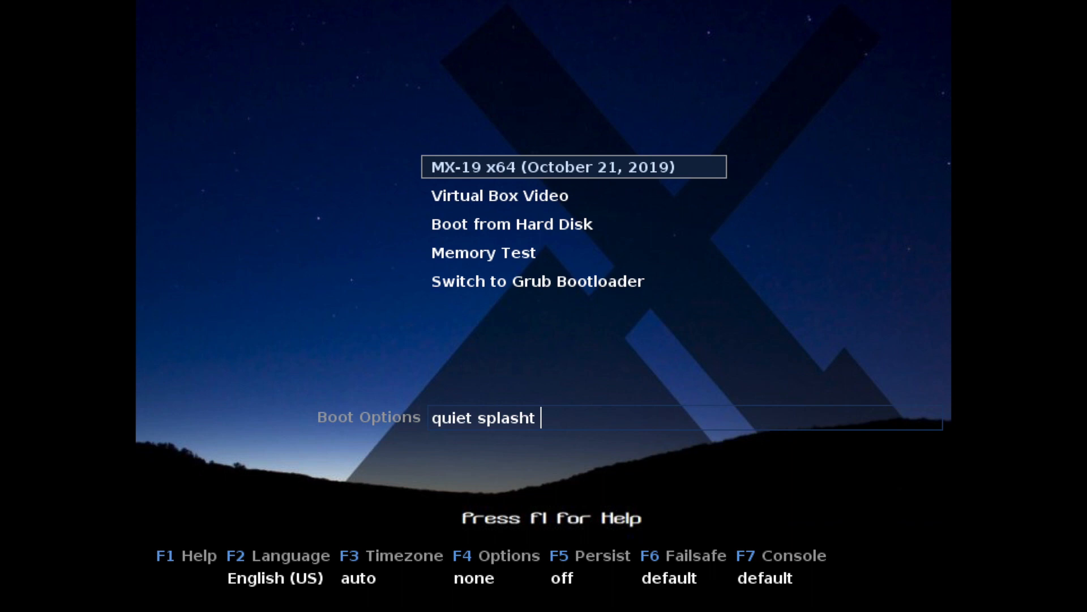
- Boot the highlighted MX-19 x64 (October 21, 2019) live entry
{"action": "key", "text": "Return"}
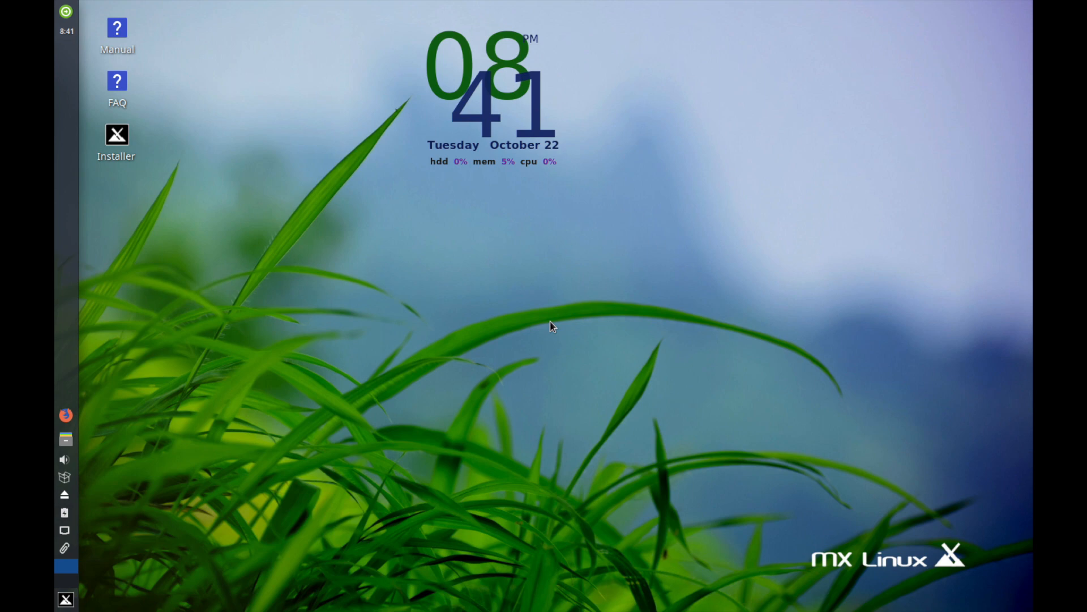
{"action": "mouse_move", "coordinate": [262, 199]}
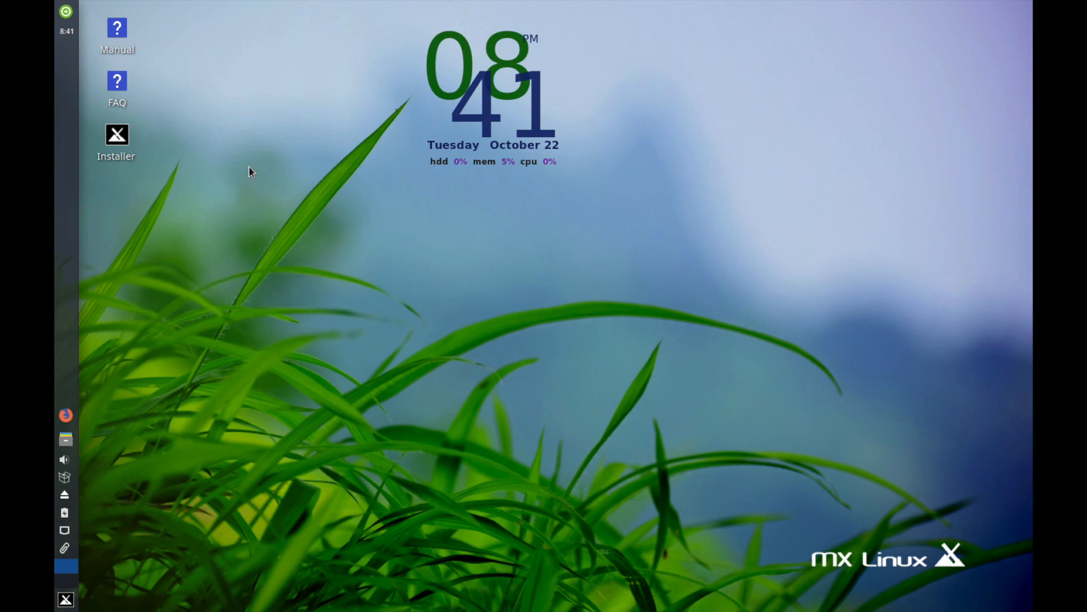
{"action": "mouse_move", "coordinate": [117, 135]}
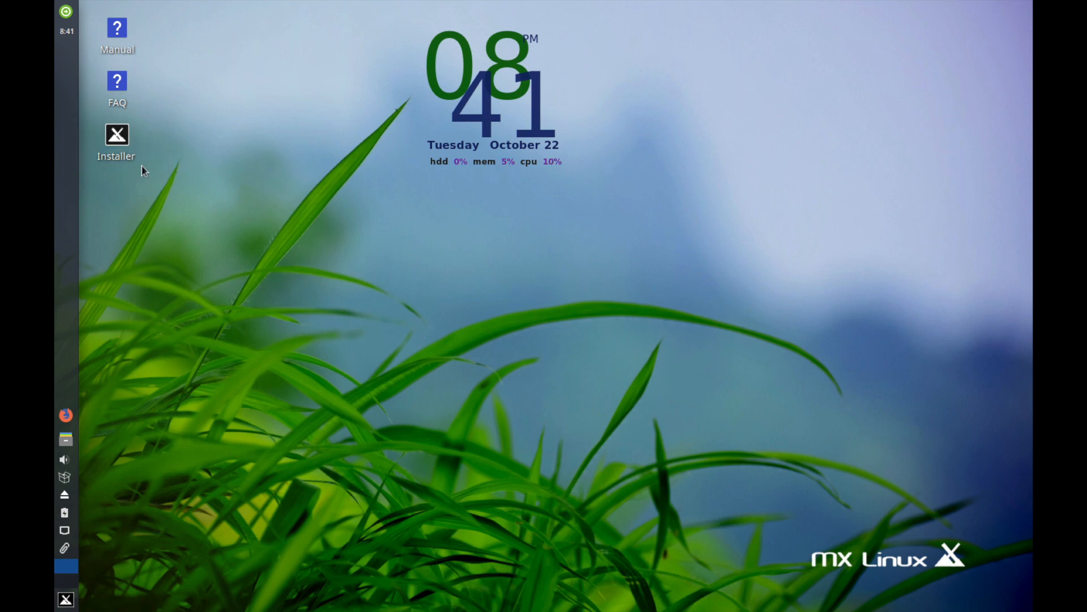
- Launch the Installer from the desktop and reposition its window showing the Terms of Use
{"action": "double_click", "coordinate": [116, 134]}
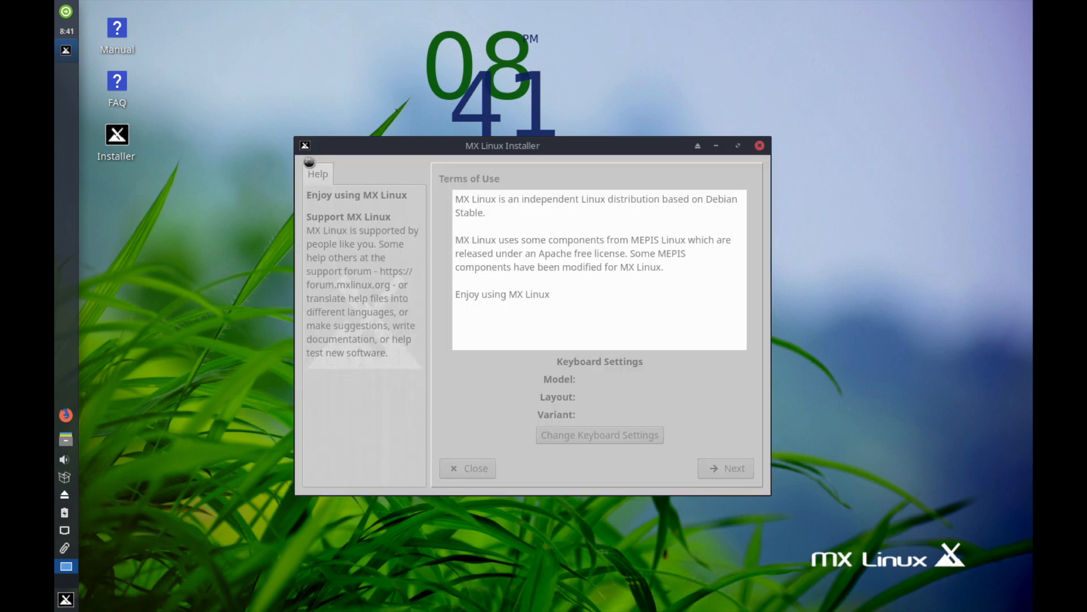
{"action": "left_click_drag", "start_coordinate": [502, 146], "coordinate": [494, 104]}
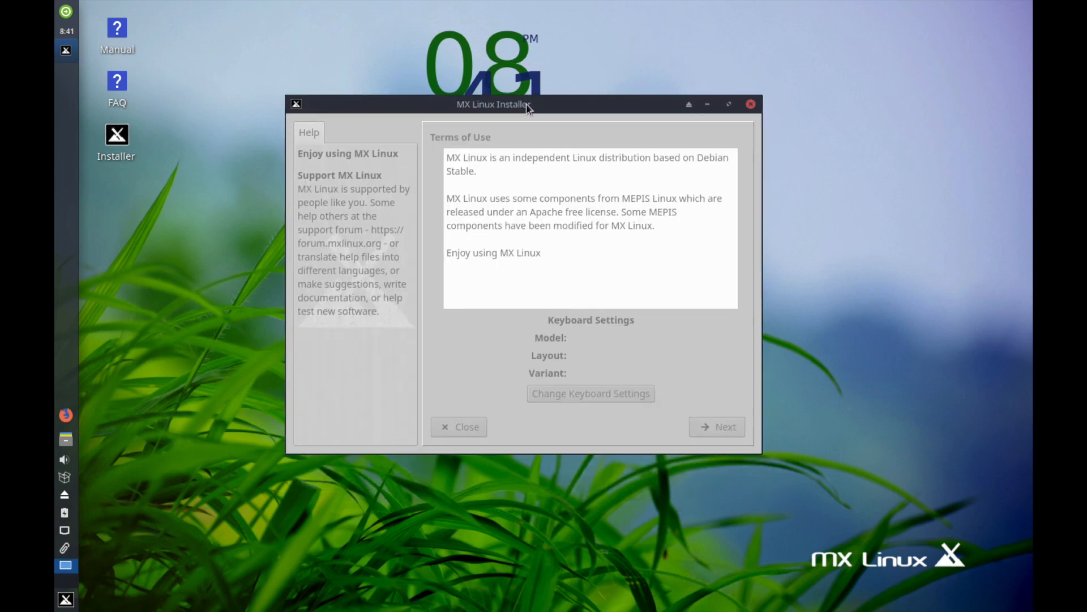
{"action": "mouse_move", "coordinate": [761, 460]}
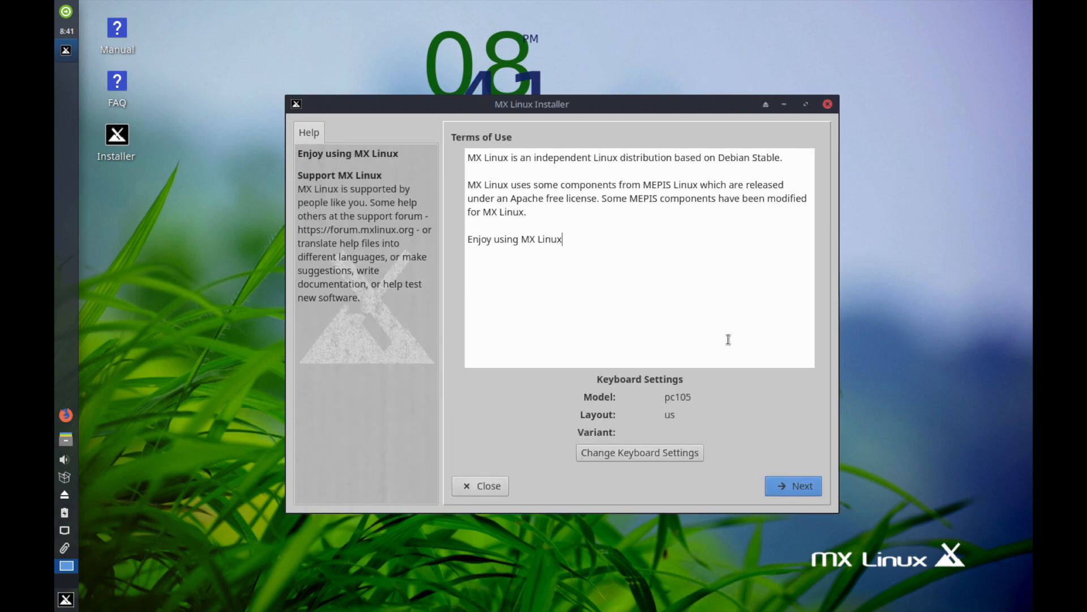
{"action": "mouse_move", "coordinate": [724, 345]}
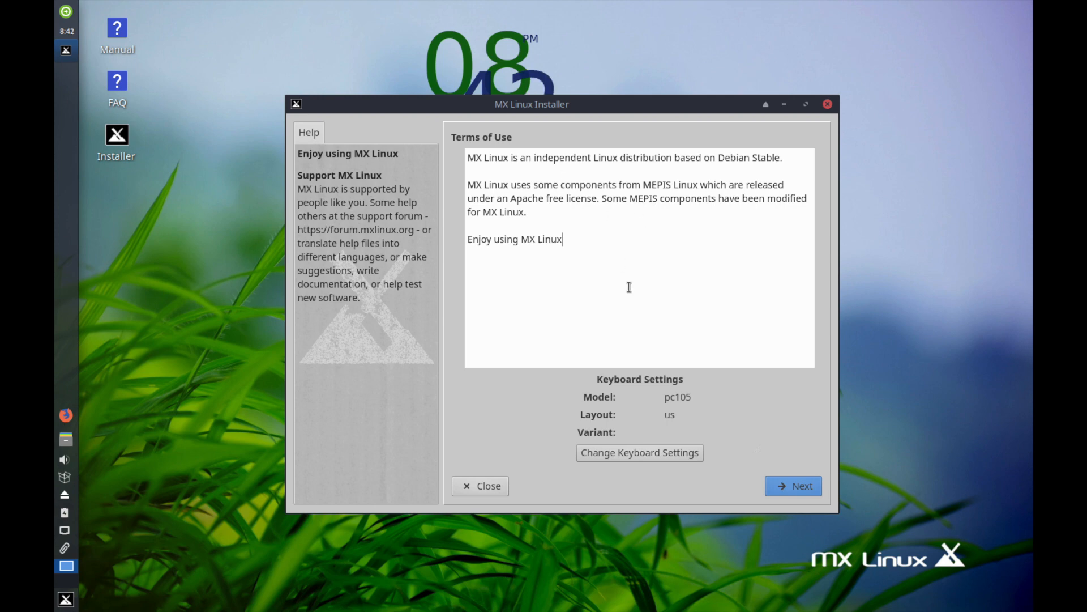
{"action": "mouse_move", "coordinate": [578, 215]}
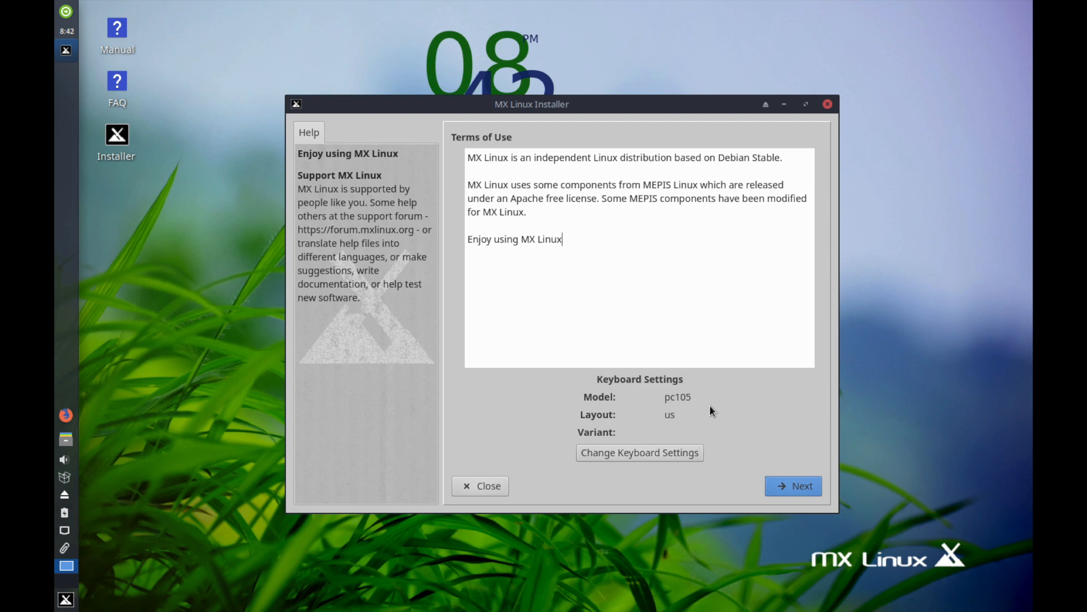
{"action": "mouse_move", "coordinate": [683, 393]}
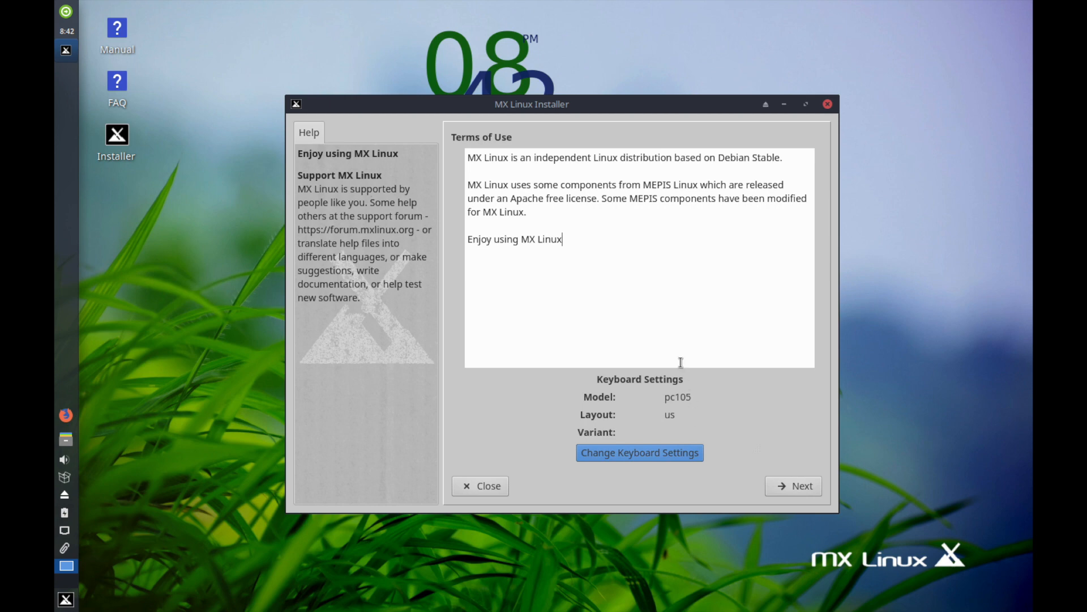
{"action": "mouse_move", "coordinate": [628, 306]}
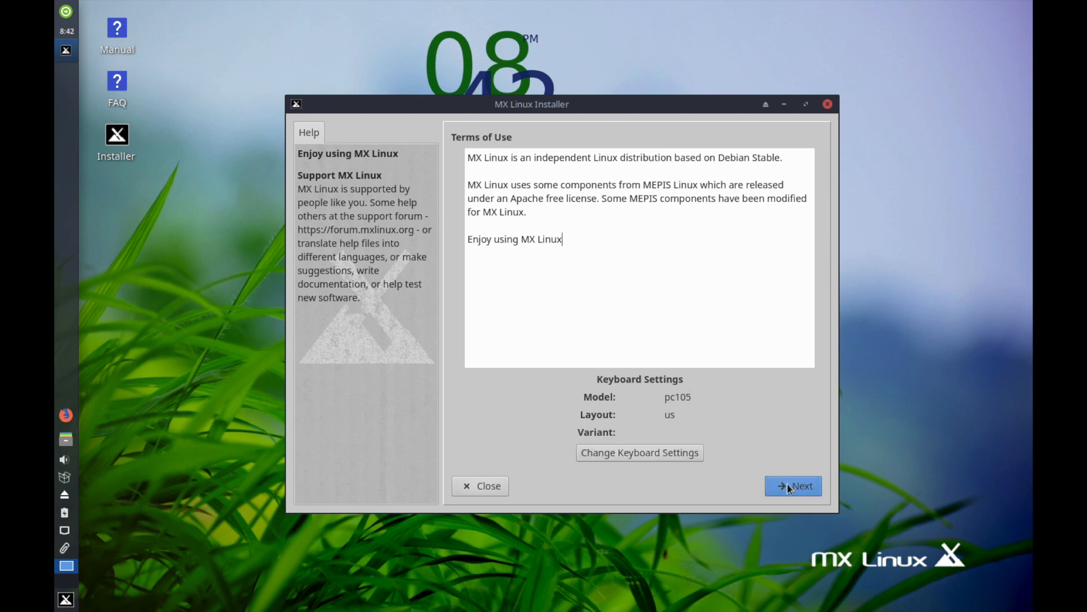
{"action": "left_click", "coordinate": [793, 486]}
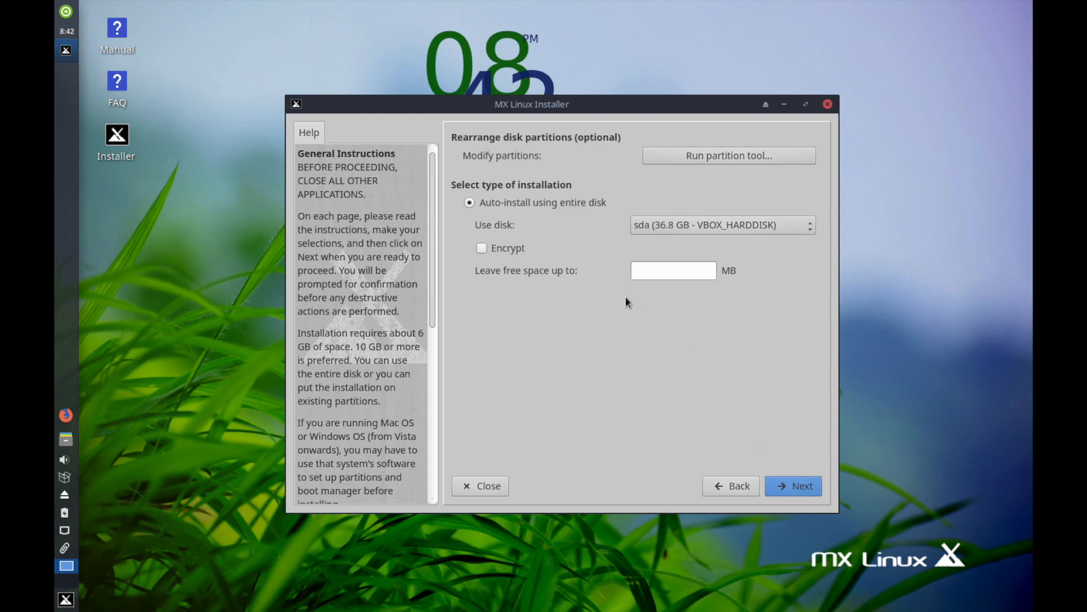
{"action": "mouse_move", "coordinate": [462, 147]}
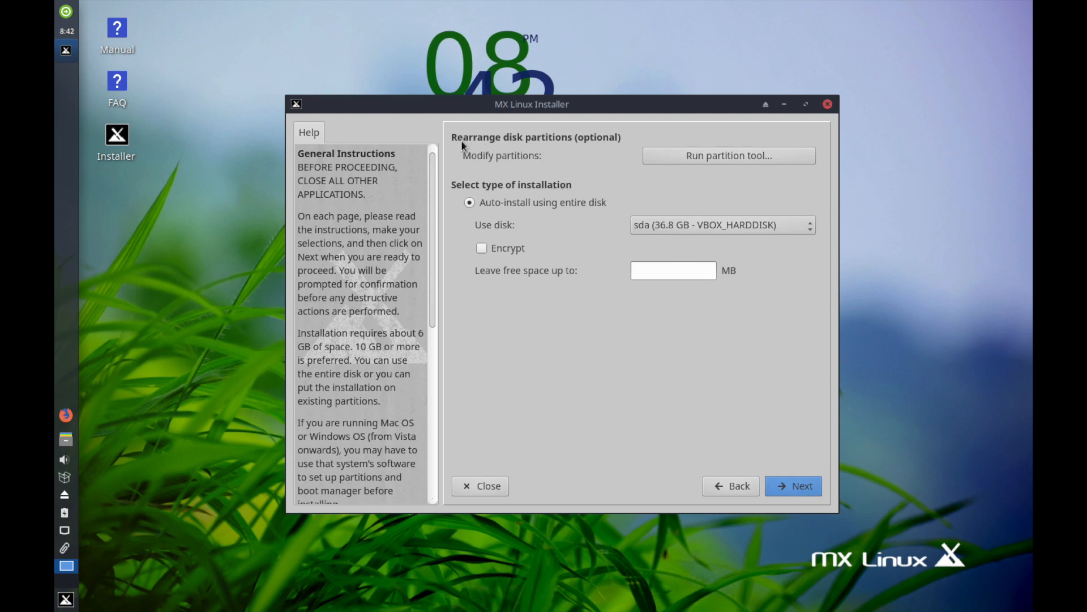
{"action": "mouse_move", "coordinate": [588, 166]}
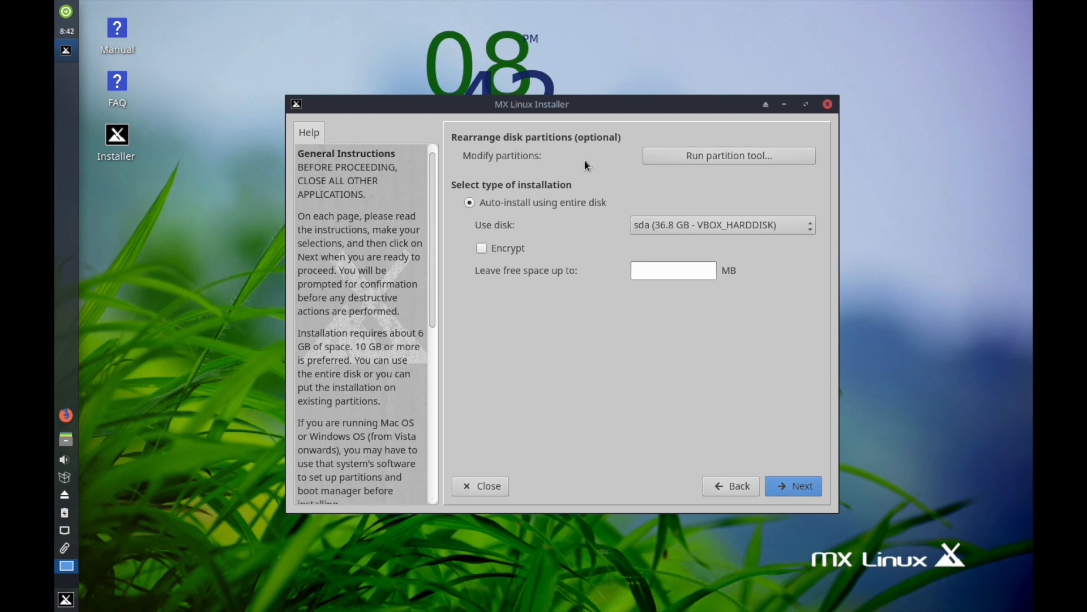
{"action": "mouse_move", "coordinate": [622, 172]}
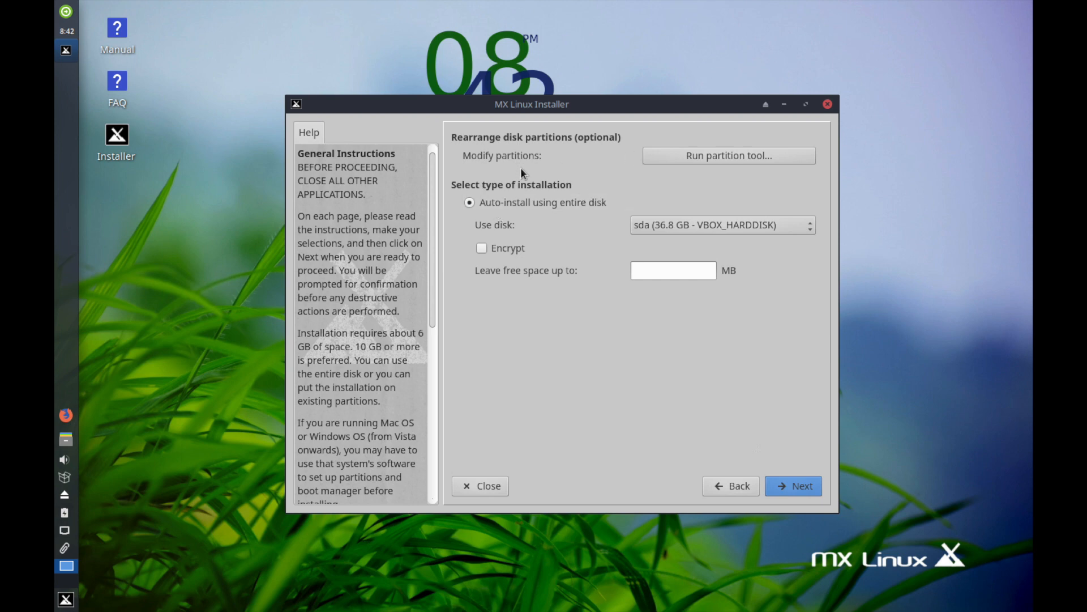
{"action": "mouse_move", "coordinate": [457, 196]}
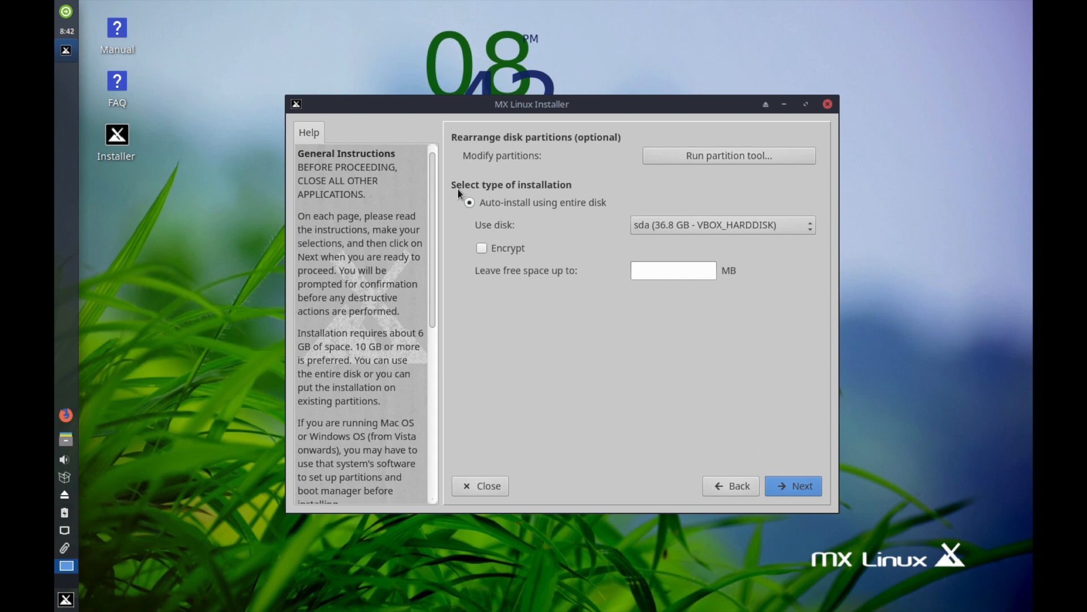
{"action": "mouse_move", "coordinate": [454, 227]}
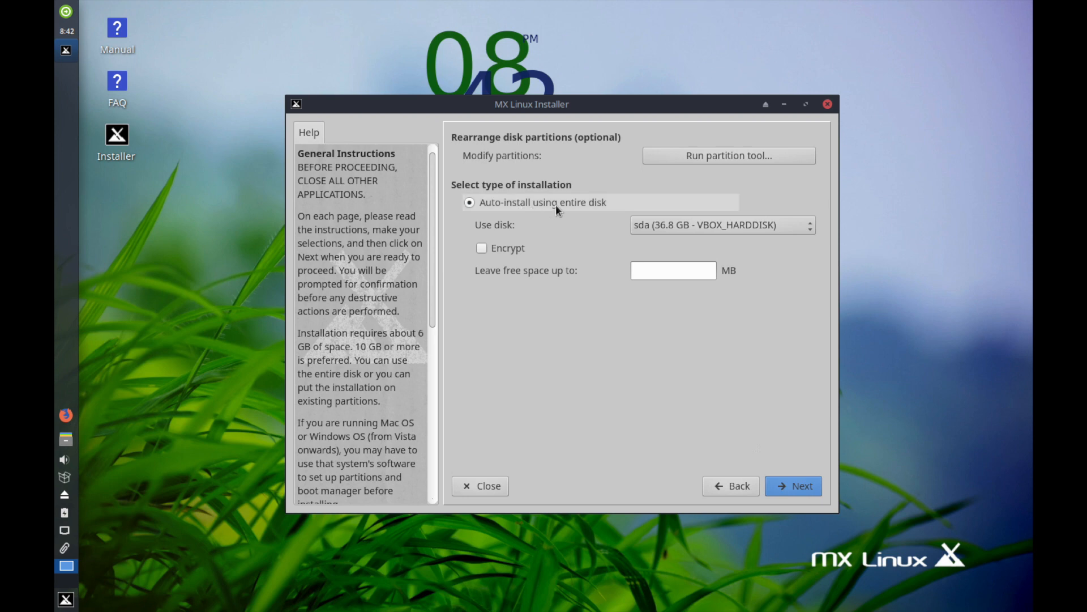
{"action": "mouse_move", "coordinate": [614, 212]}
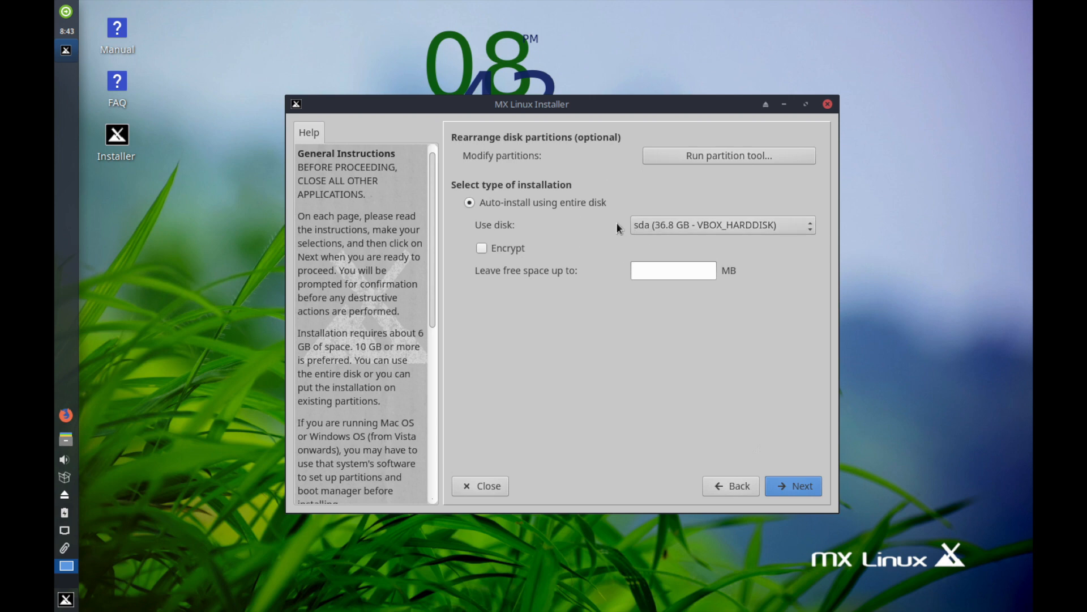
{"action": "mouse_move", "coordinate": [576, 234]}
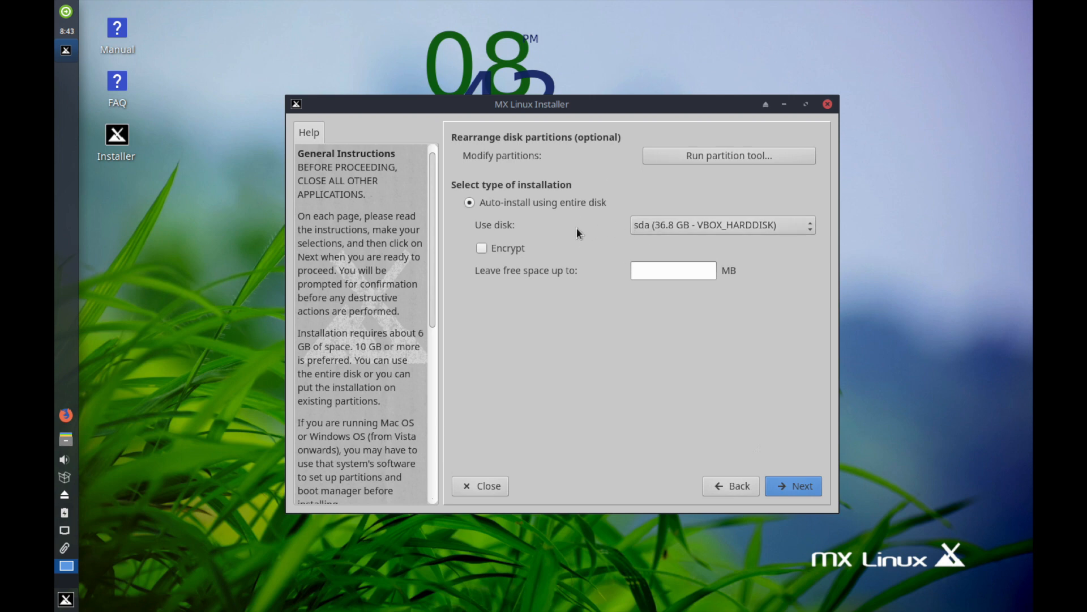
{"action": "mouse_move", "coordinate": [481, 248]}
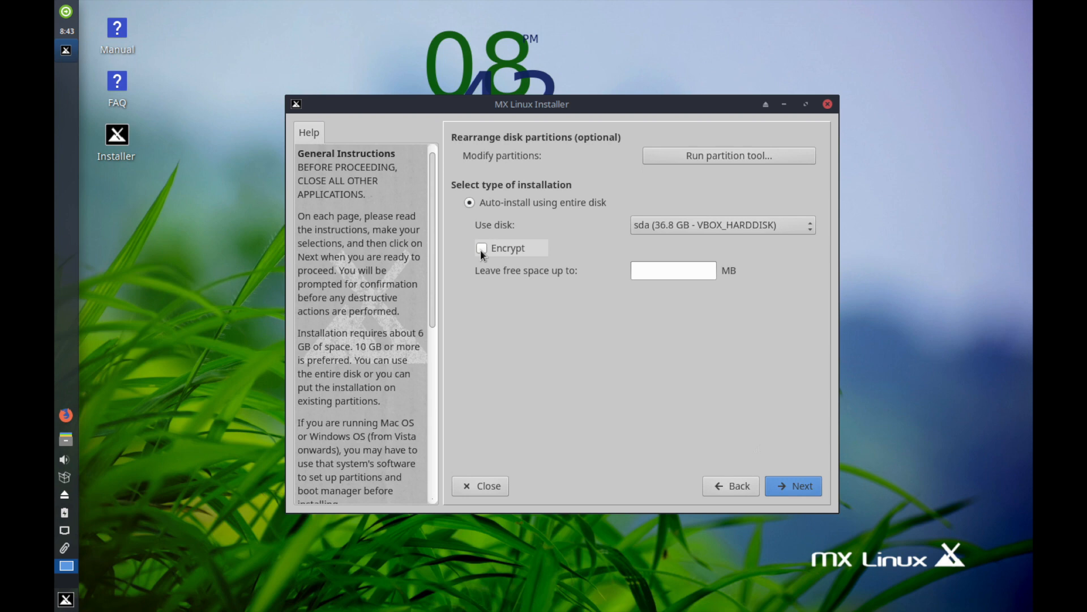
{"action": "mouse_move", "coordinate": [487, 281]}
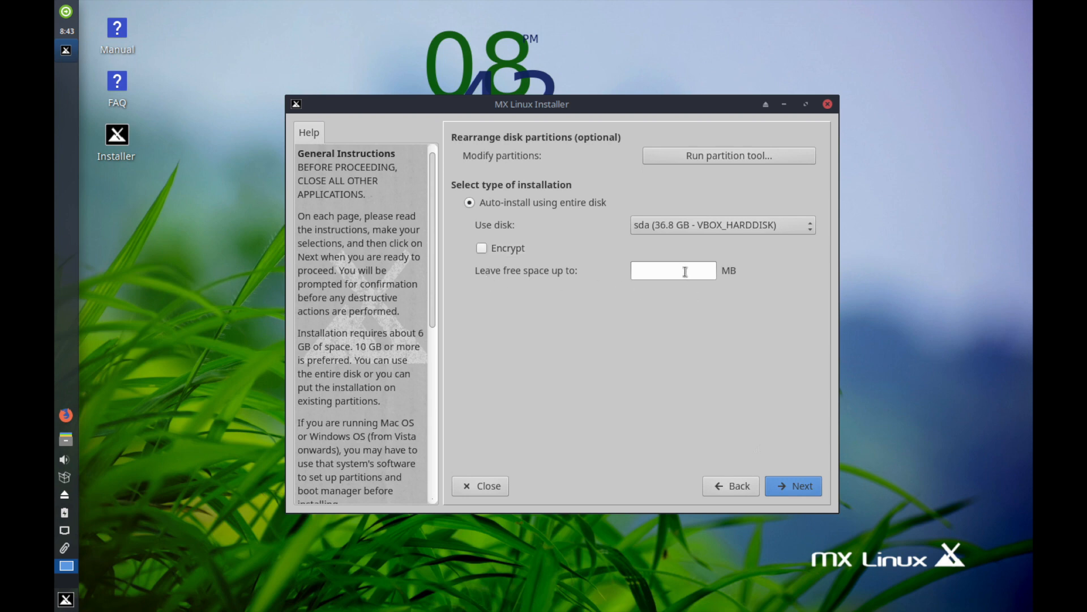
{"action": "mouse_move", "coordinate": [577, 298]}
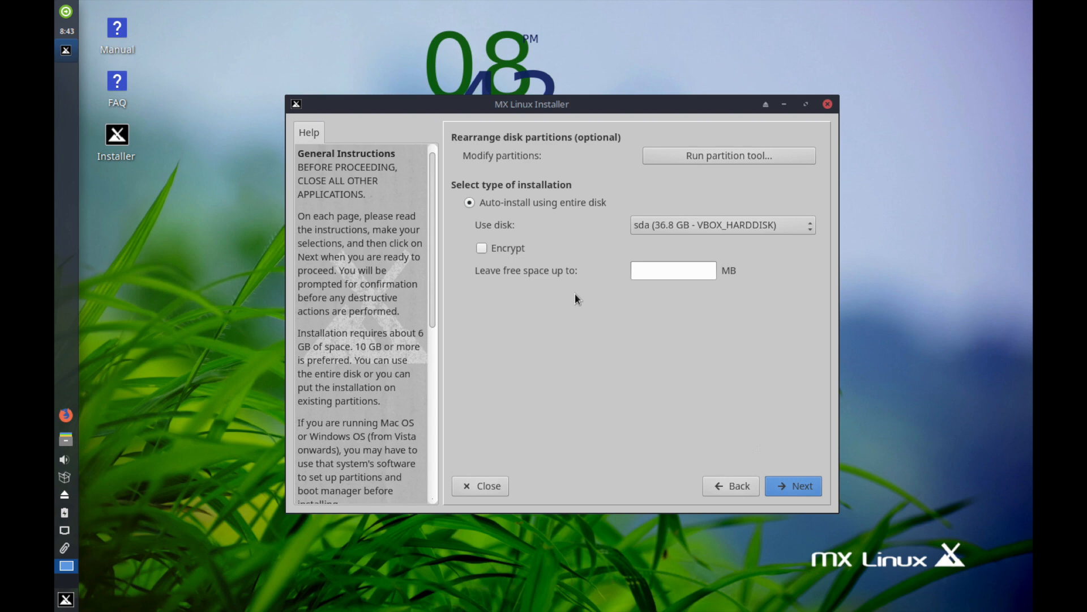
{"action": "mouse_move", "coordinate": [576, 276]}
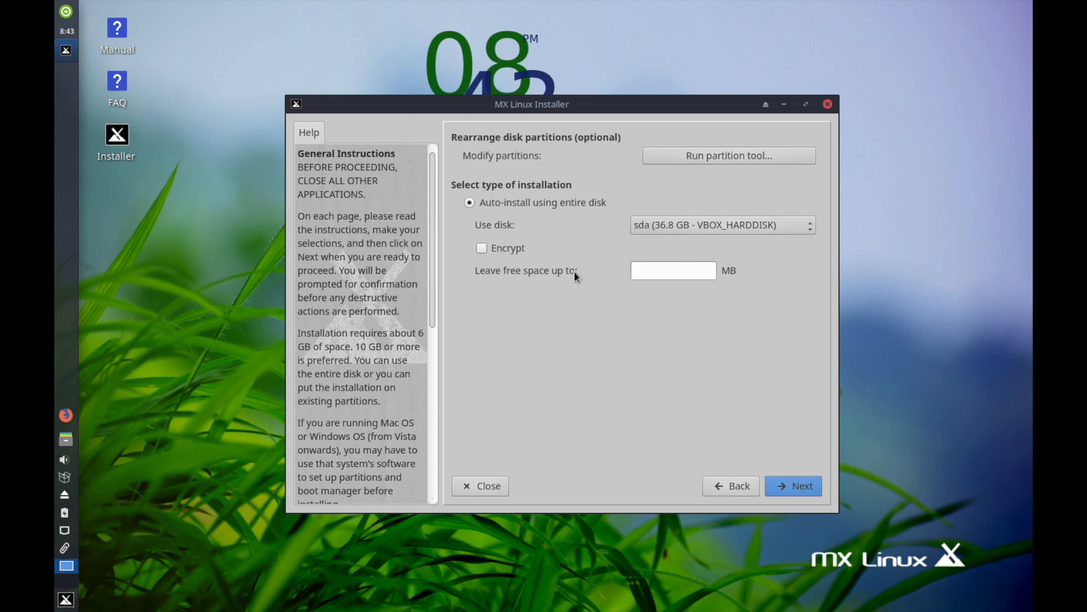
{"action": "mouse_move", "coordinate": [589, 281]}
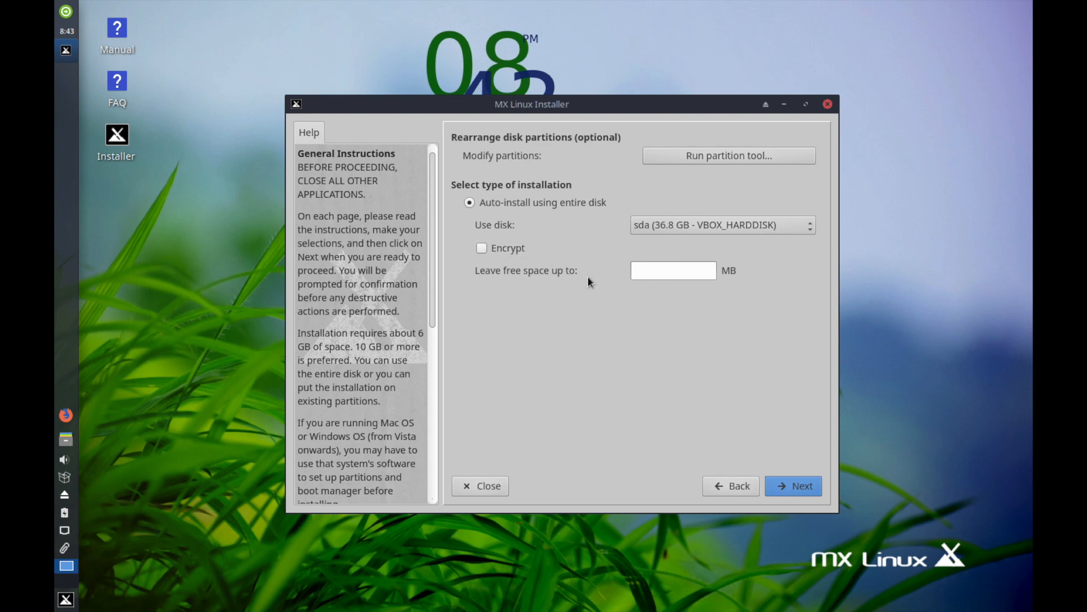
{"action": "mouse_move", "coordinate": [533, 223]}
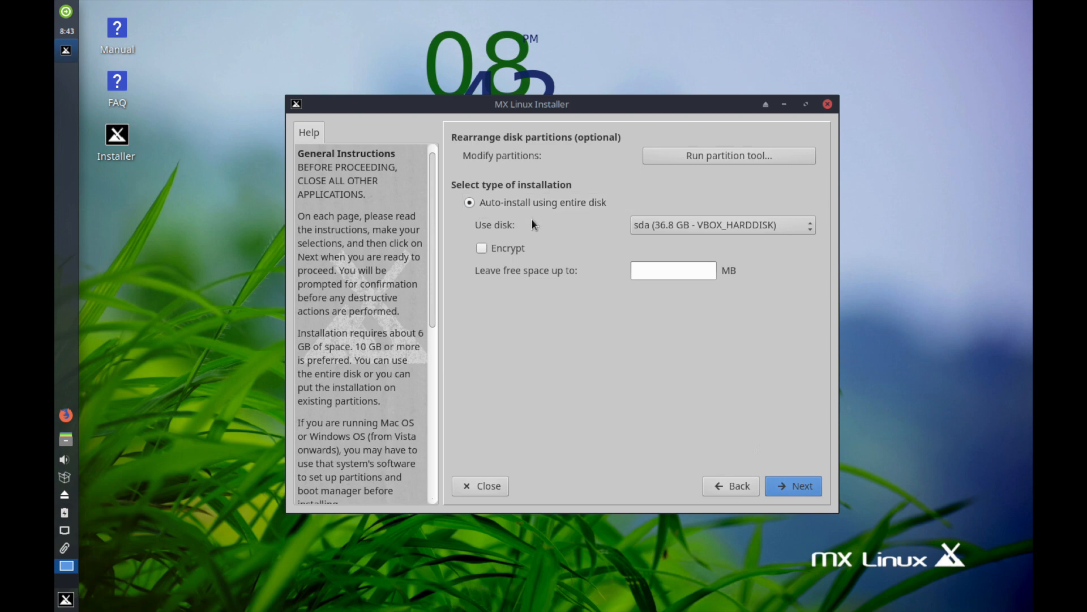
{"action": "mouse_move", "coordinate": [586, 217]}
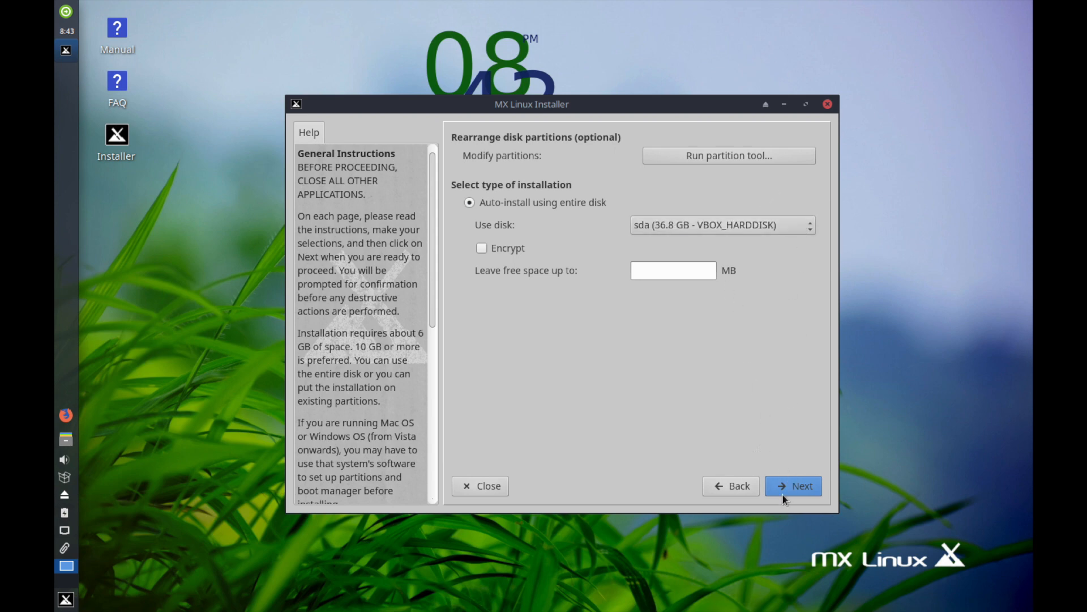
- Continue with the whole-disk sda install so the format confirmation prompt appears
{"action": "left_click", "coordinate": [793, 486]}
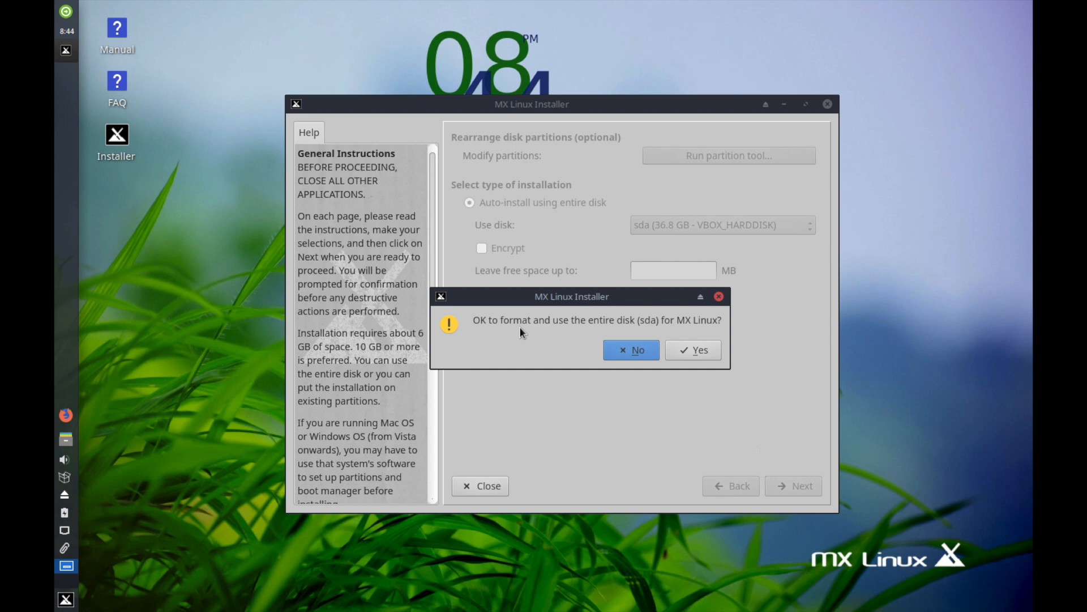
{"action": "mouse_move", "coordinate": [701, 332]}
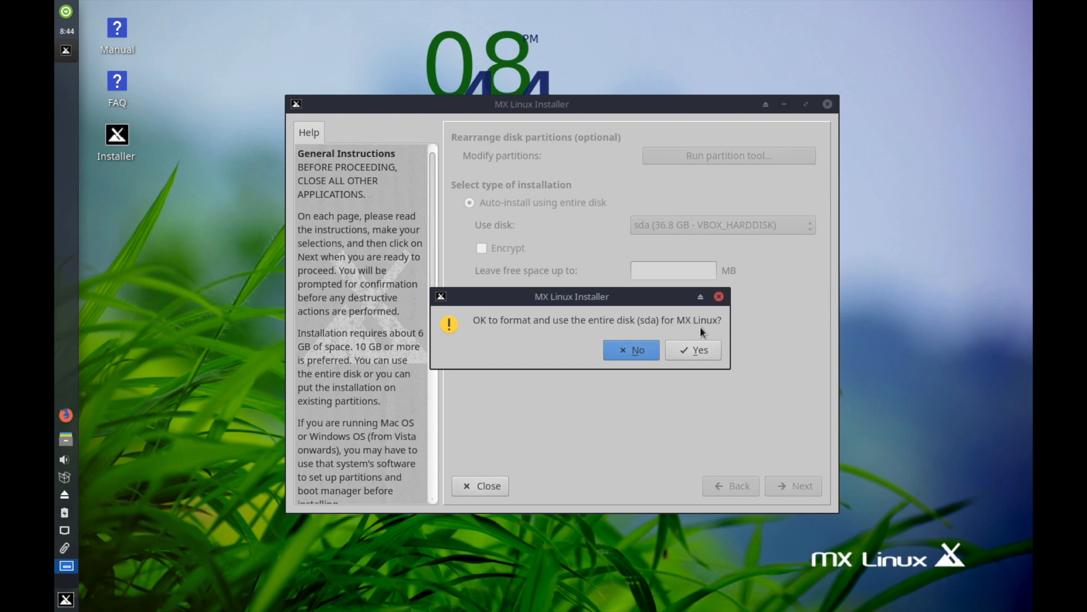
{"action": "double_click", "coordinate": [646, 319]}
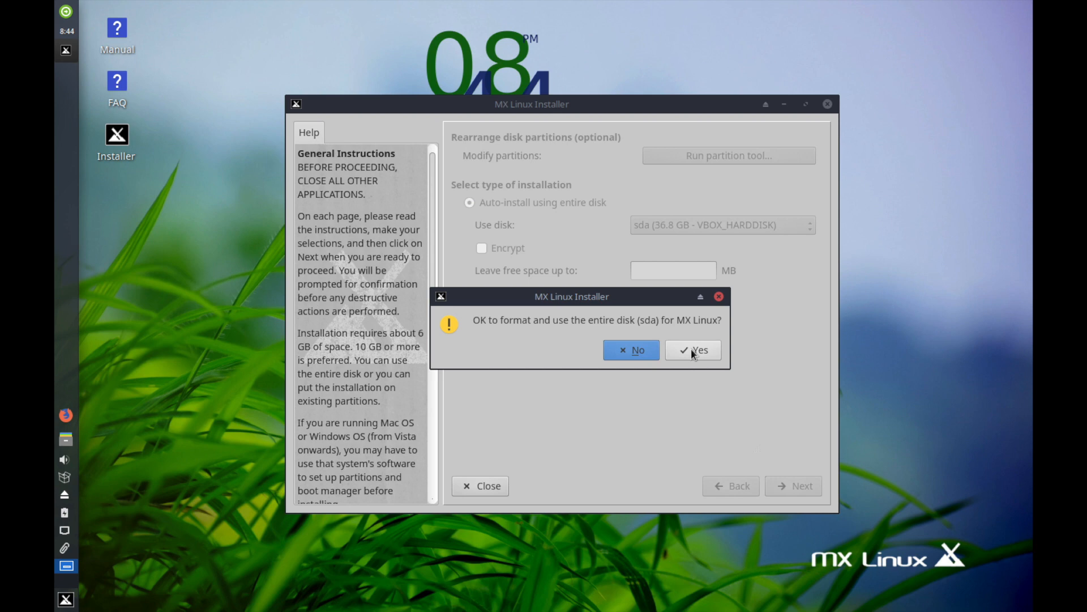
- Confirm formatting the entire sda disk so system copying begins
{"action": "left_click", "coordinate": [697, 350]}
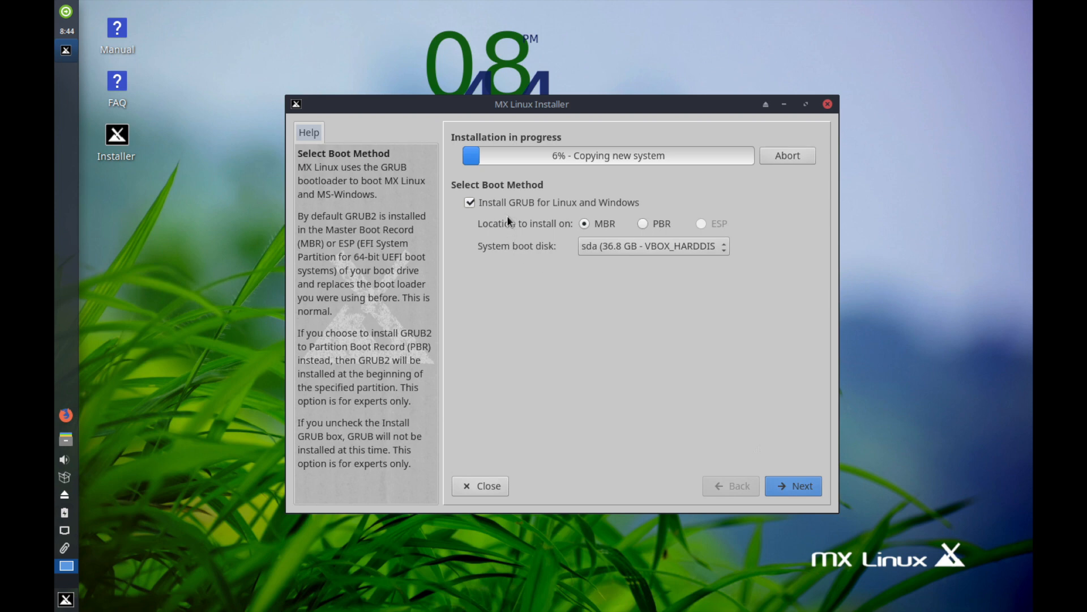
{"action": "mouse_move", "coordinate": [521, 278]}
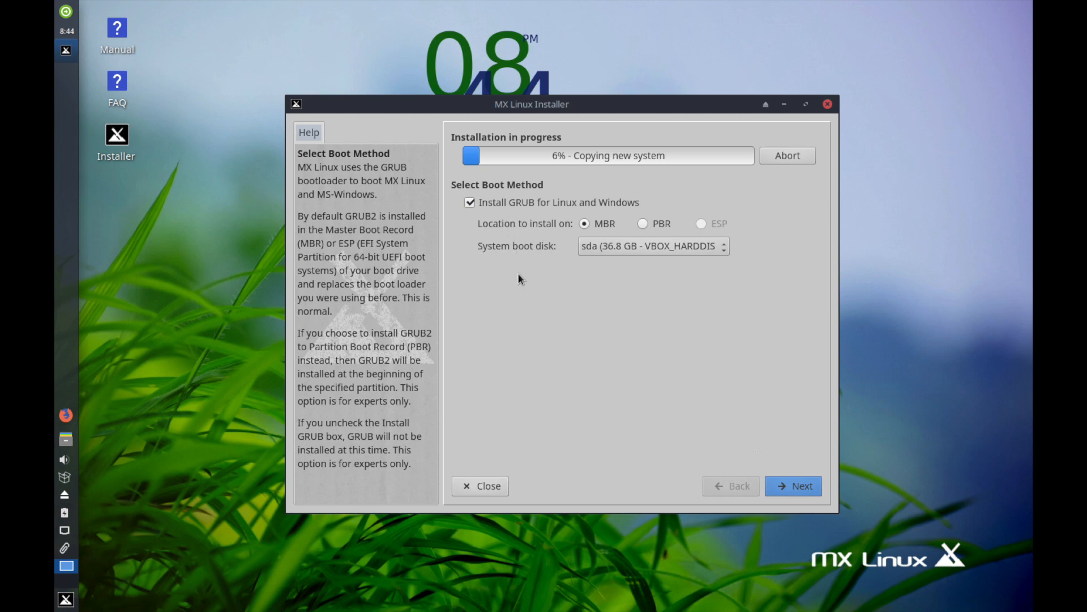
{"action": "mouse_move", "coordinate": [503, 194]}
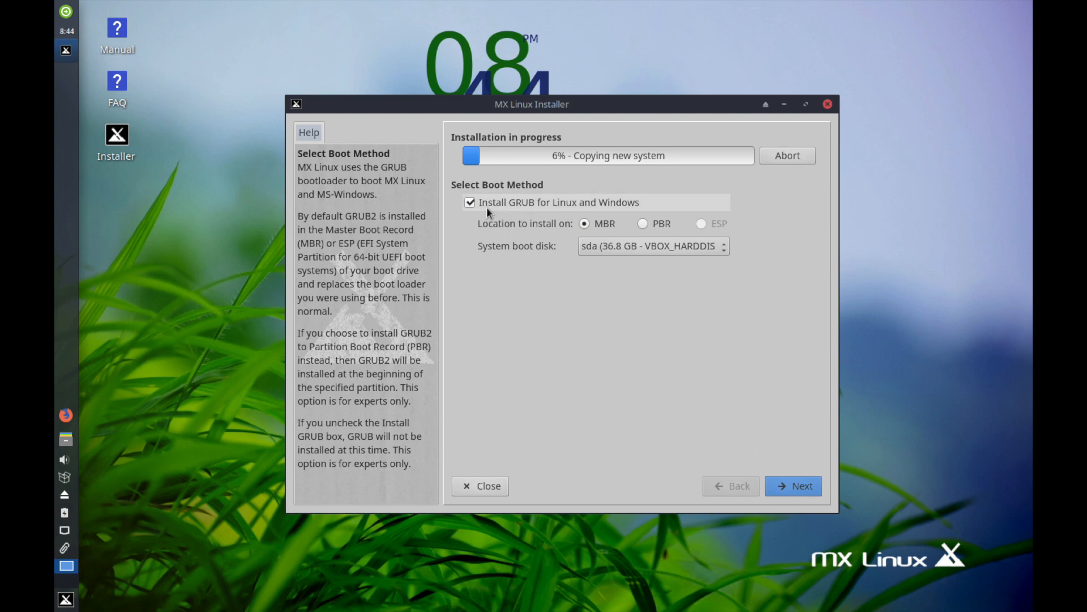
{"action": "mouse_move", "coordinate": [493, 213]}
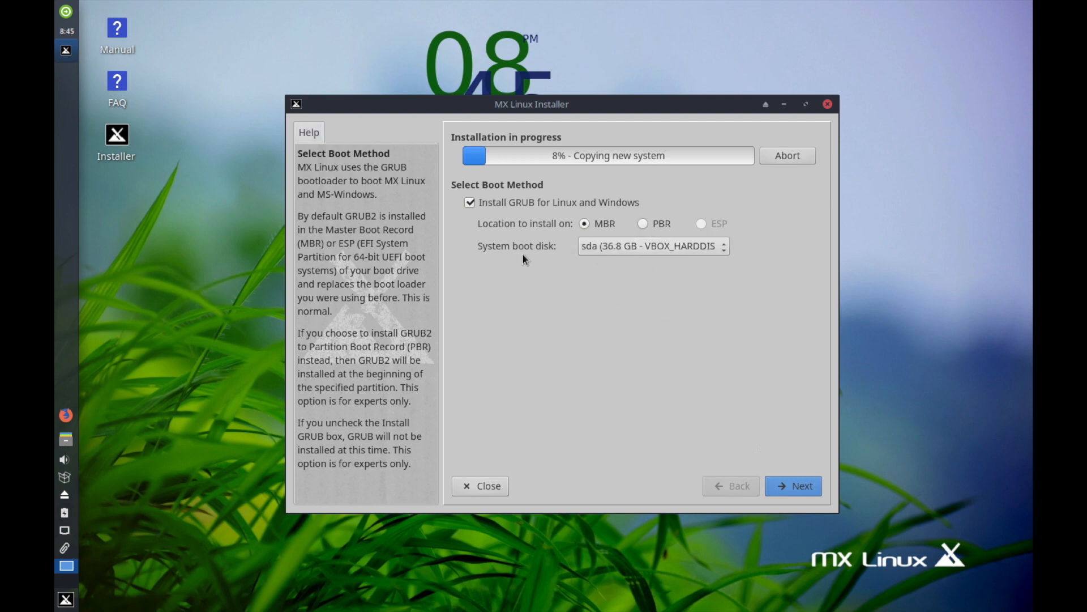
{"action": "mouse_move", "coordinate": [533, 267]}
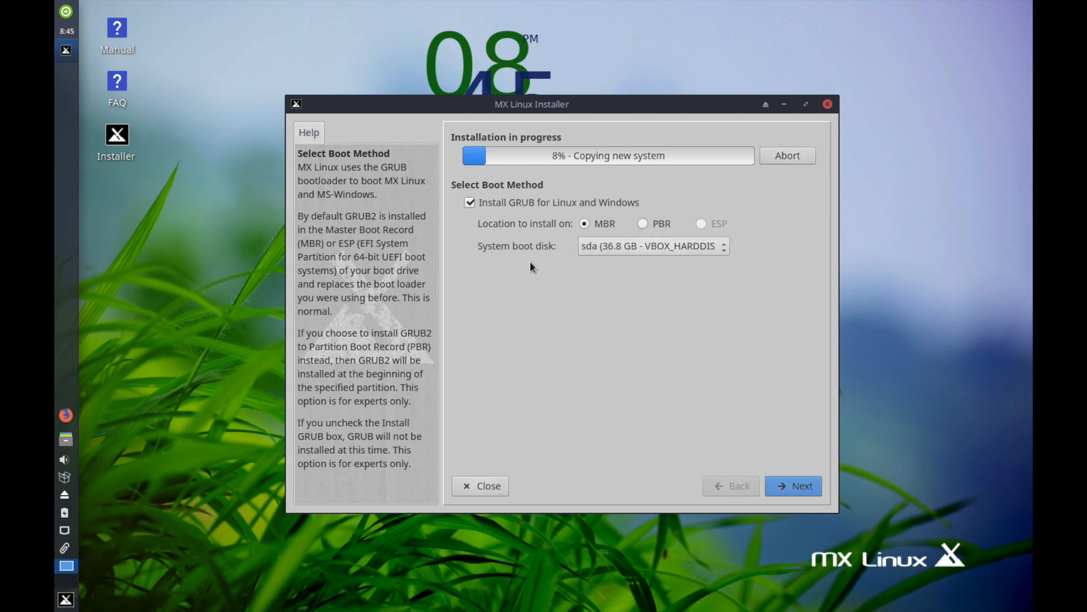
{"action": "mouse_move", "coordinate": [515, 252]}
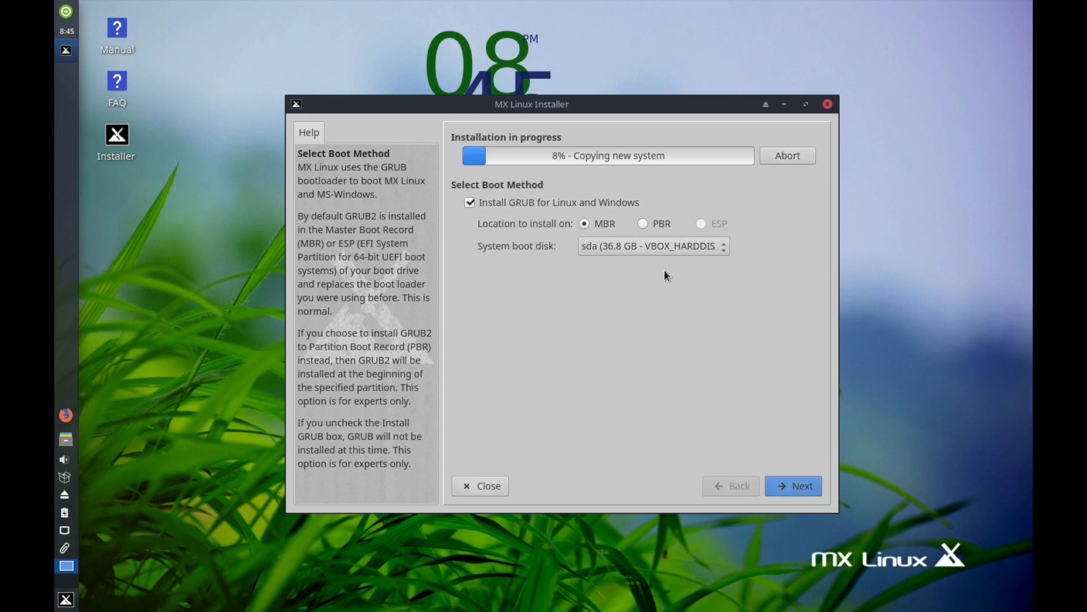
{"action": "mouse_move", "coordinate": [598, 250]}
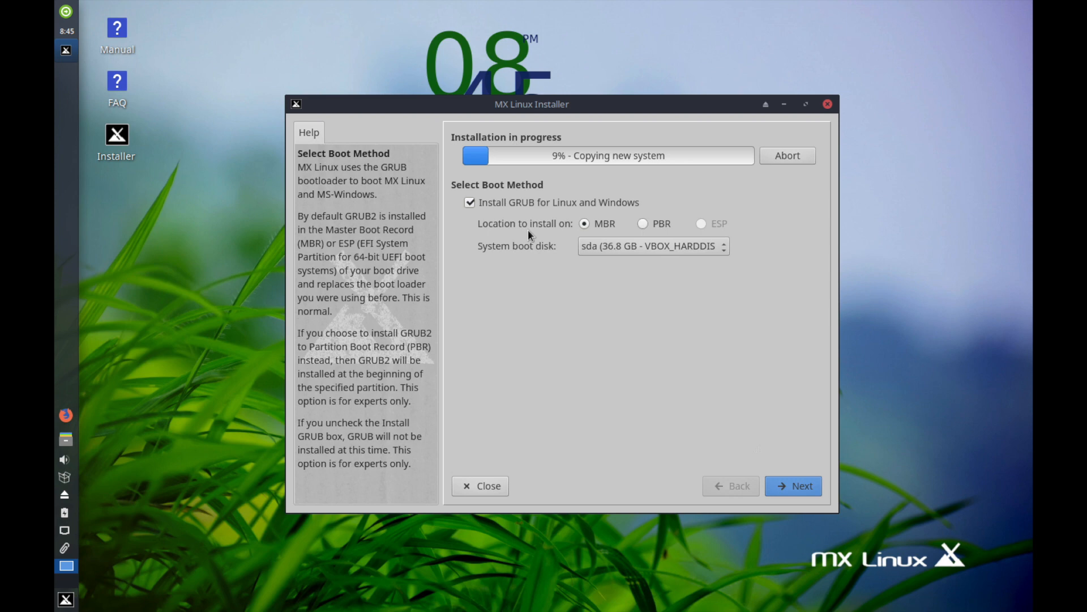
{"action": "mouse_move", "coordinate": [511, 212]}
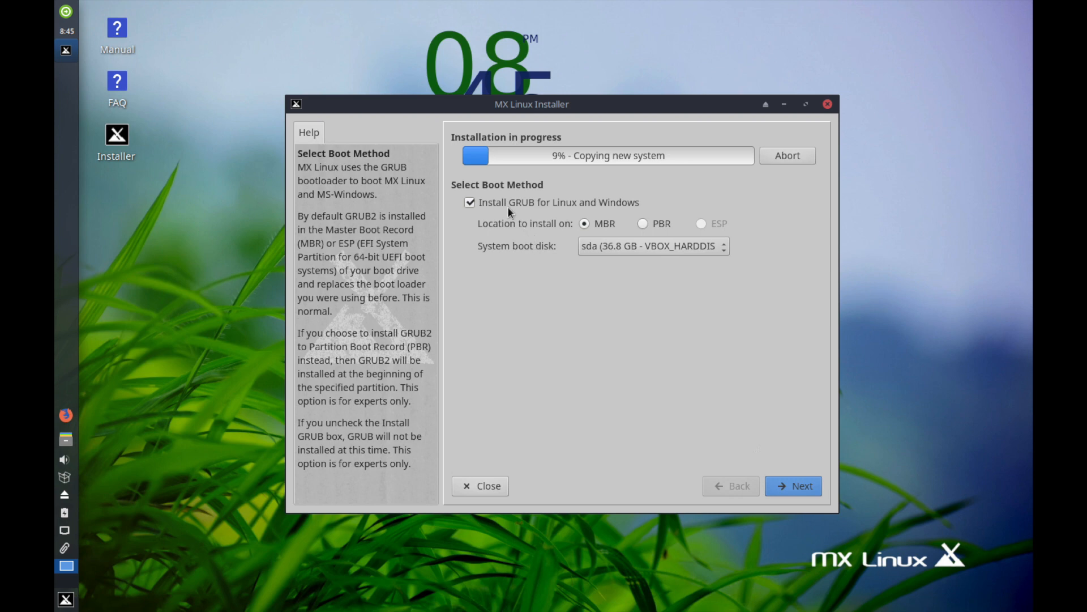
{"action": "mouse_move", "coordinate": [613, 326]}
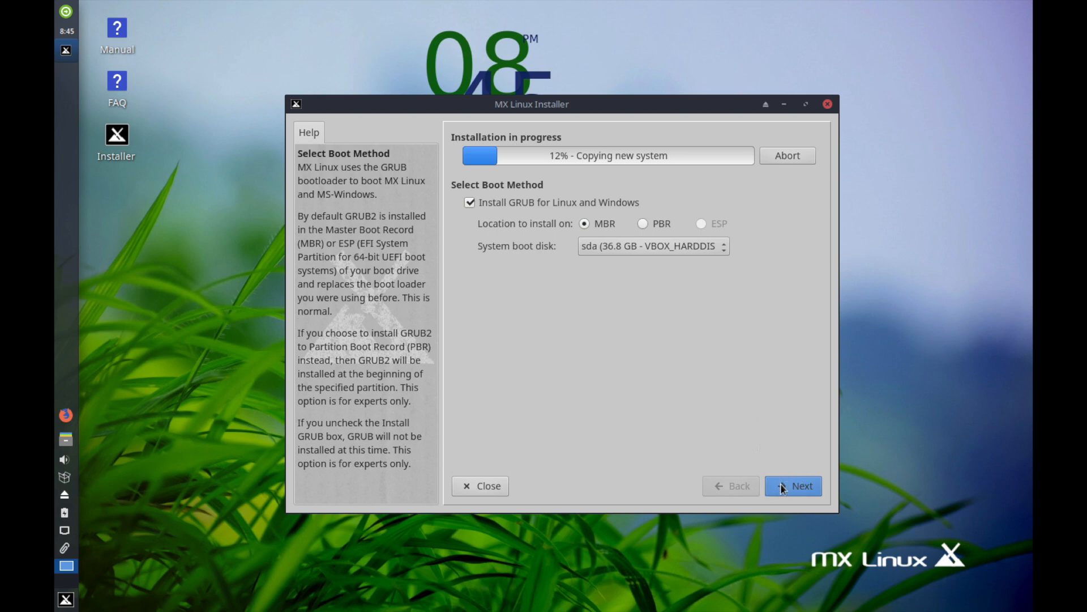
- Accept the GRUB settings and name the computer and its domain 'savvynik'
{"action": "left_click", "coordinate": [792, 486]}
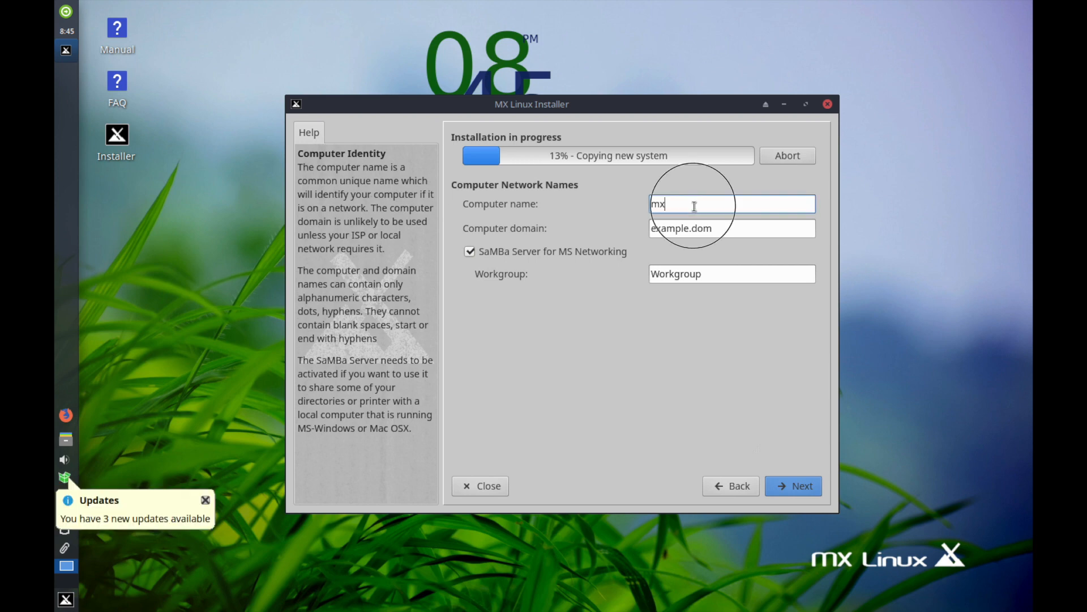
{"action": "type", "text": "savvynik"}
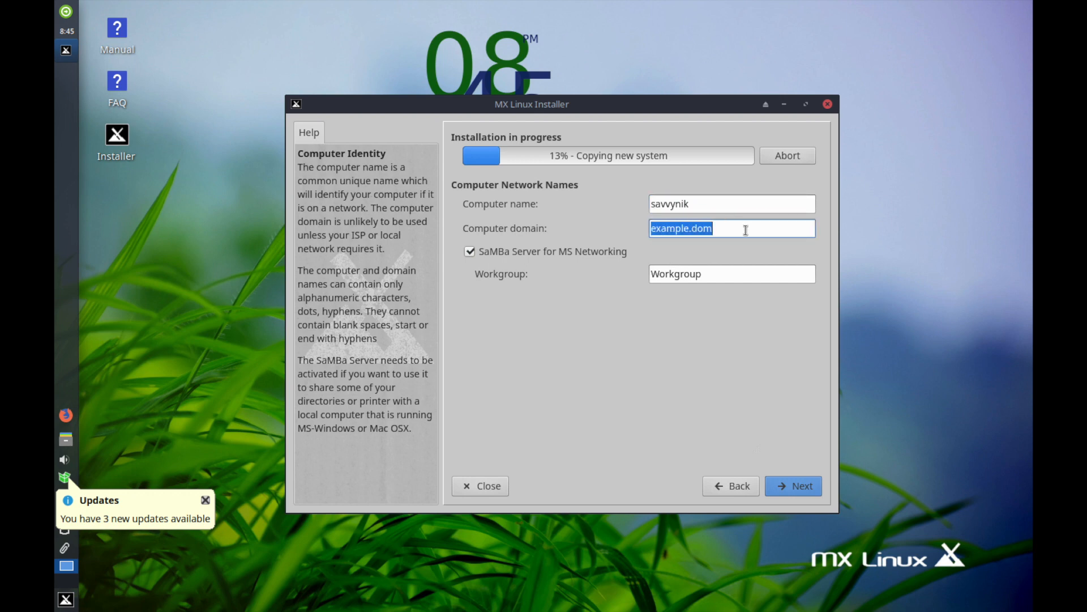
{"action": "type", "text": "savvynik"}
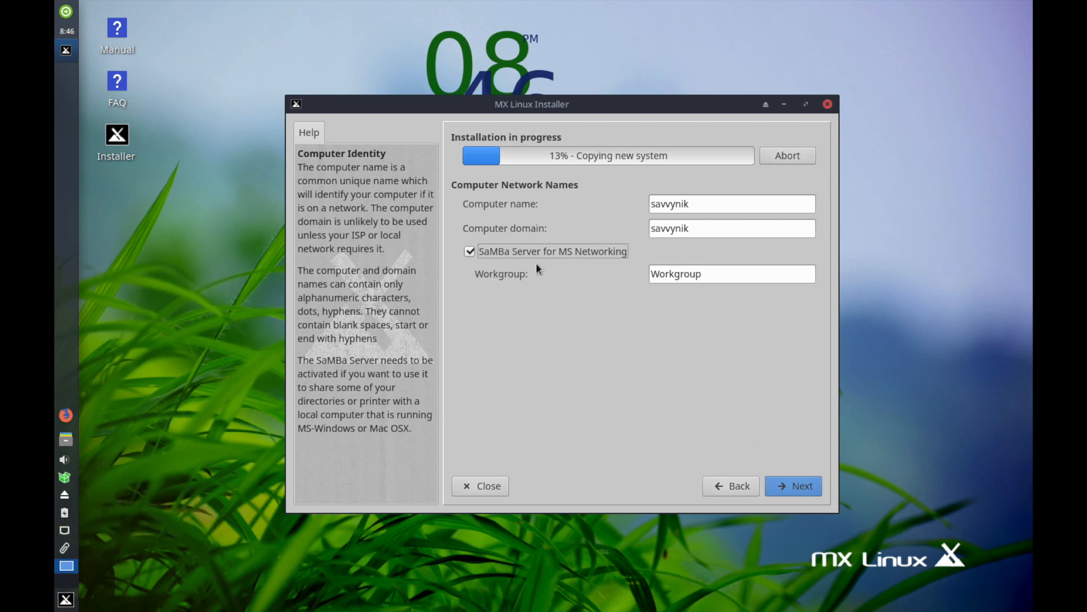
{"action": "mouse_move", "coordinate": [562, 303]}
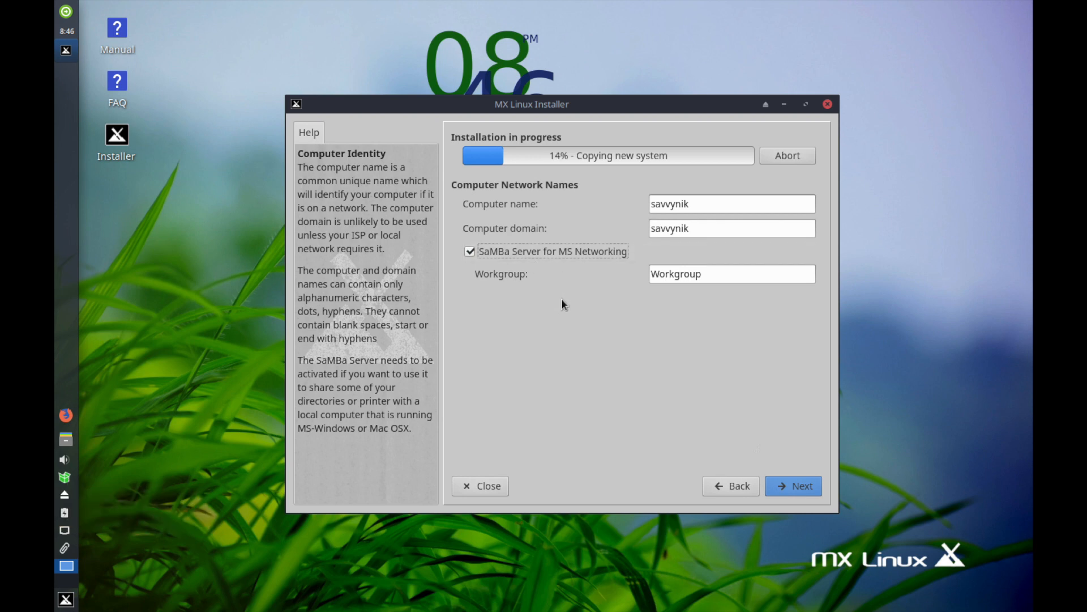
{"action": "mouse_move", "coordinate": [683, 265]}
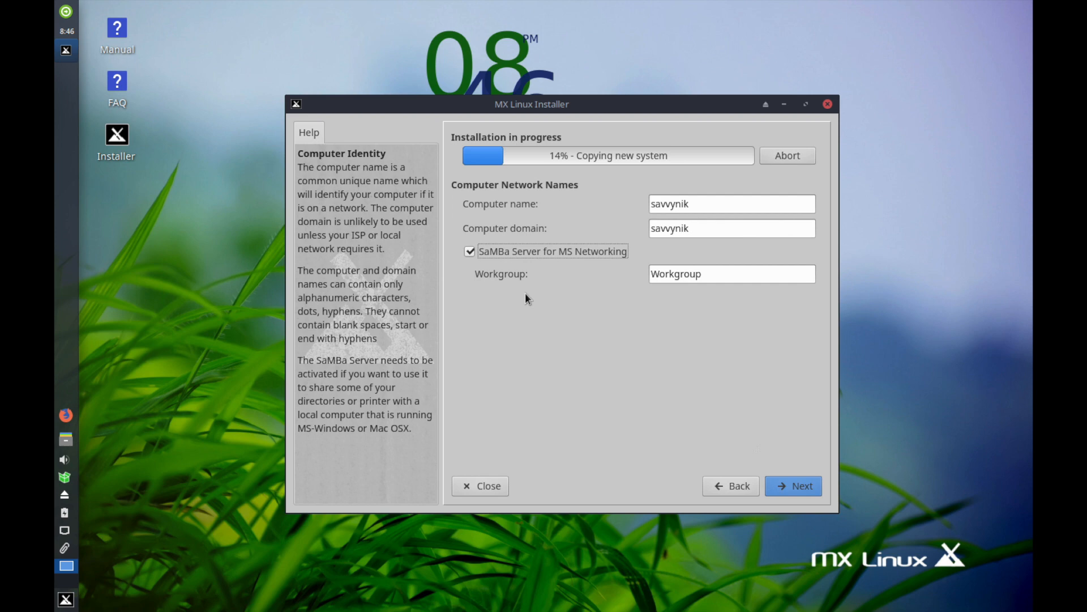
{"action": "mouse_move", "coordinate": [797, 473]}
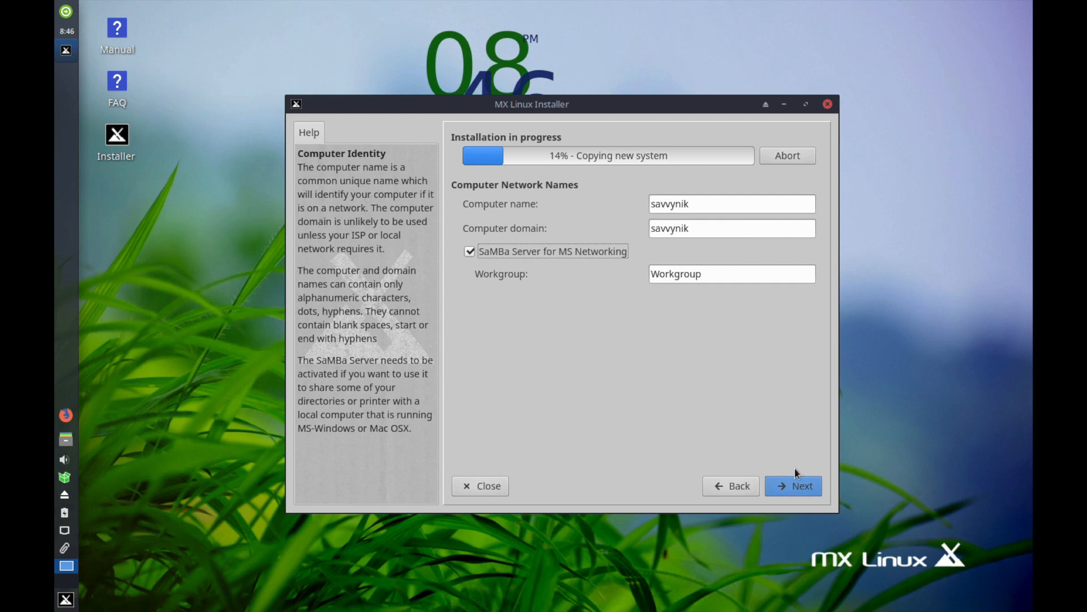
{"action": "mouse_move", "coordinate": [772, 465]}
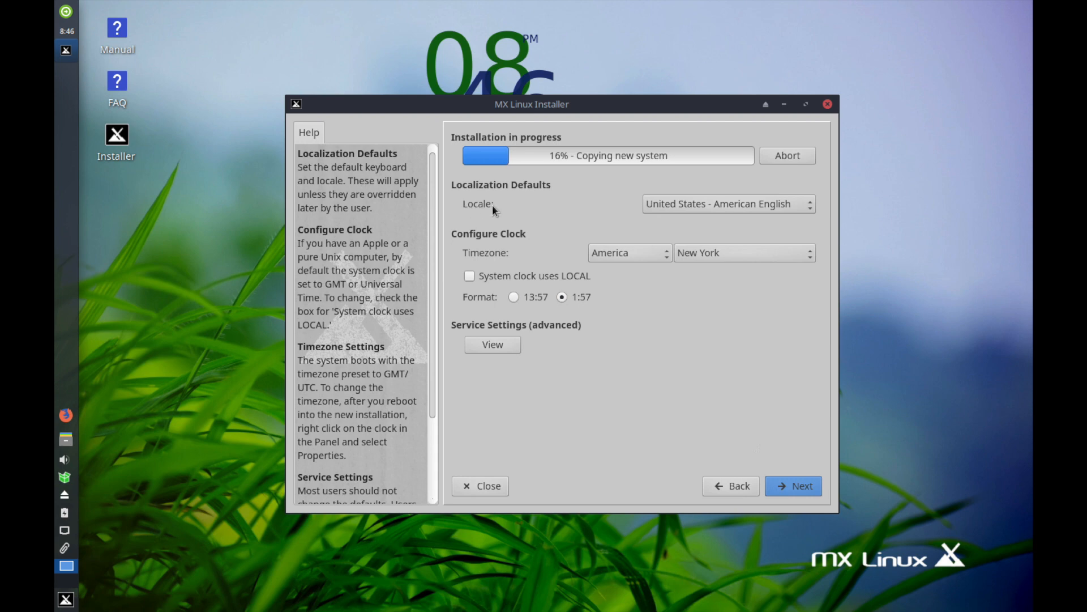
{"action": "left_click", "coordinate": [727, 203]}
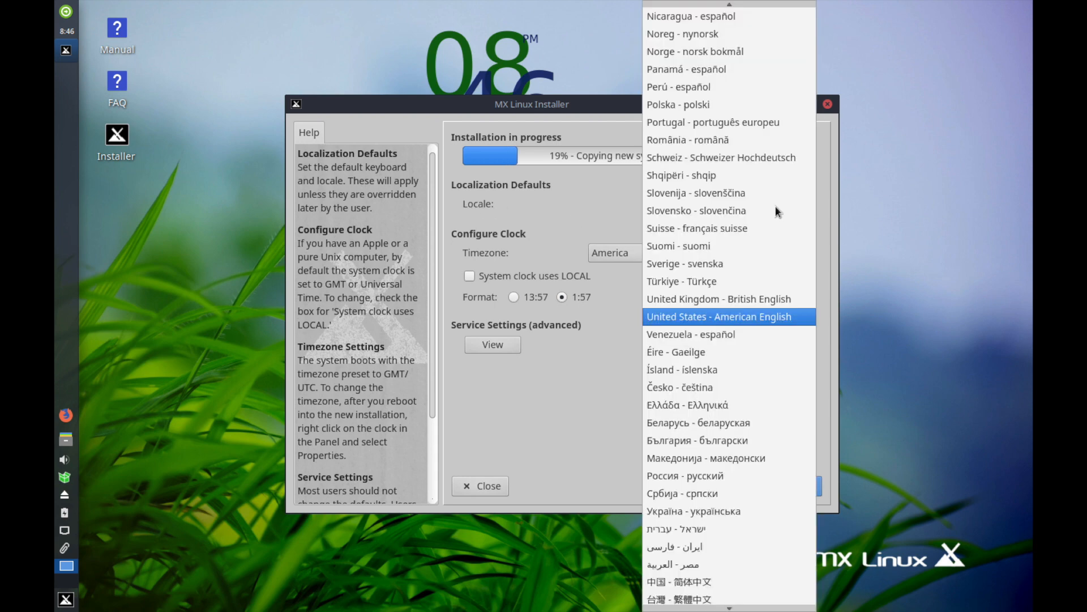
{"action": "left_click", "coordinate": [718, 316]}
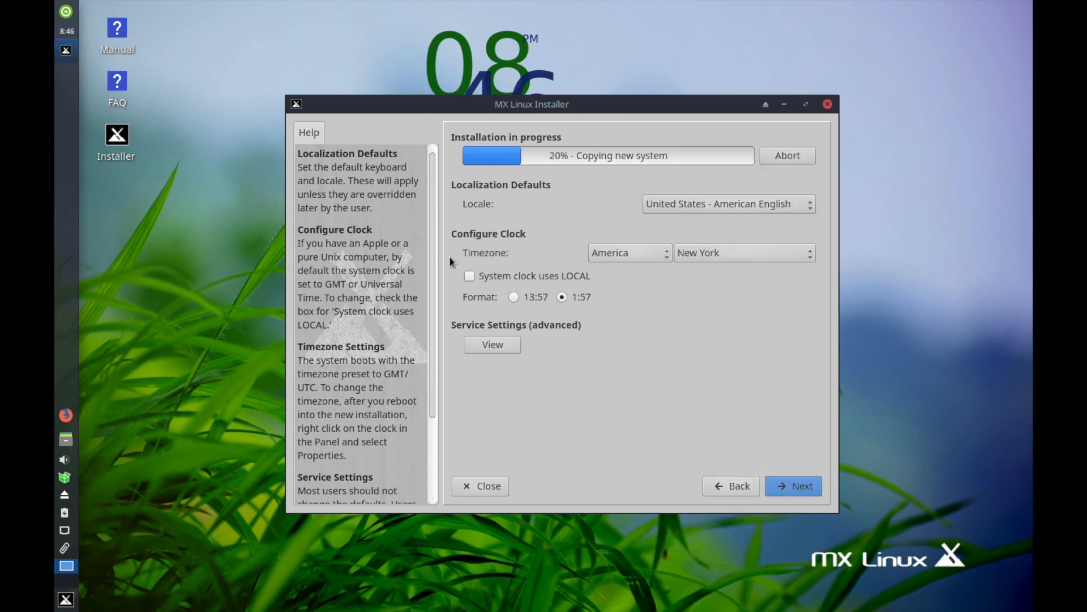
{"action": "mouse_move", "coordinate": [575, 267]}
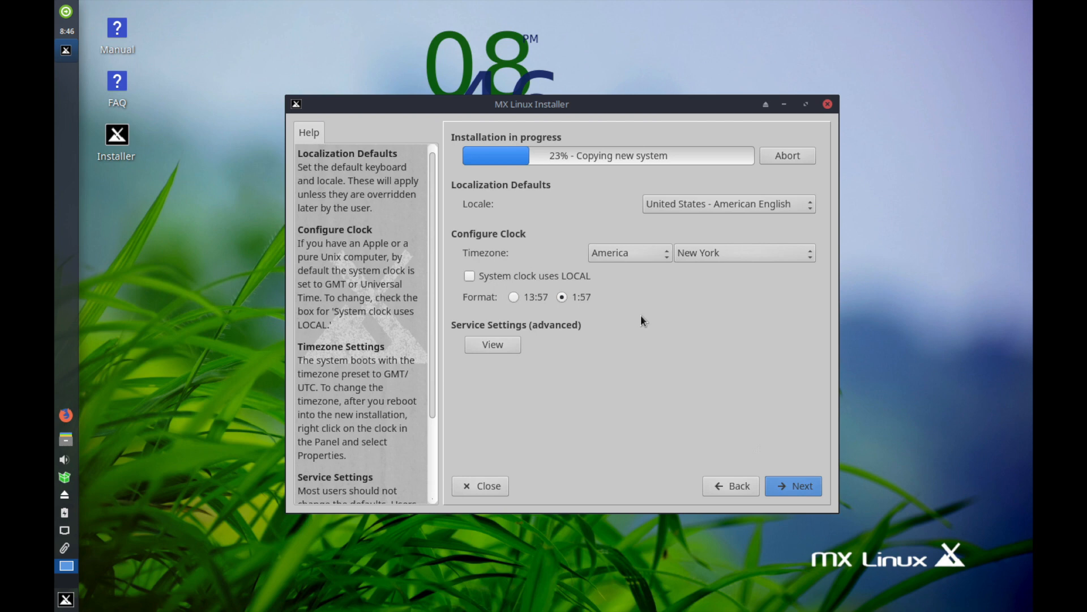
{"action": "left_click", "coordinate": [628, 251]}
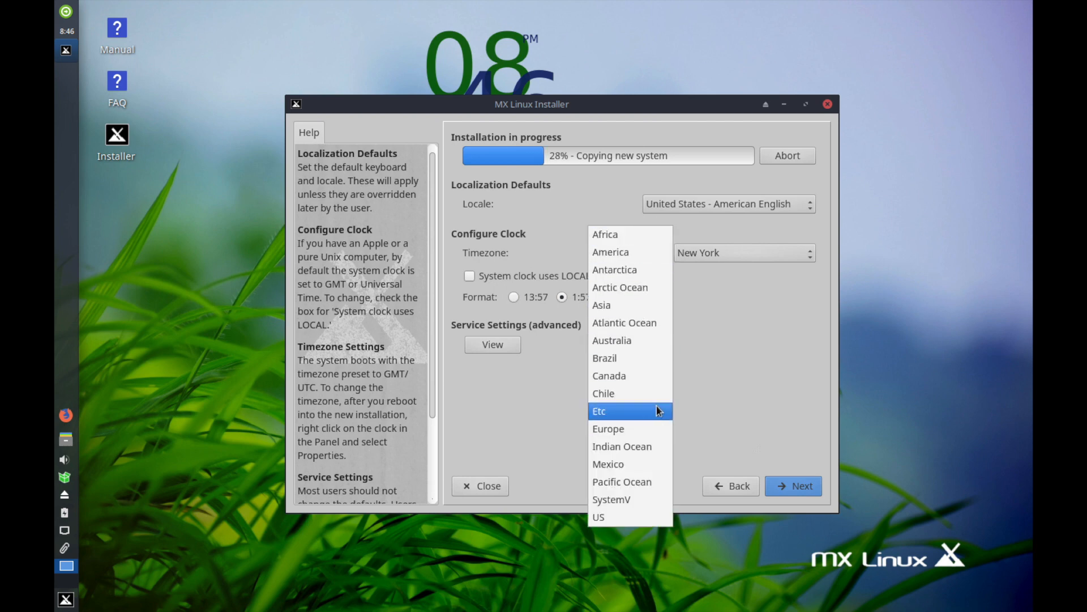
{"action": "left_click", "coordinate": [611, 251]}
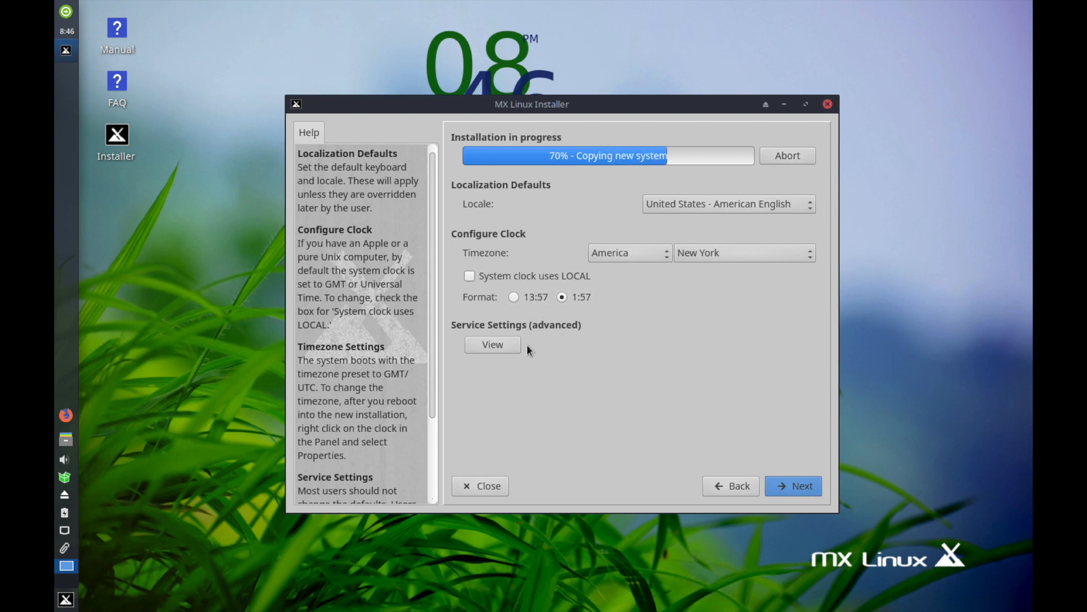
{"action": "mouse_move", "coordinate": [573, 388]}
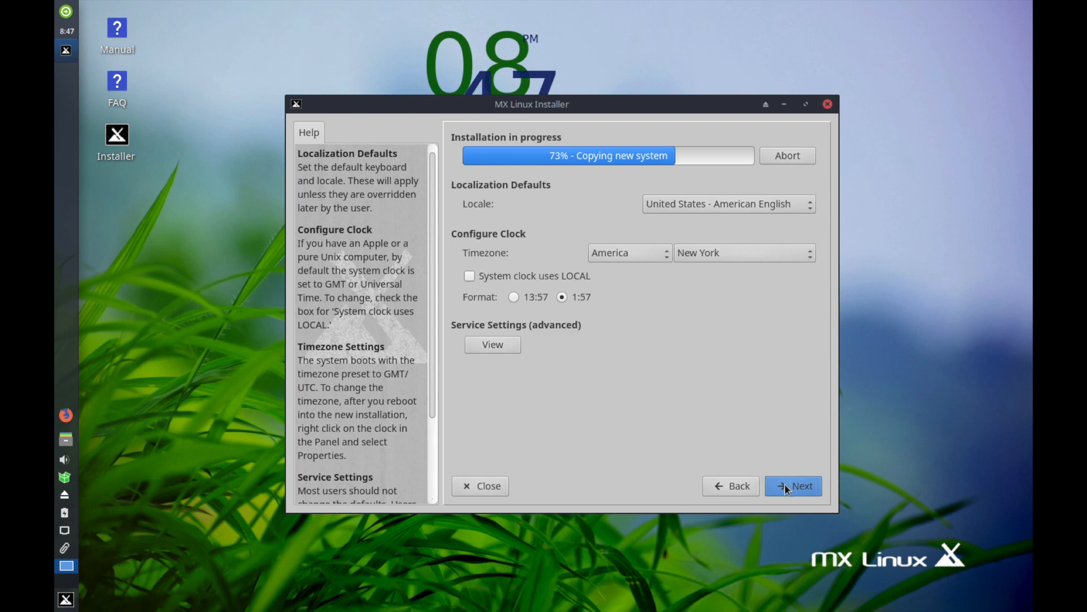
- Accept localization and enter and confirm the root password
{"action": "left_click", "coordinate": [793, 486]}
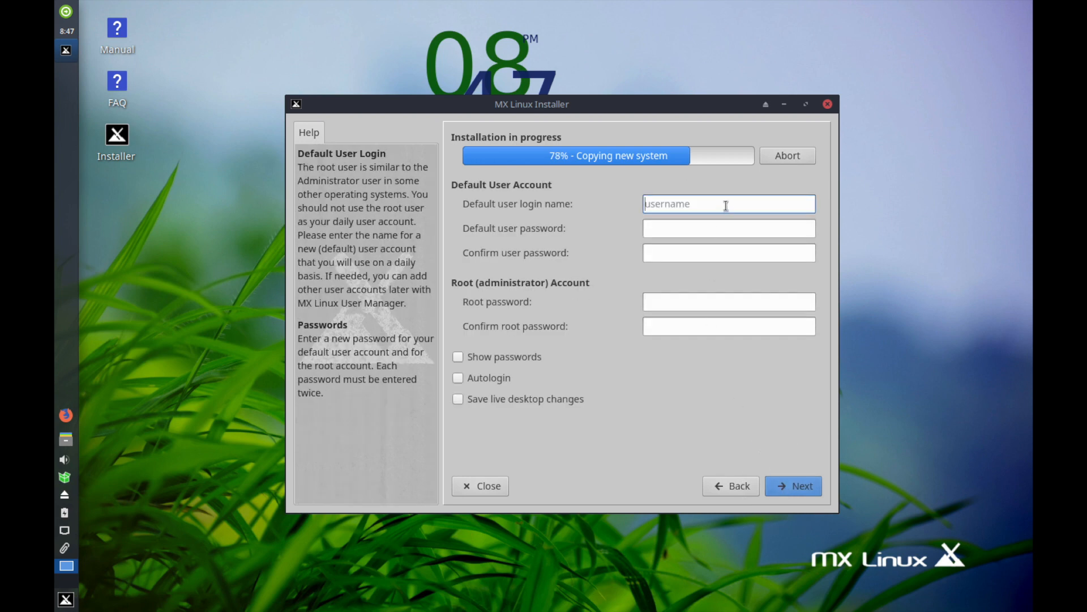
{"action": "type", "text": "savvynik"}
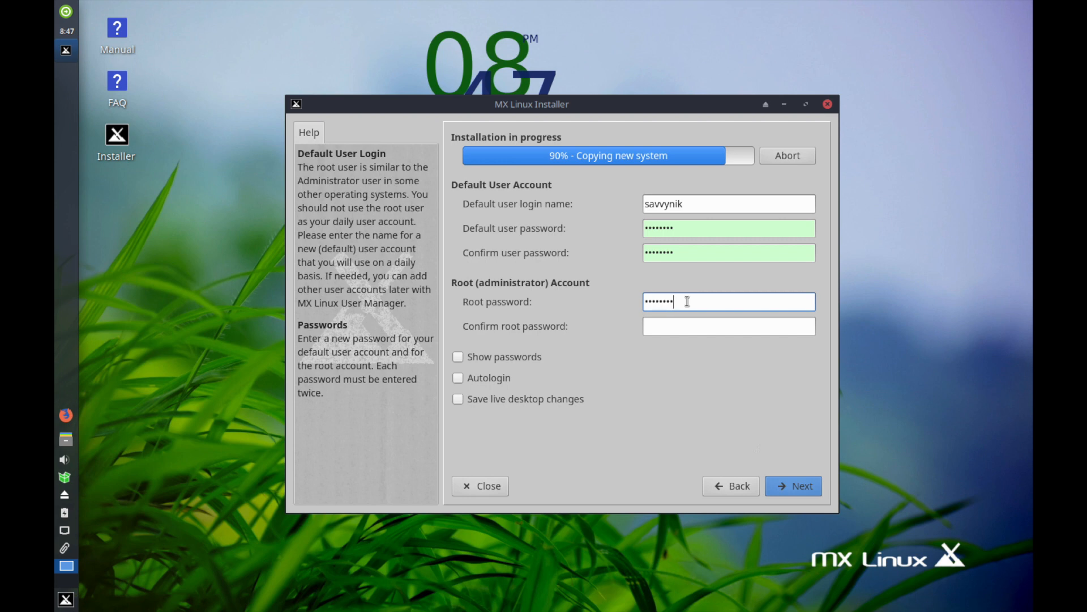
{"action": "type", "text": "••••••••"}
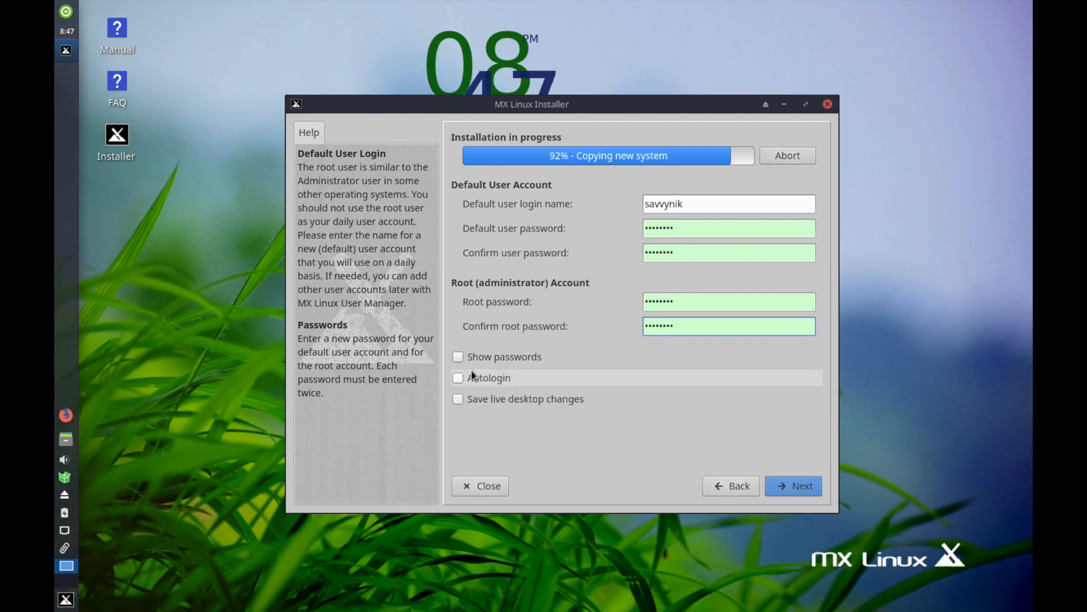
{"action": "mouse_move", "coordinate": [502, 385]}
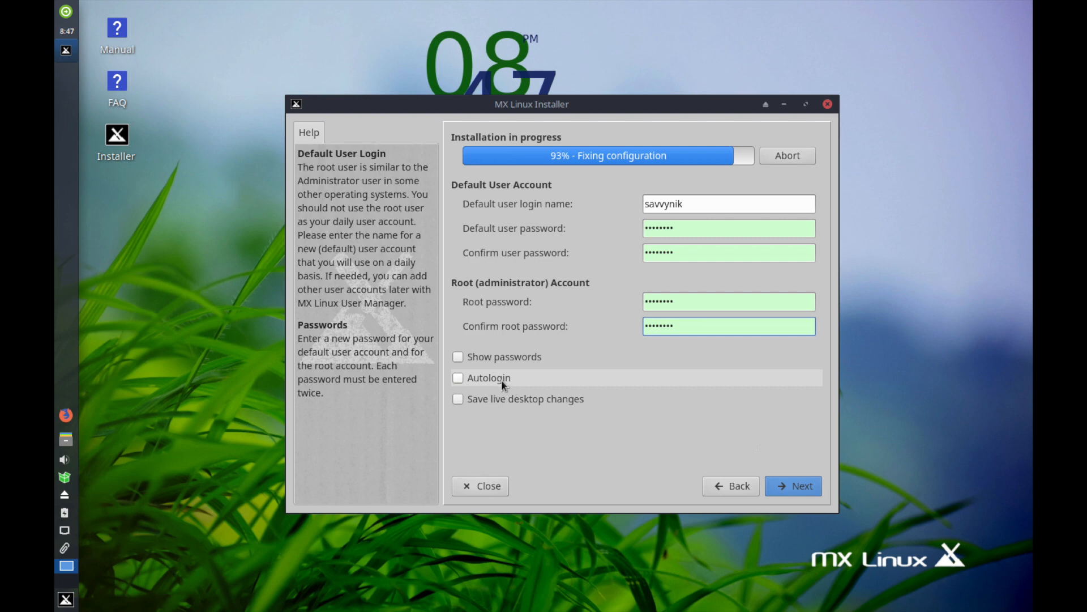
- Enable Autologin and saving live desktop changes to the installed system
{"action": "left_click", "coordinate": [457, 377]}
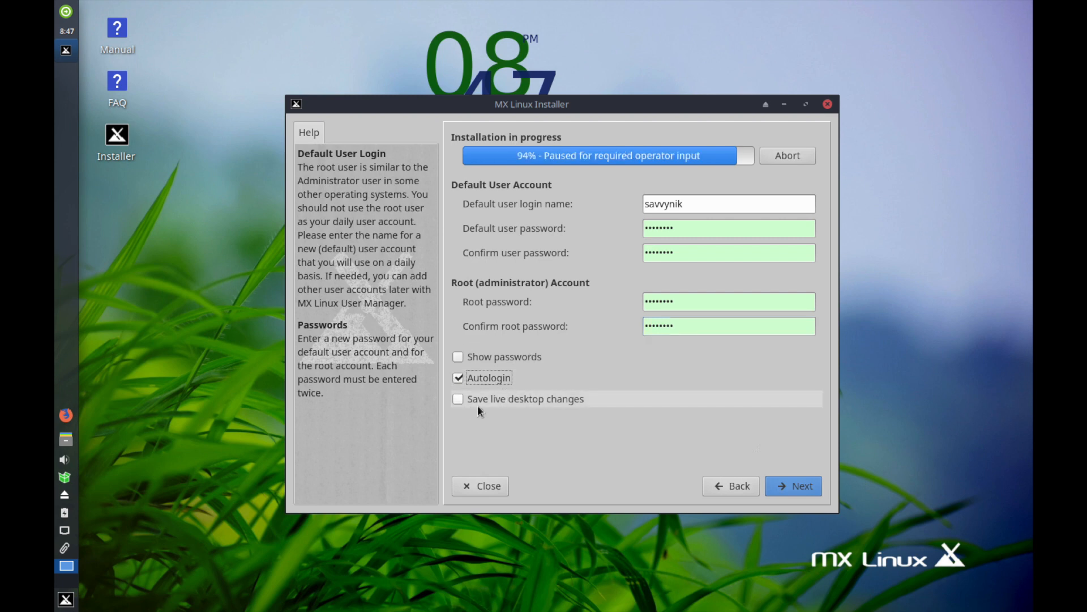
{"action": "mouse_move", "coordinate": [573, 409]}
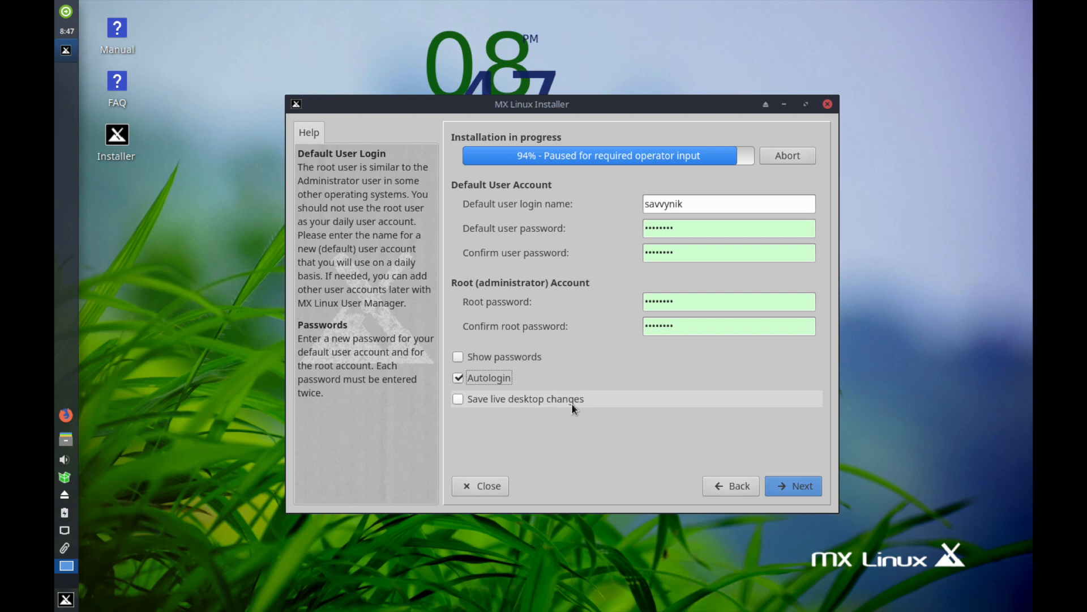
{"action": "mouse_move", "coordinate": [501, 408]}
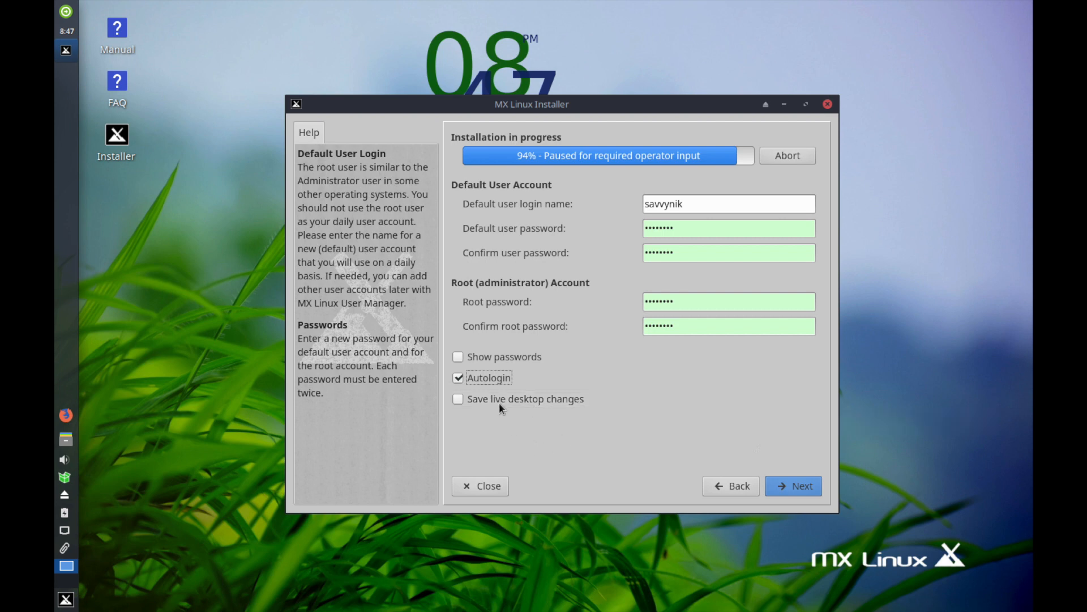
{"action": "mouse_move", "coordinate": [500, 399]}
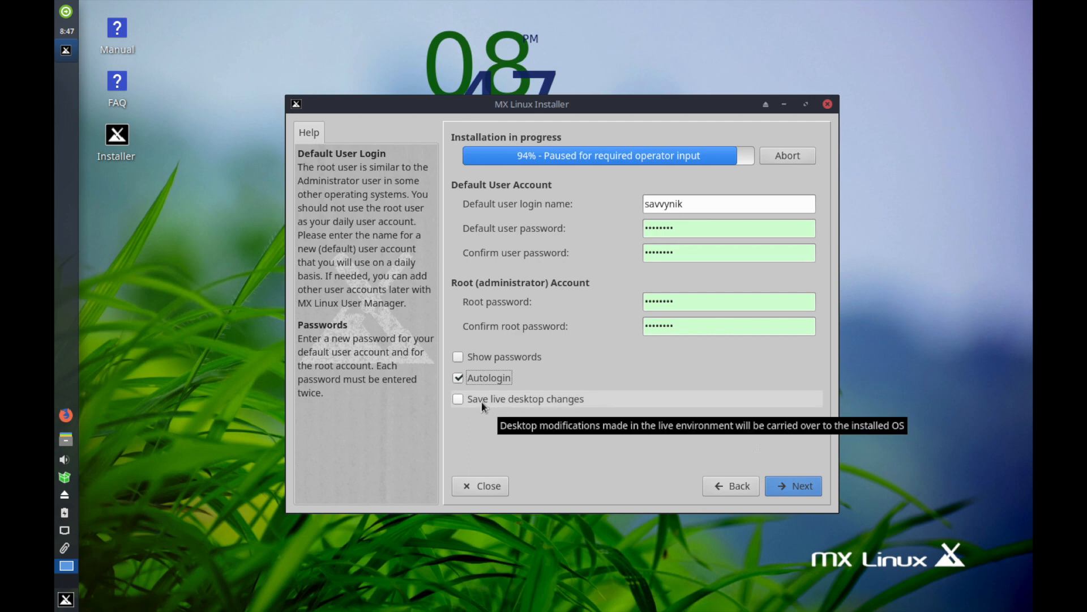
{"action": "left_click", "coordinate": [457, 397]}
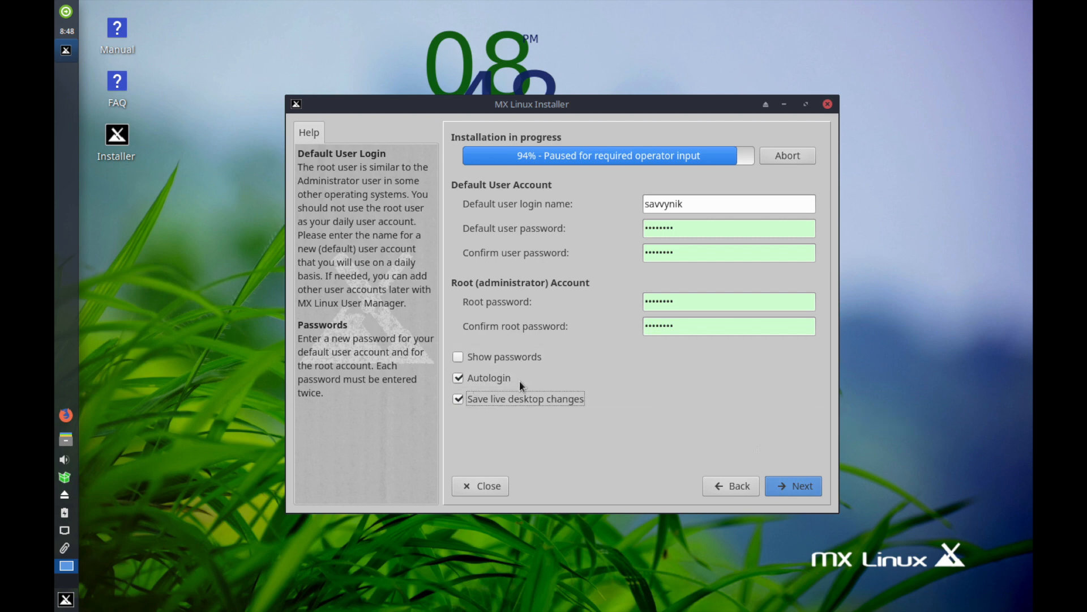
{"action": "mouse_move", "coordinate": [531, 384]}
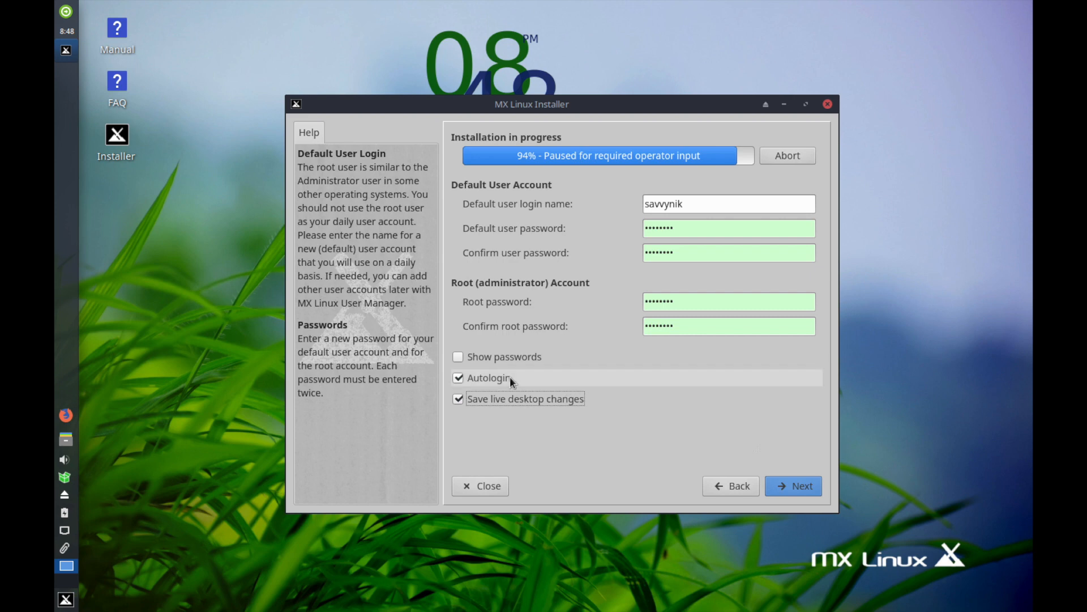
{"action": "mouse_move", "coordinate": [802, 486]}
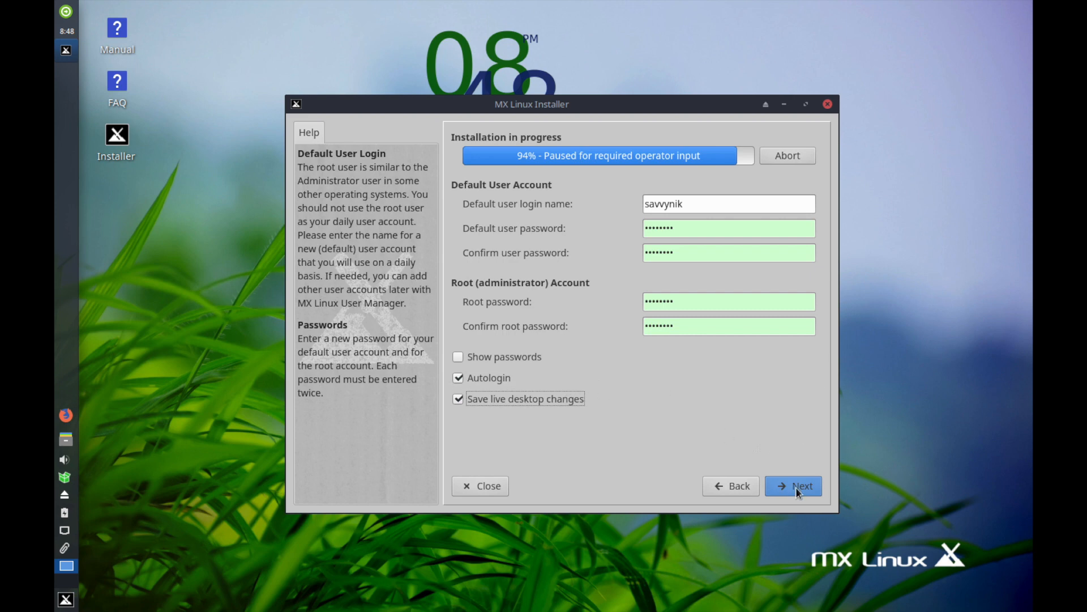
- Finish the installation with 'Automatically reboot' left enabled so the machine restarts
{"action": "left_click", "coordinate": [793, 486]}
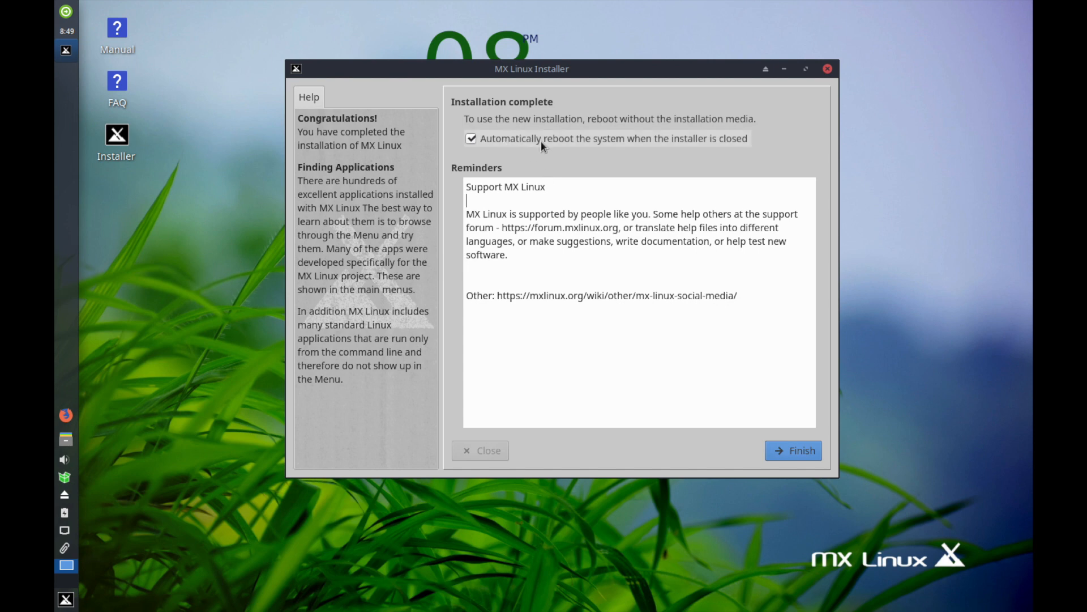
{"action": "mouse_move", "coordinate": [657, 166]}
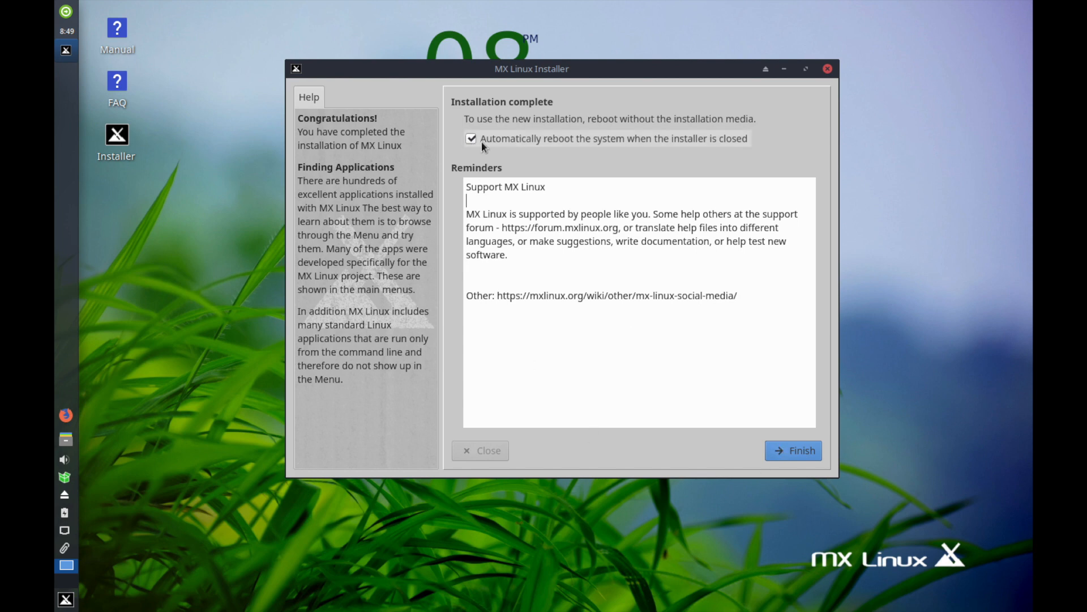
{"action": "left_click", "coordinate": [793, 450]}
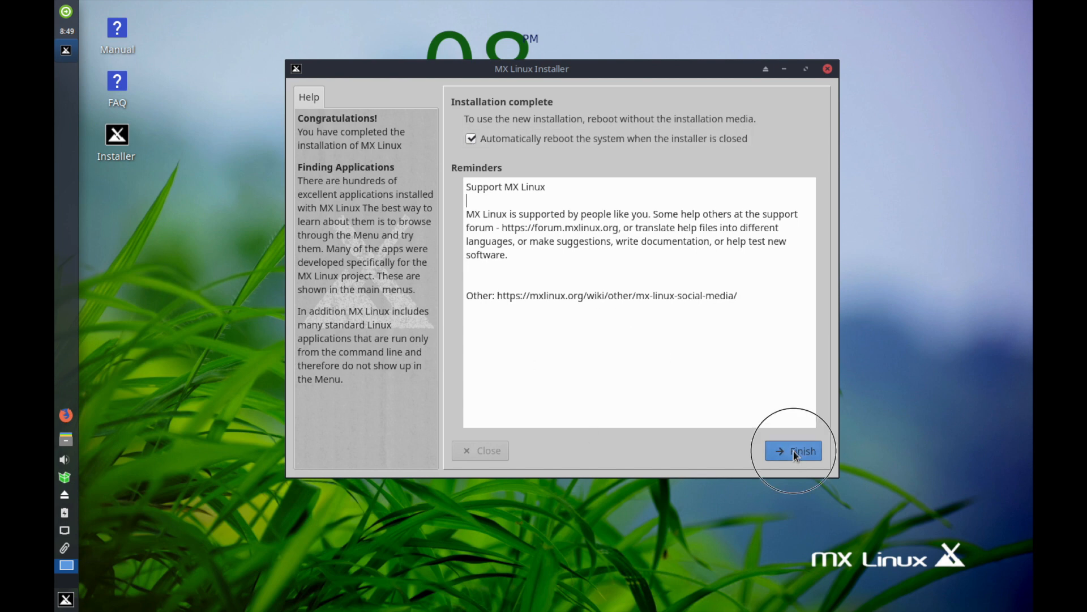
{"action": "left_click", "coordinate": [793, 451]}
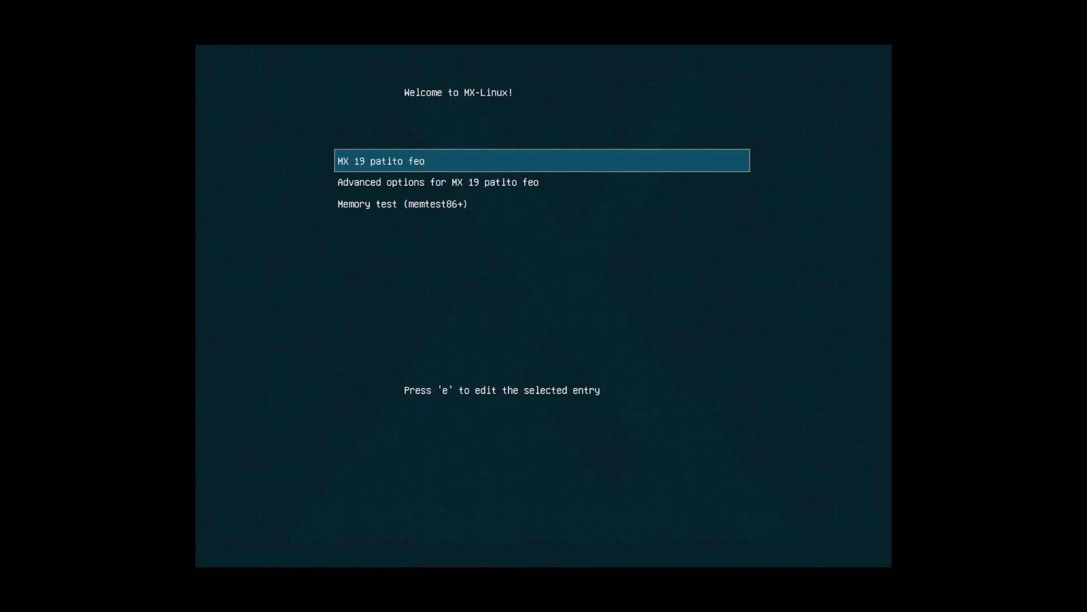
- Boot the installed 'MX 19 patito feo' entry from the GRUB menu to its desktop
{"action": "key", "text": "Return"}
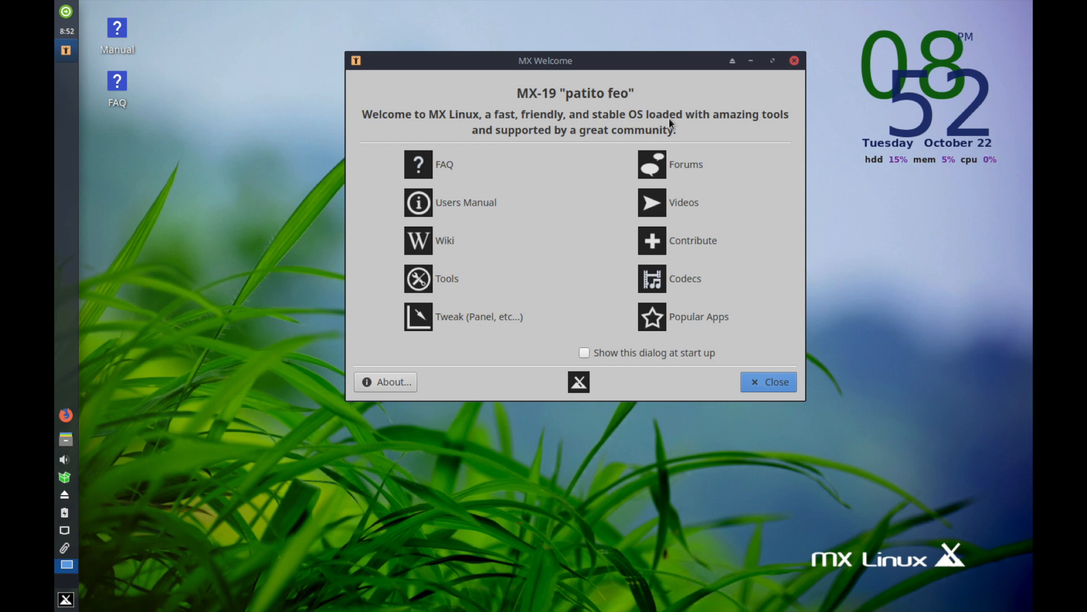
- Close the MX Welcome window, leaving the new Xfce desktop clear
{"action": "left_click", "coordinate": [768, 382]}
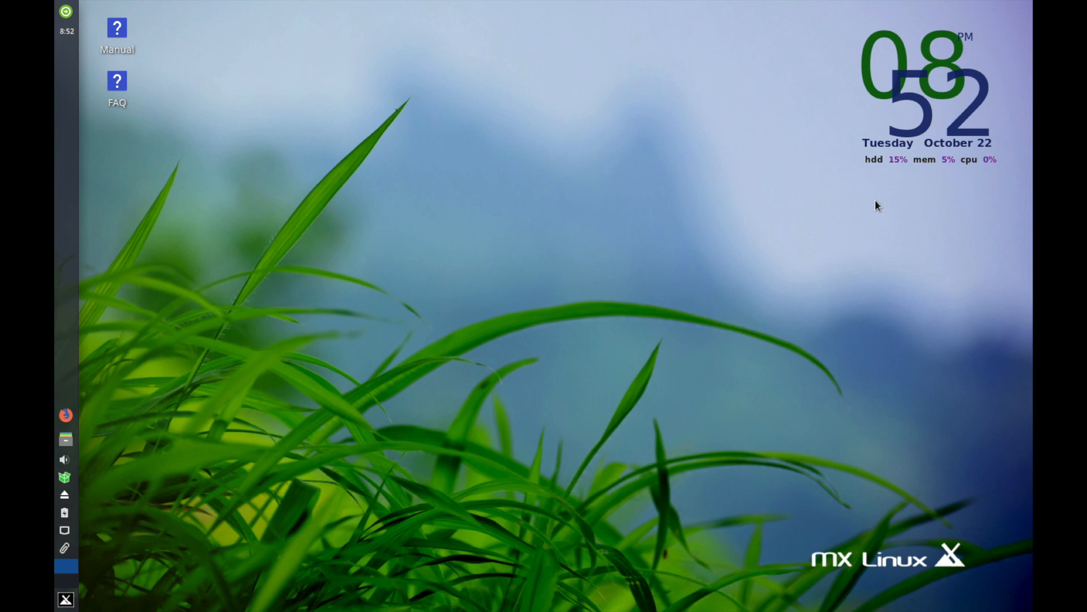
{"action": "mouse_move", "coordinate": [869, 167]}
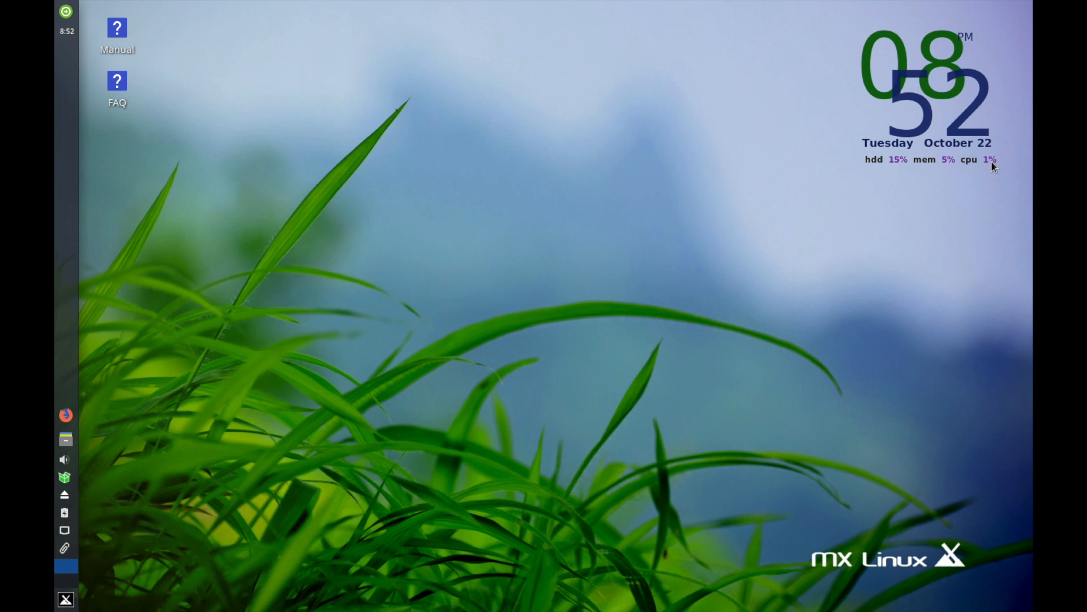
{"action": "mouse_move", "coordinate": [577, 261]}
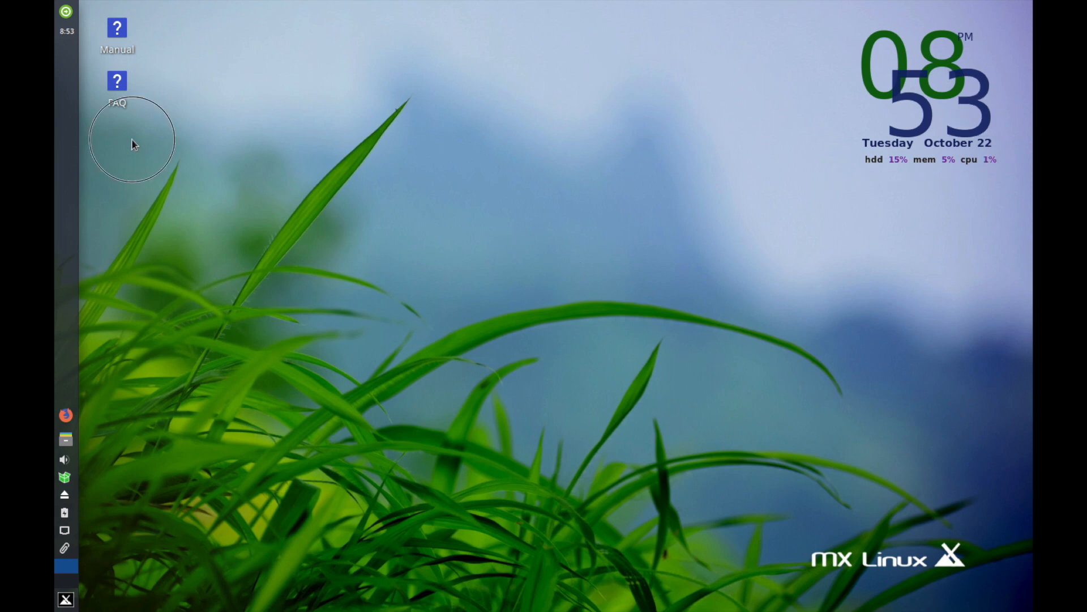
{"action": "mouse_move", "coordinate": [239, 121]}
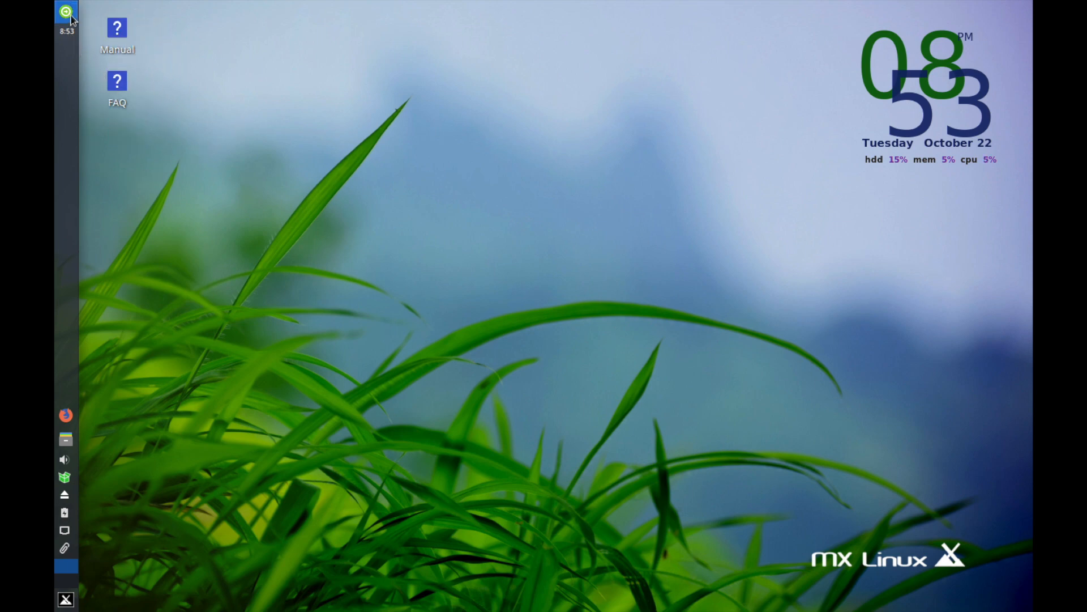
{"action": "mouse_move", "coordinate": [66, 13]}
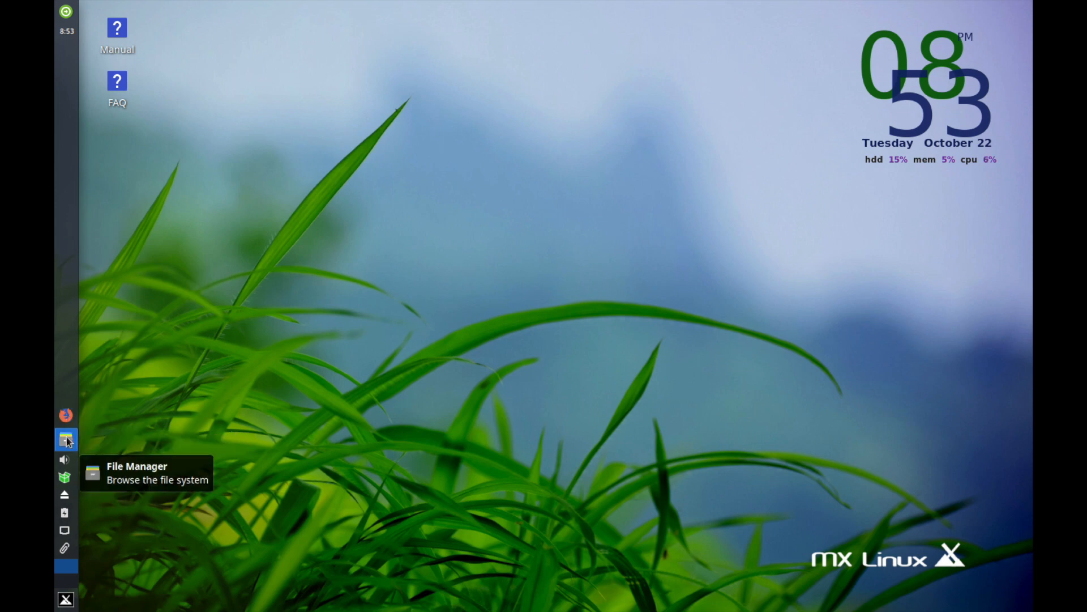
{"action": "mouse_move", "coordinate": [65, 463]}
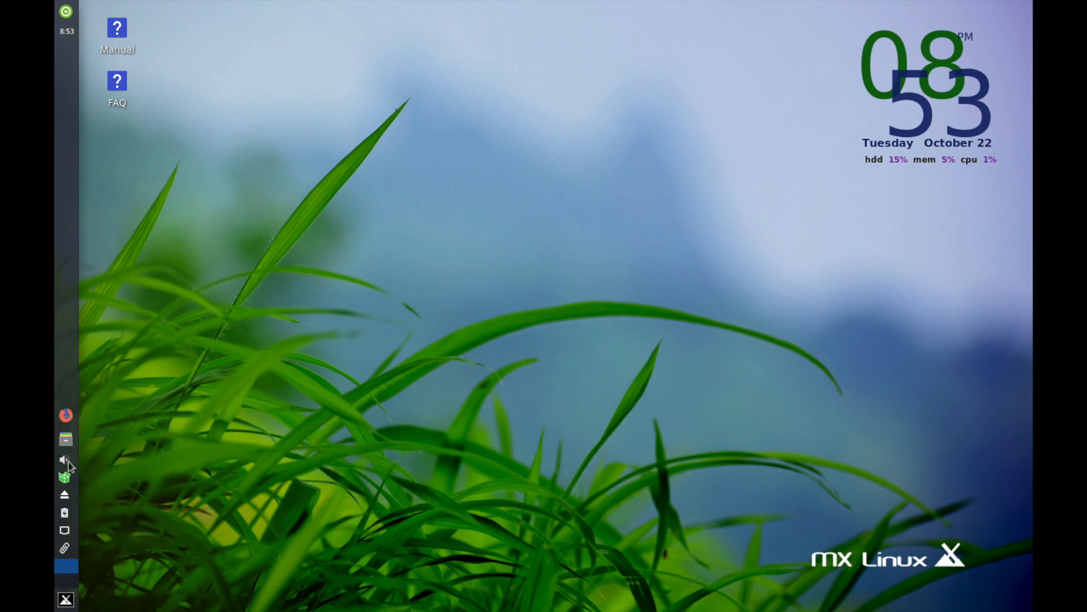
{"action": "mouse_move", "coordinate": [64, 481]}
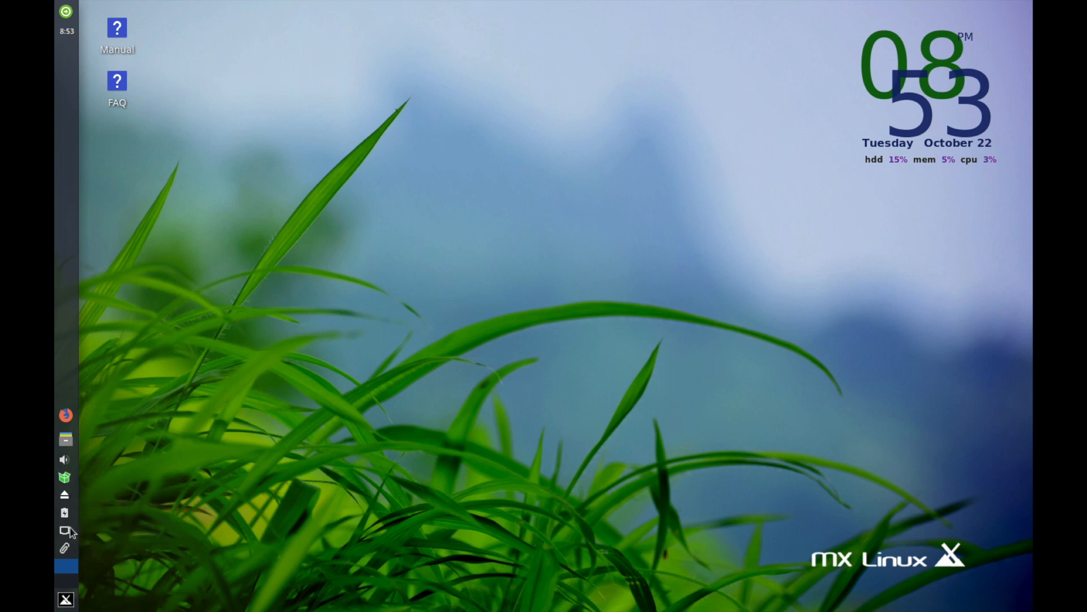
{"action": "mouse_move", "coordinate": [65, 531]}
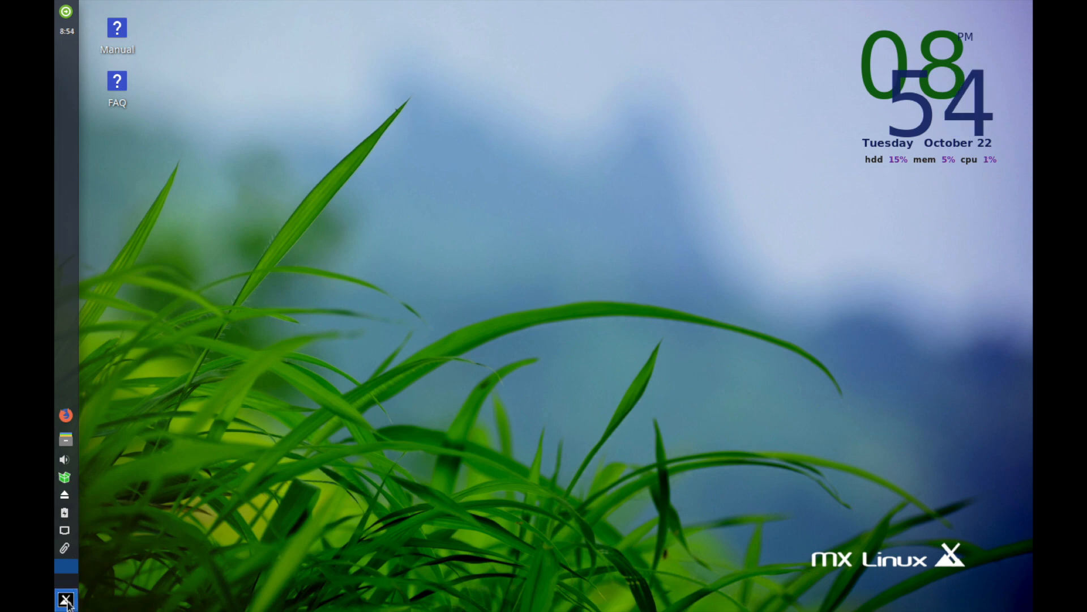
{"action": "left_click", "coordinate": [66, 599]}
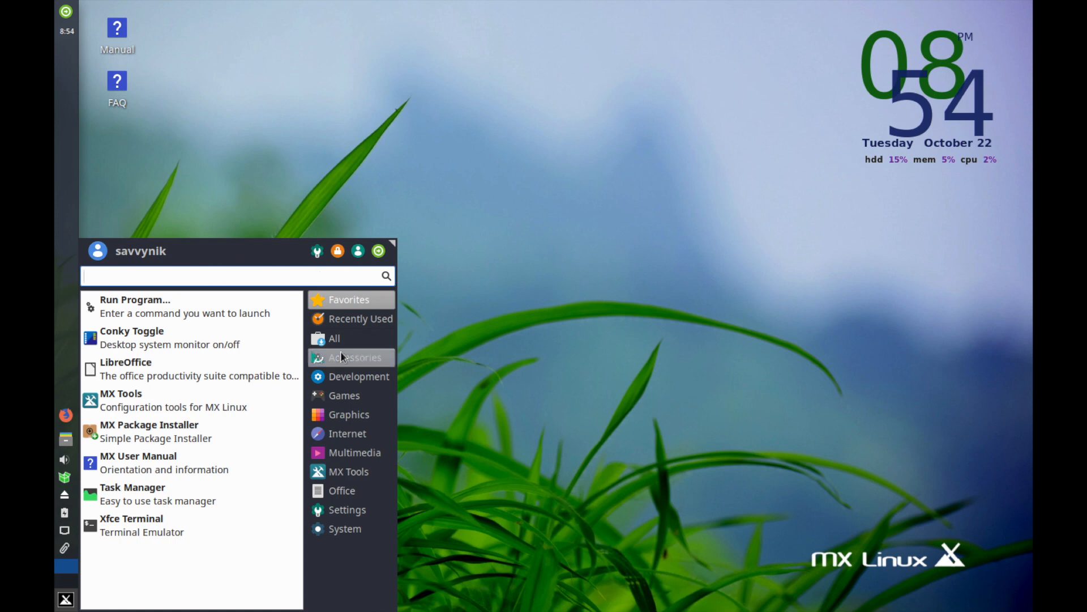
{"action": "left_click", "coordinate": [334, 339]}
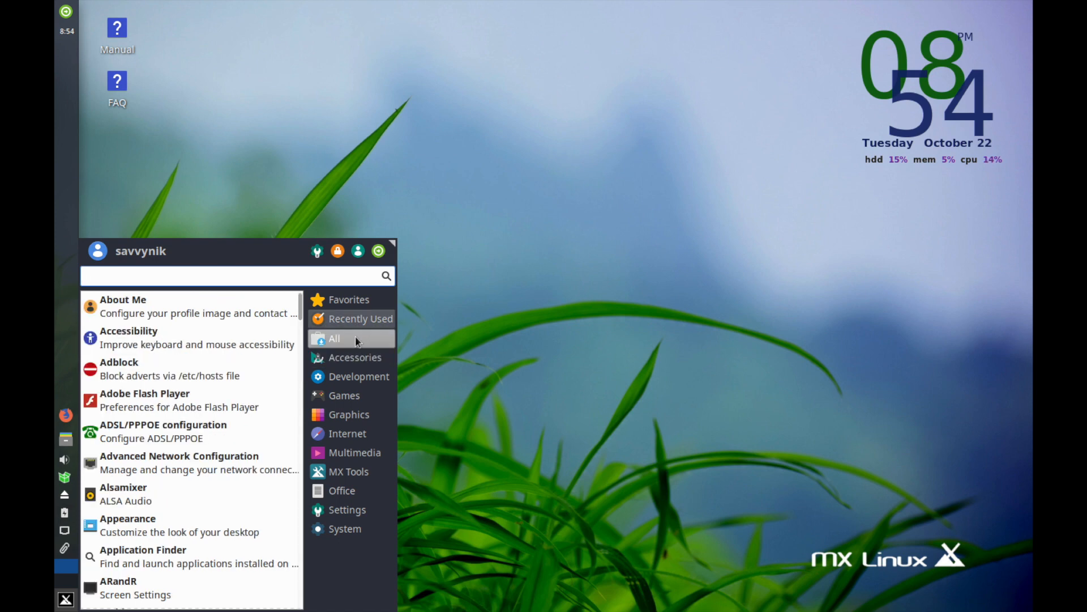
{"action": "left_click", "coordinate": [341, 491]}
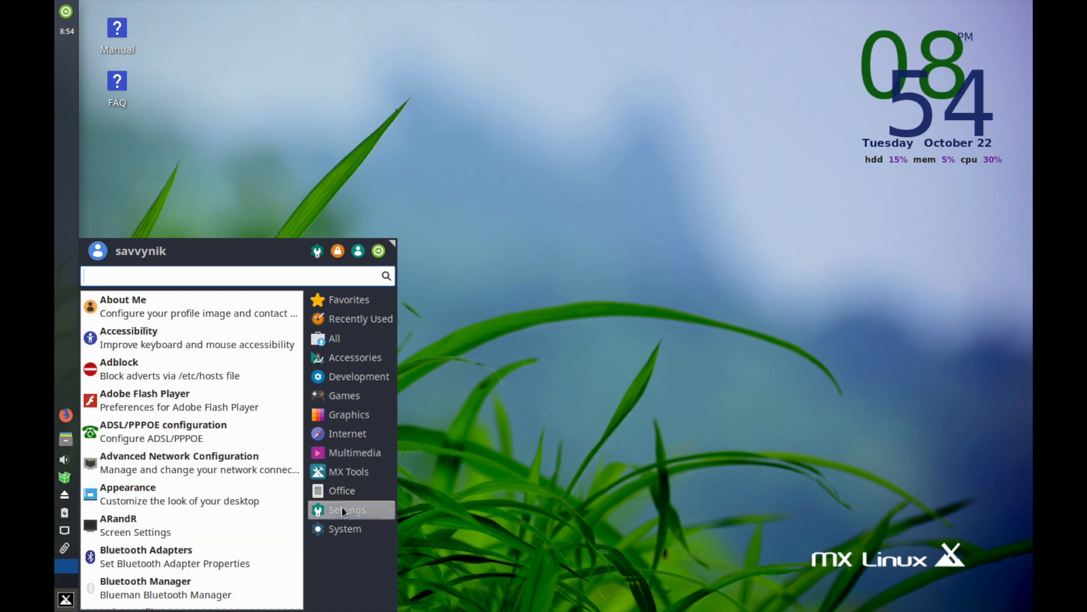
{"action": "left_click", "coordinate": [345, 529]}
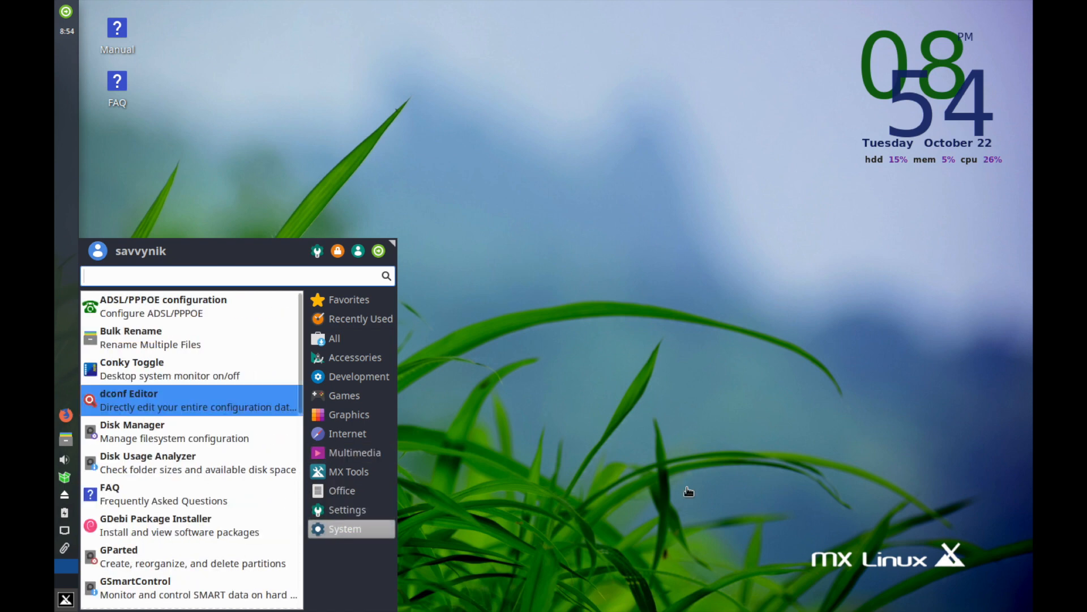
{"action": "left_click", "coordinate": [608, 224]}
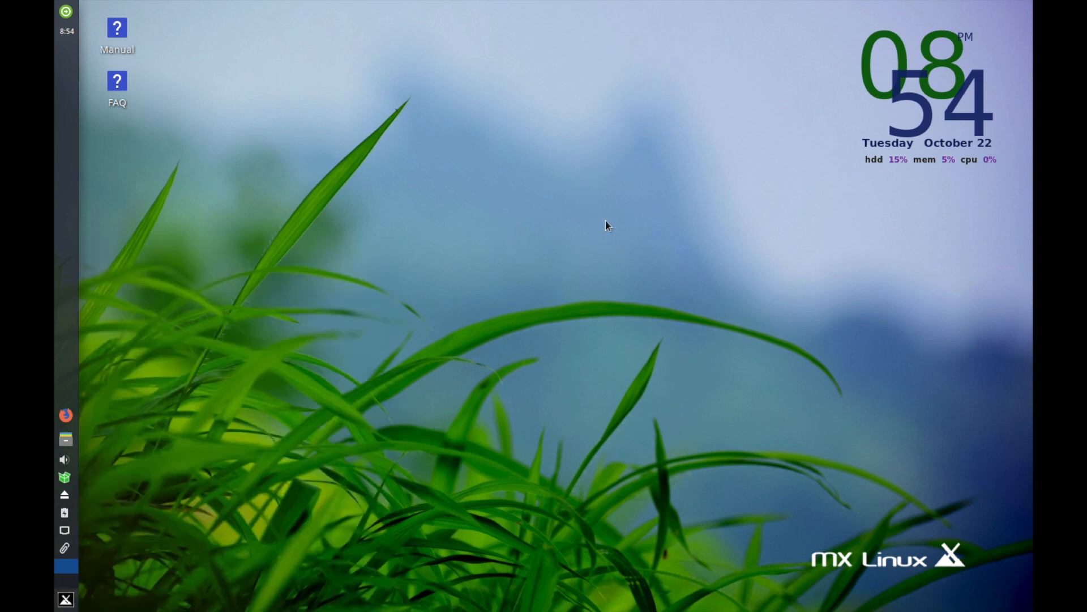